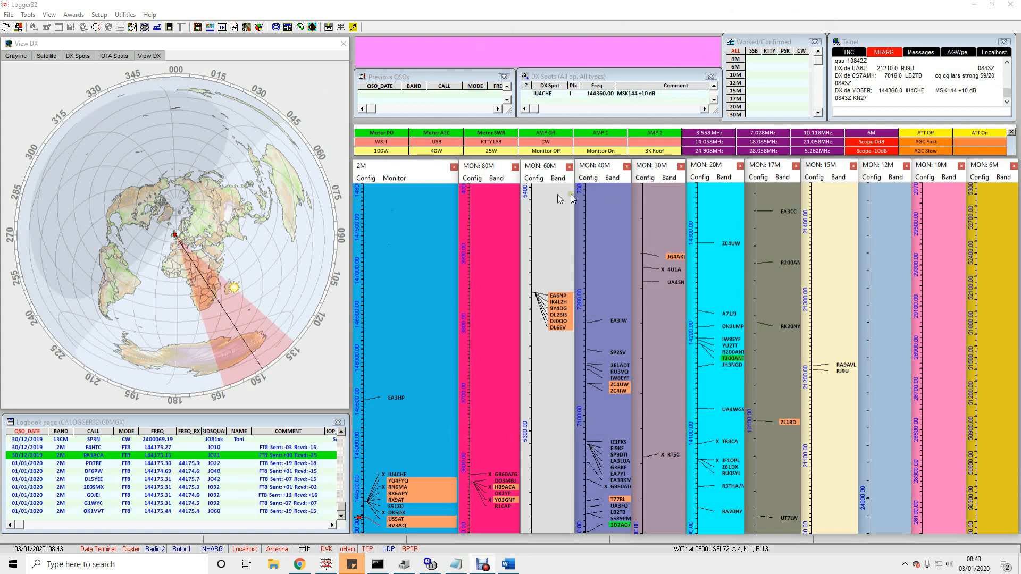
{"action": "mouse_move", "coordinate": [473, 459]}
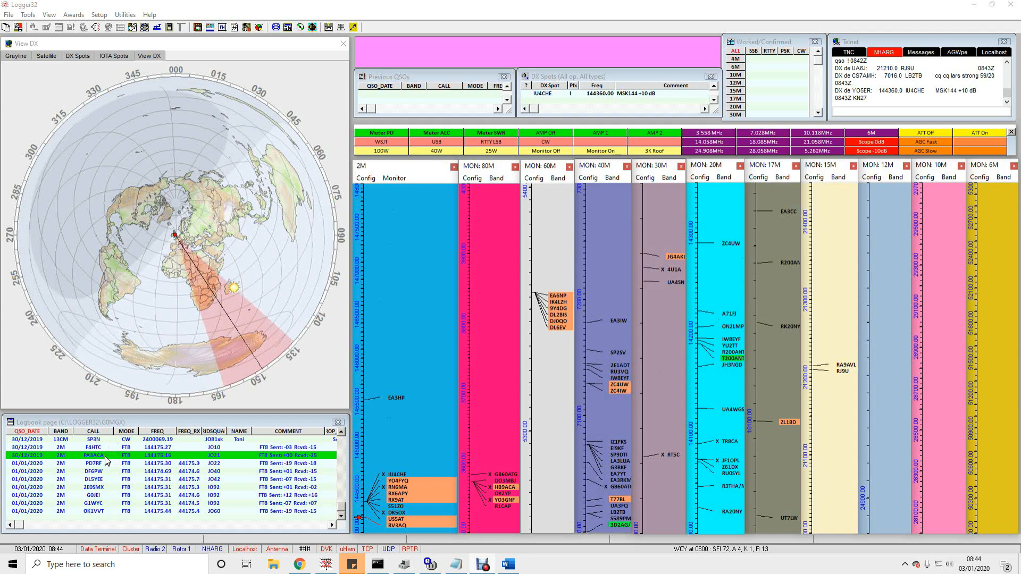
{"action": "mouse_move", "coordinate": [102, 499]}
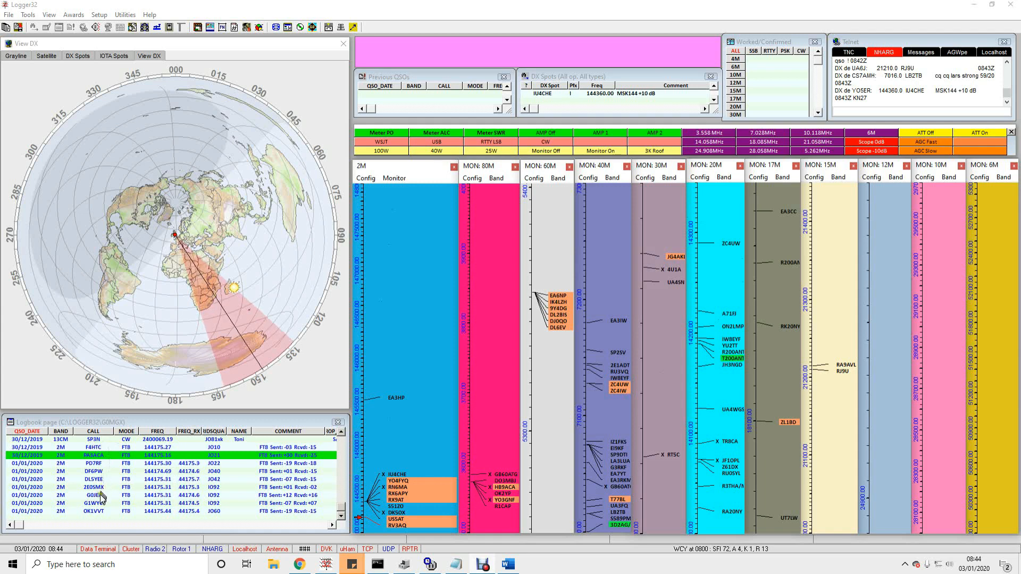
- Step through the IC-9700 Set menu to the Reset page showing Partial Reset and All Reset
{"action": "left_click", "coordinate": [93, 512]}
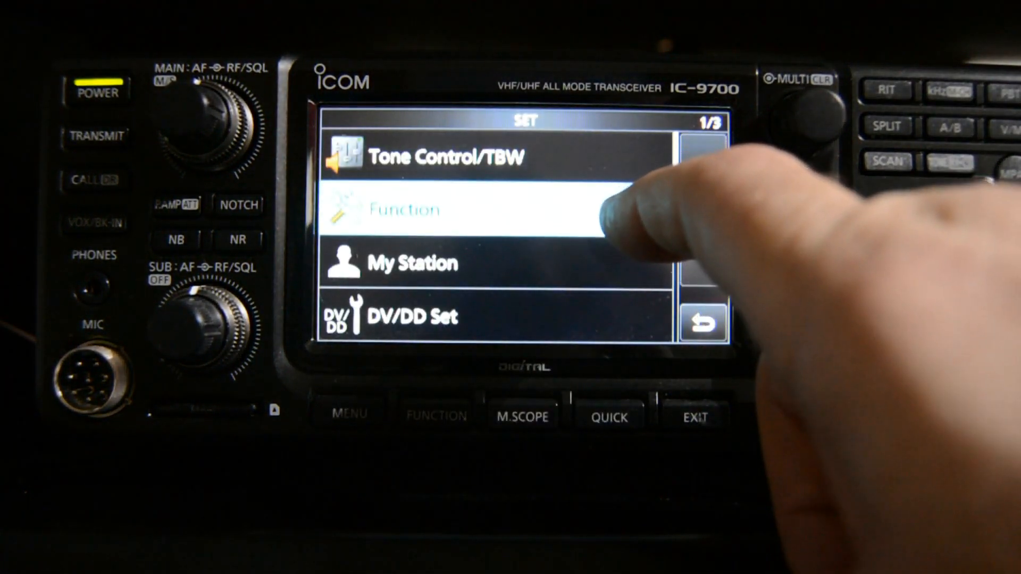
{"action": "left_click", "coordinate": [407, 210]}
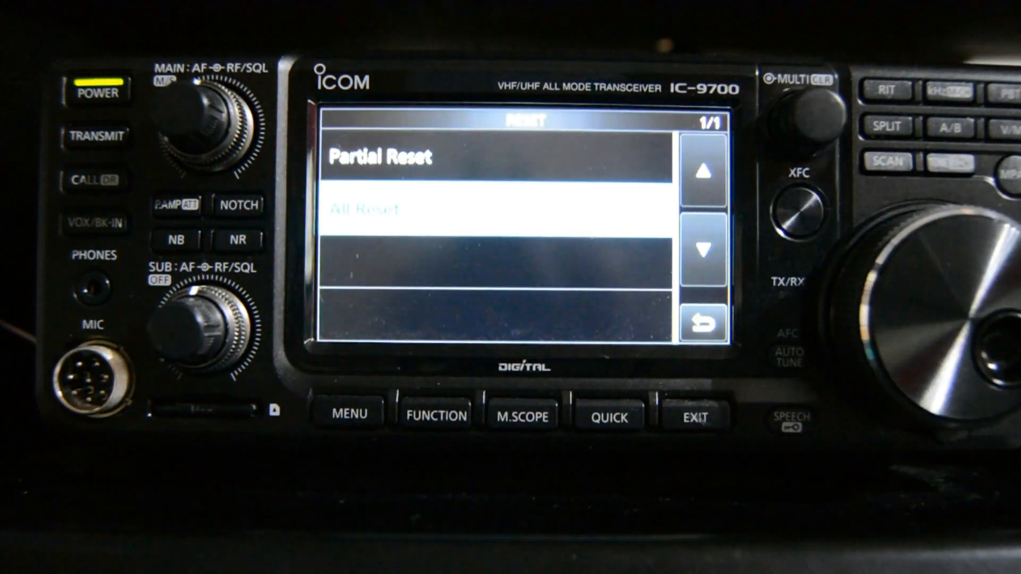
{"action": "left_click", "coordinate": [349, 415]}
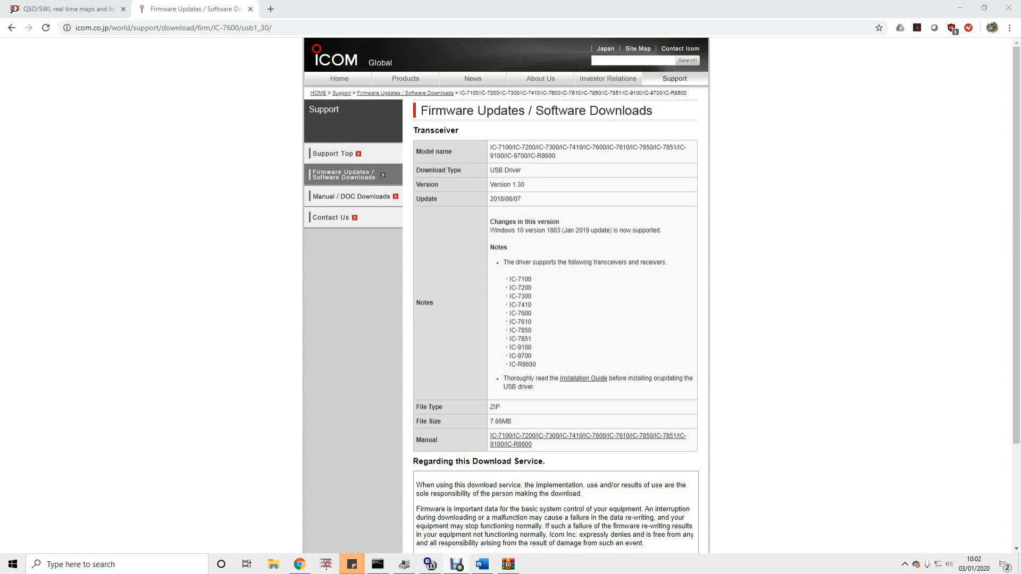
{"action": "mouse_move", "coordinate": [350, 397]}
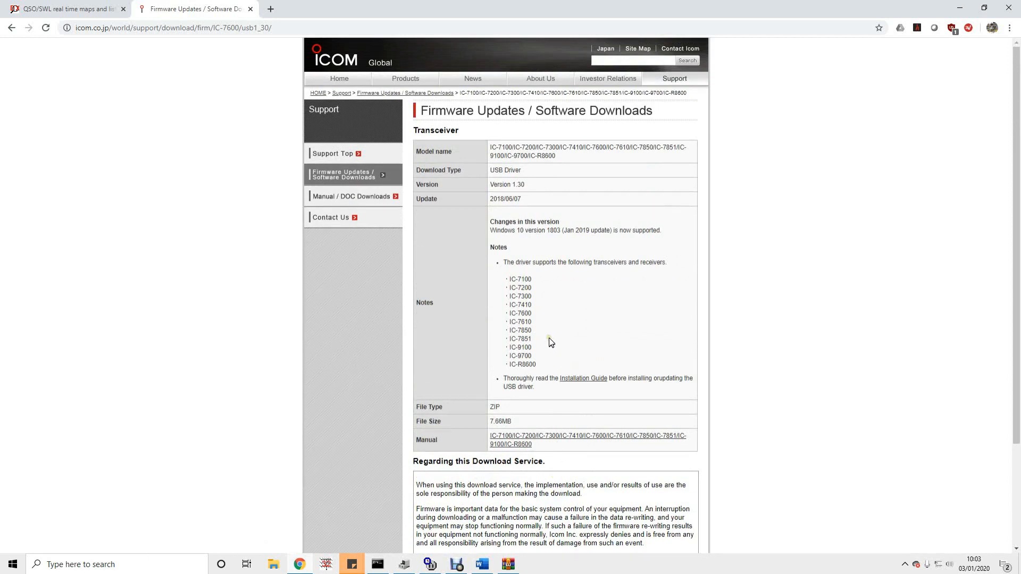
{"action": "mouse_move", "coordinate": [550, 337]}
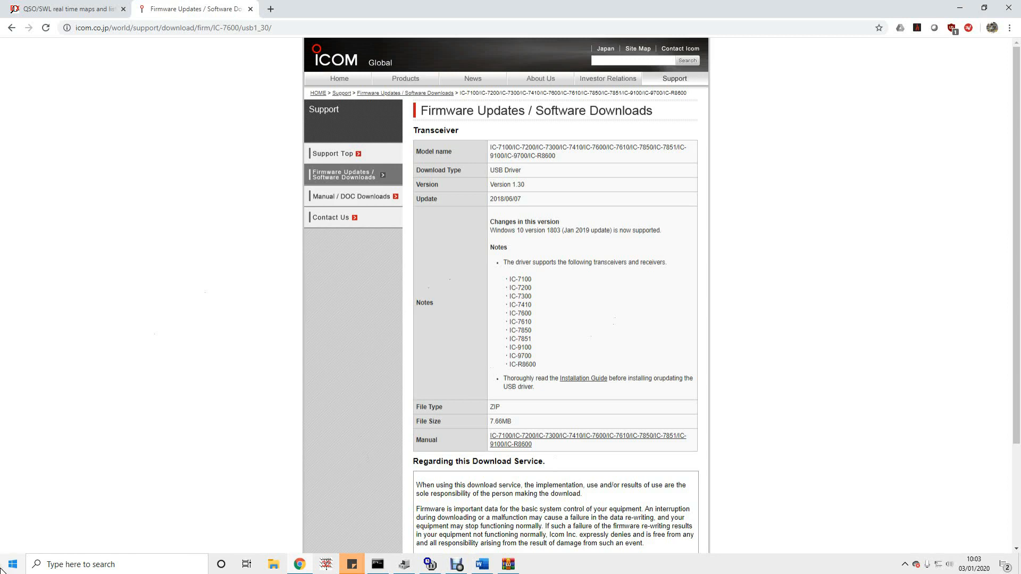
- Open Device Manager and locate the CP210x bridges on COM6/COM7 and USB Audio CODEC
{"action": "right_click", "coordinate": [12, 564]}
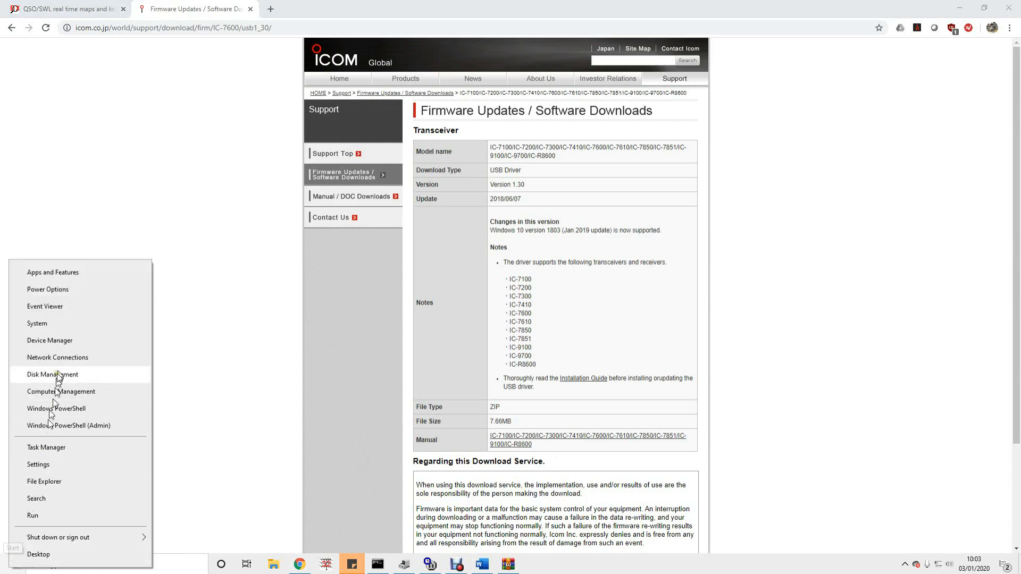
{"action": "mouse_move", "coordinate": [49, 340]}
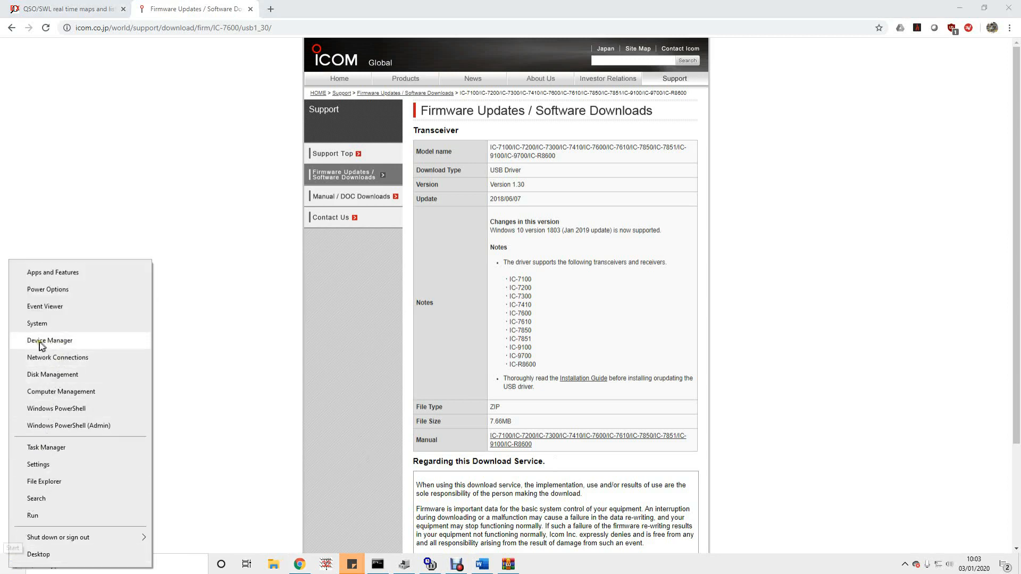
{"action": "left_click", "coordinate": [122, 337]}
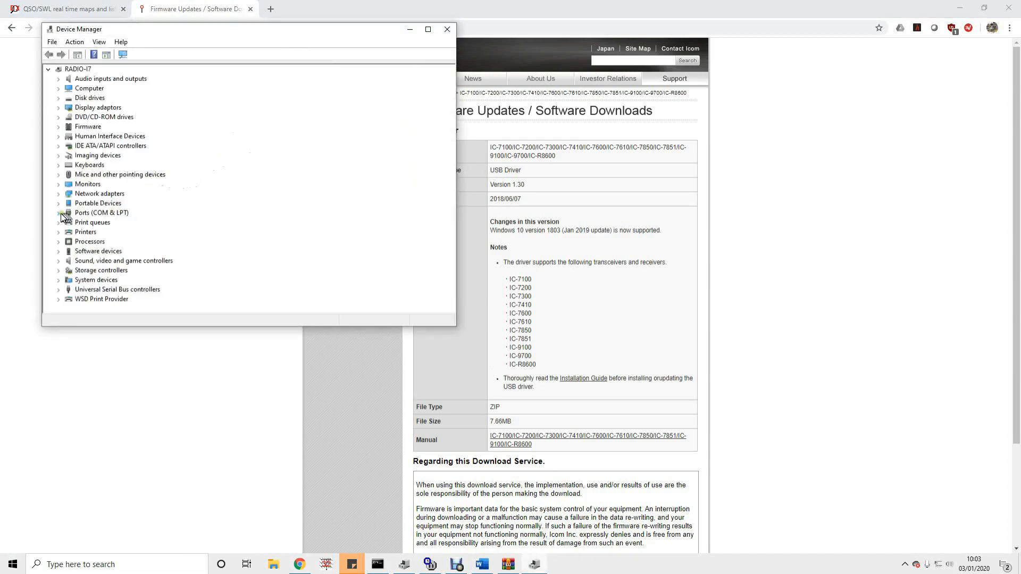
{"action": "left_click", "coordinate": [101, 212]}
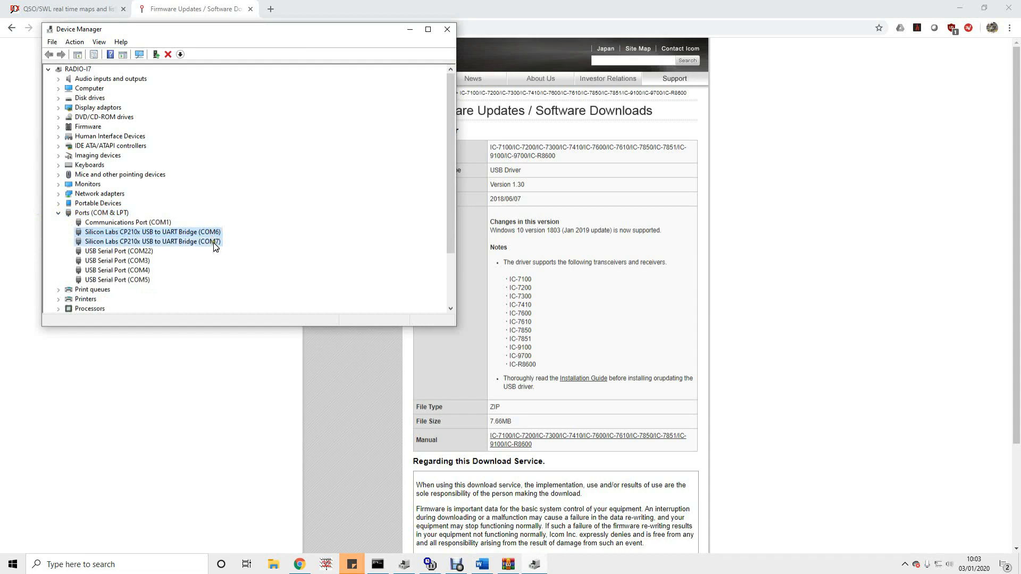
{"action": "left_click", "coordinate": [153, 232]}
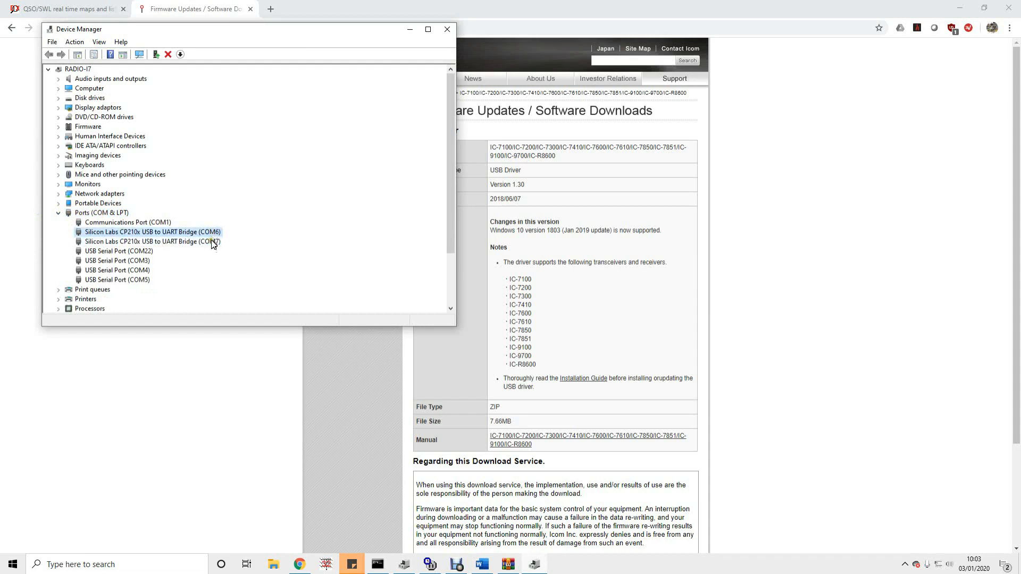
{"action": "left_click", "coordinate": [153, 241]}
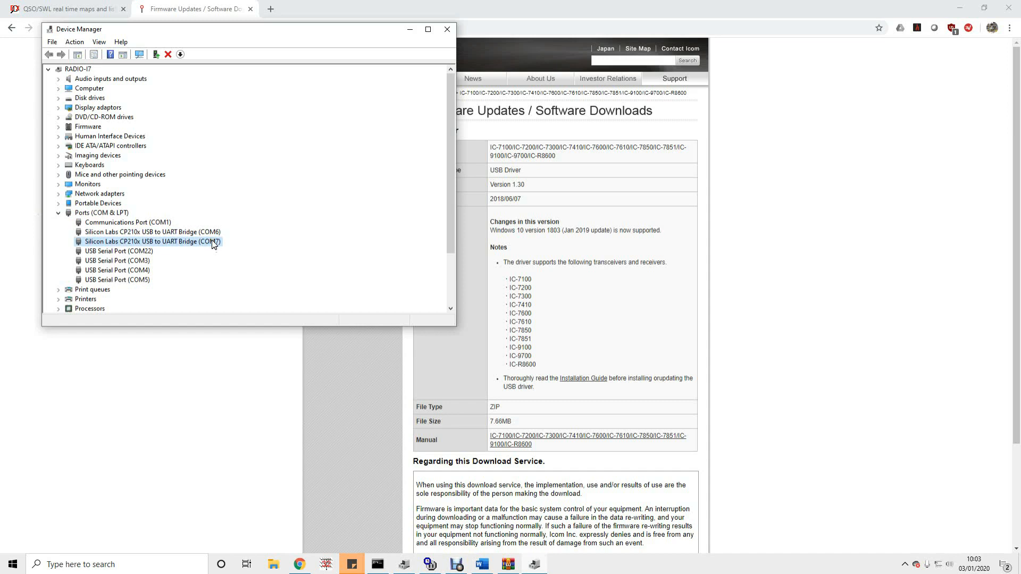
{"action": "left_click", "coordinate": [153, 232]}
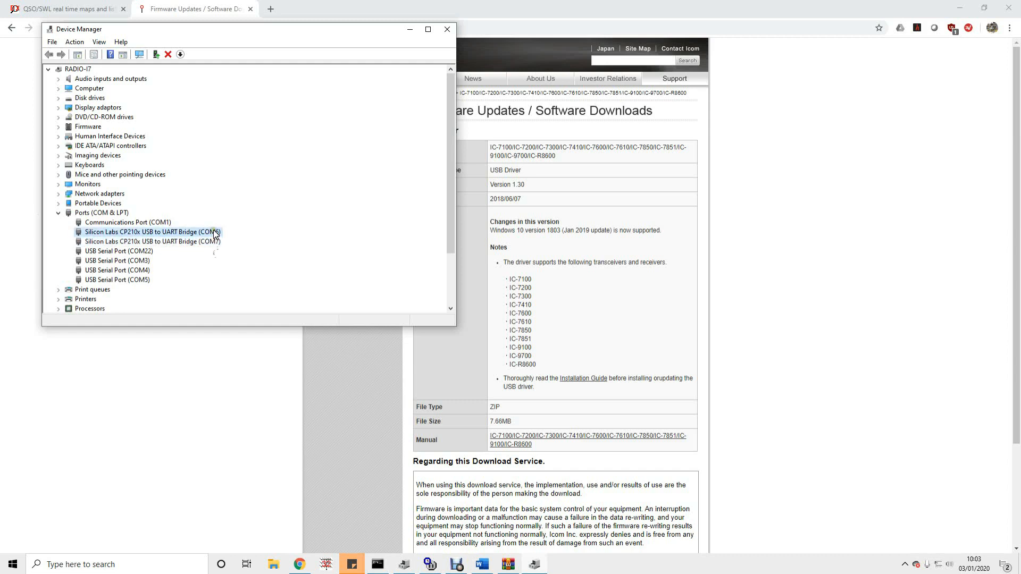
{"action": "left_click", "coordinate": [152, 241]}
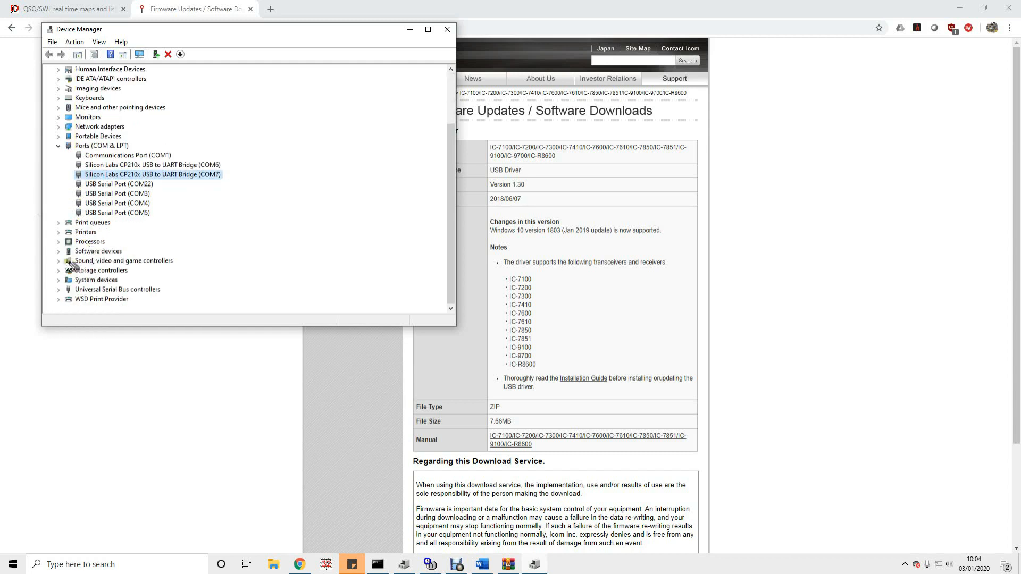
{"action": "left_click", "coordinate": [58, 261]}
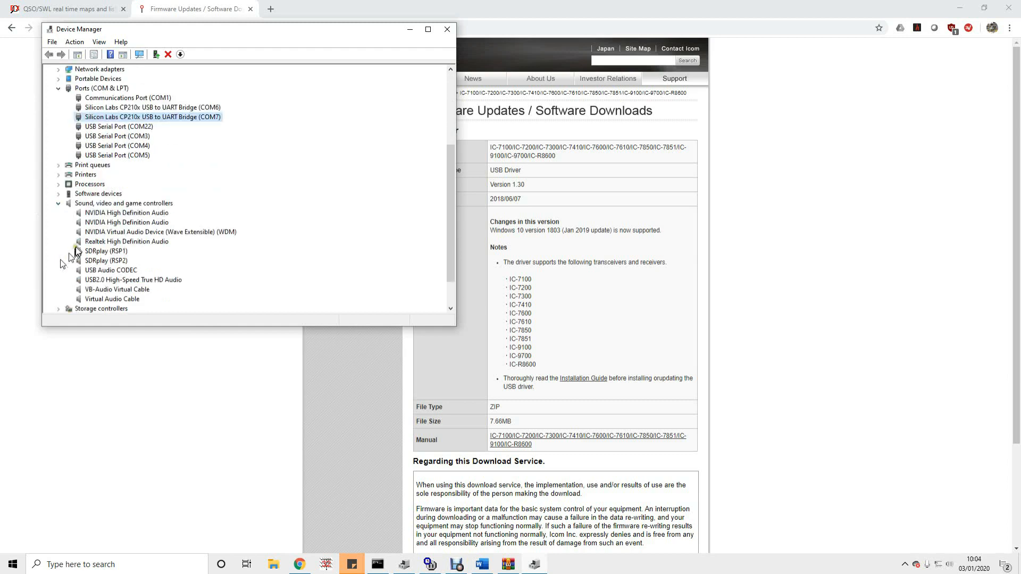
{"action": "left_click", "coordinate": [111, 269]}
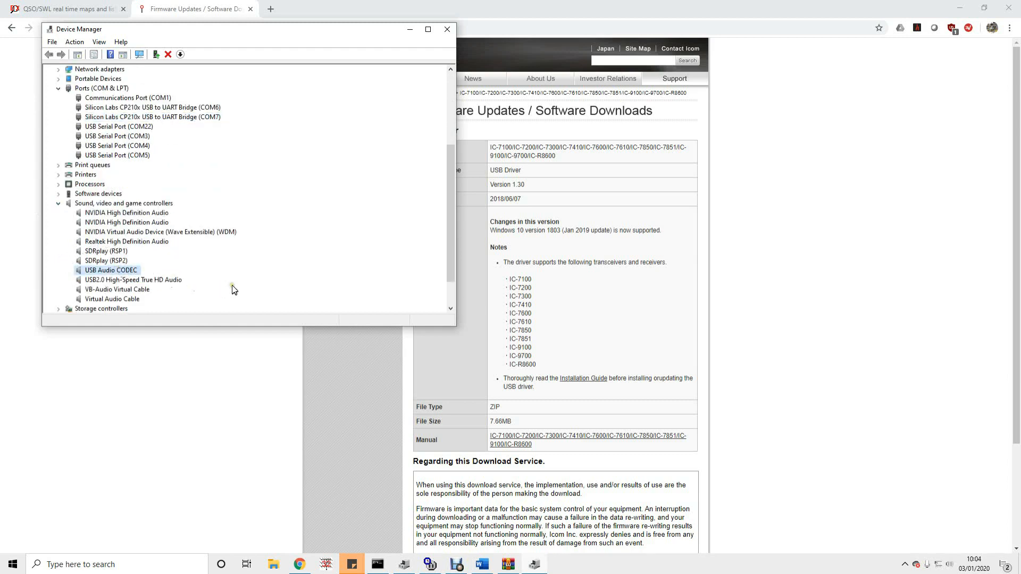
{"action": "mouse_move", "coordinate": [147, 279]}
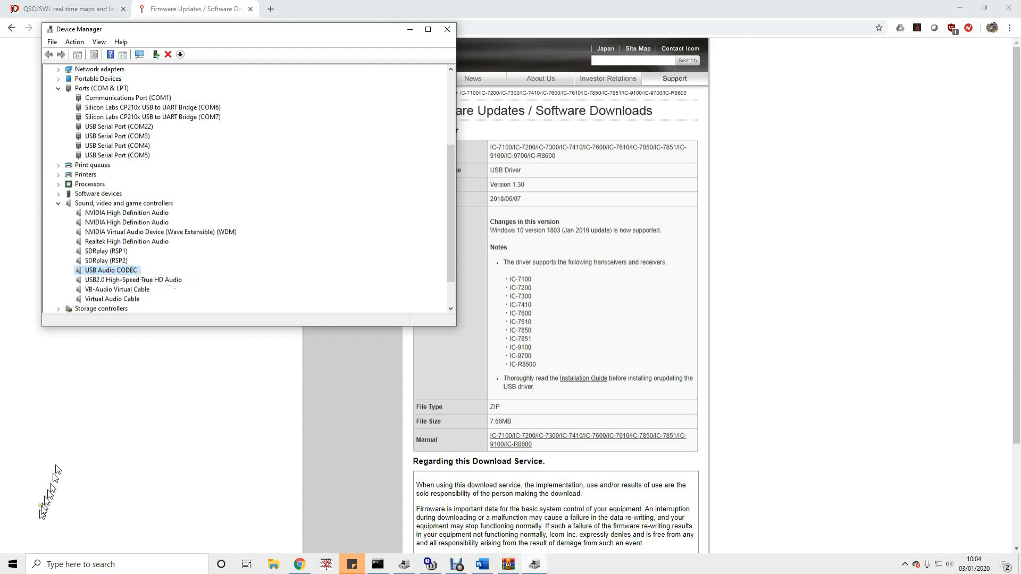
- Open the Control Panel from a Start menu search
{"action": "right_click", "coordinate": [12, 563]}
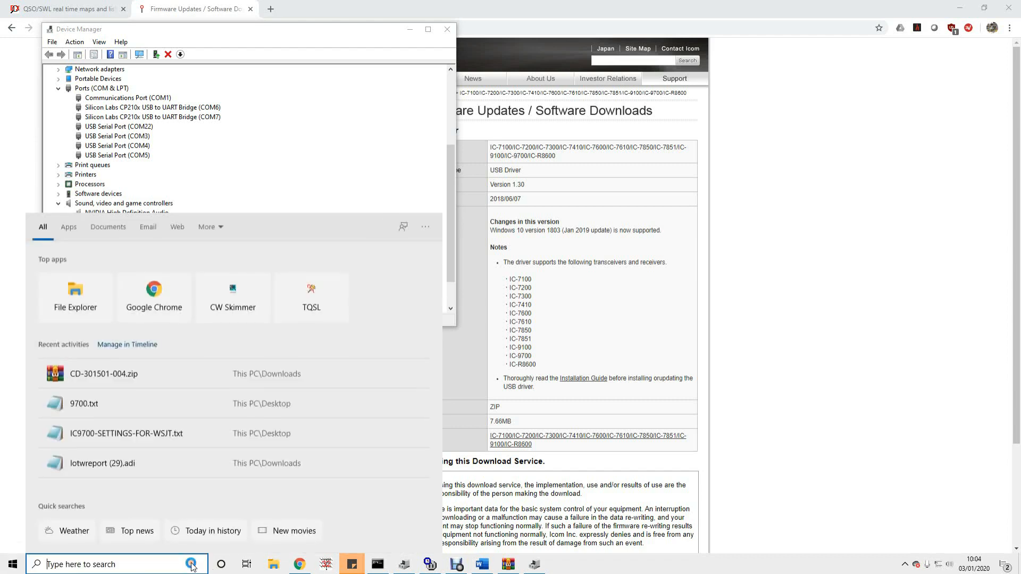
{"action": "type", "text": "control pane"}
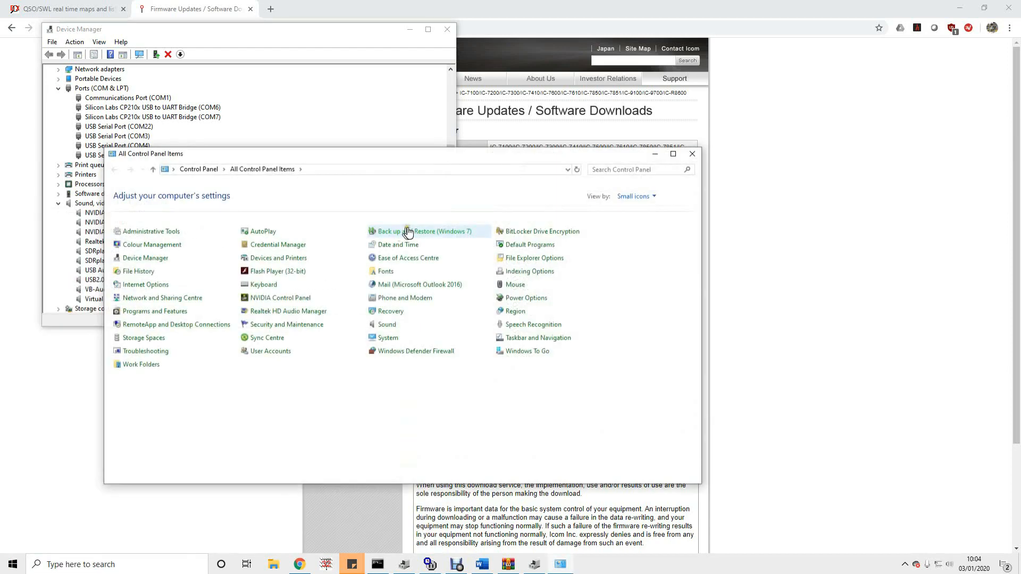
{"action": "left_click", "coordinate": [635, 196]}
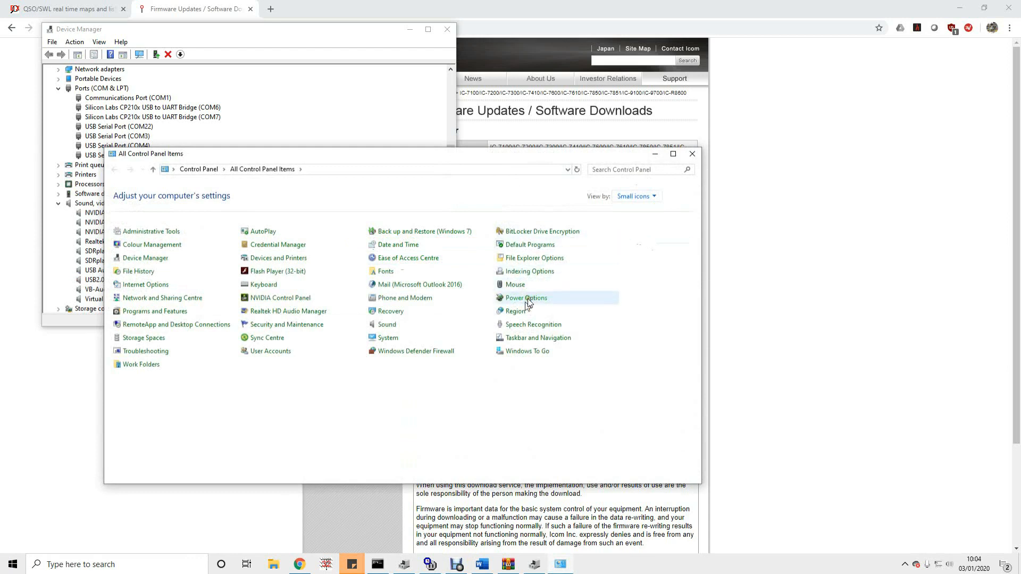
{"action": "mouse_move", "coordinate": [387, 325]}
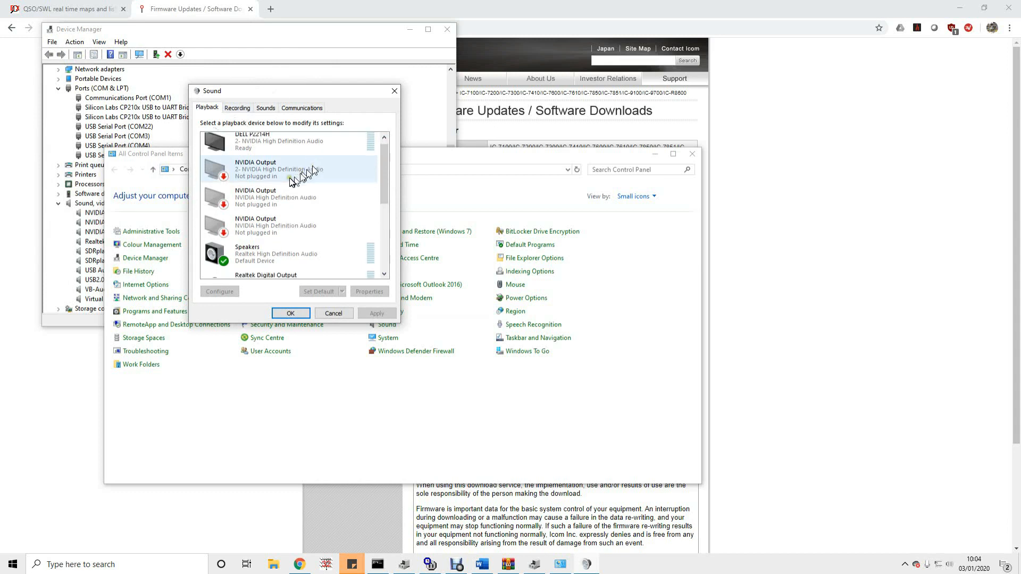
- Rename the USB Audio CODEC speakers to 'IC-9700 Audio to Radio'
{"action": "scroll", "scroll_direction": "down", "scroll_amount": 3}
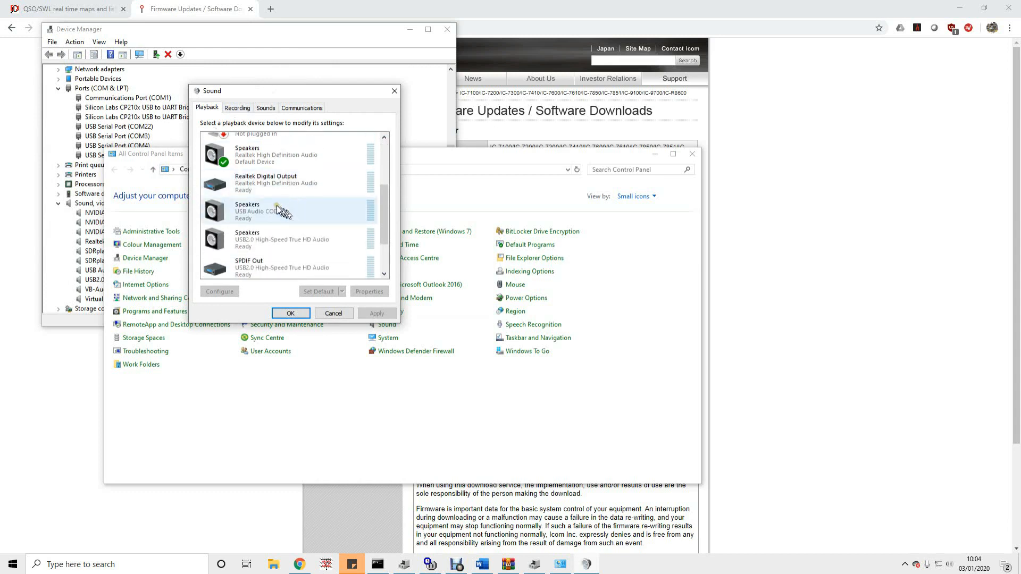
{"action": "left_click", "coordinate": [281, 211]}
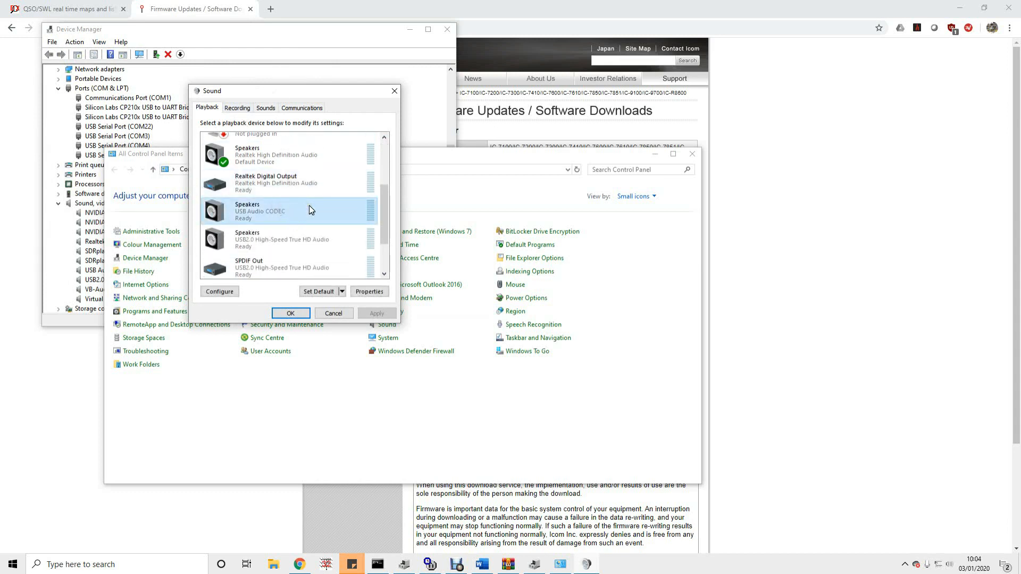
{"action": "mouse_move", "coordinate": [257, 219]}
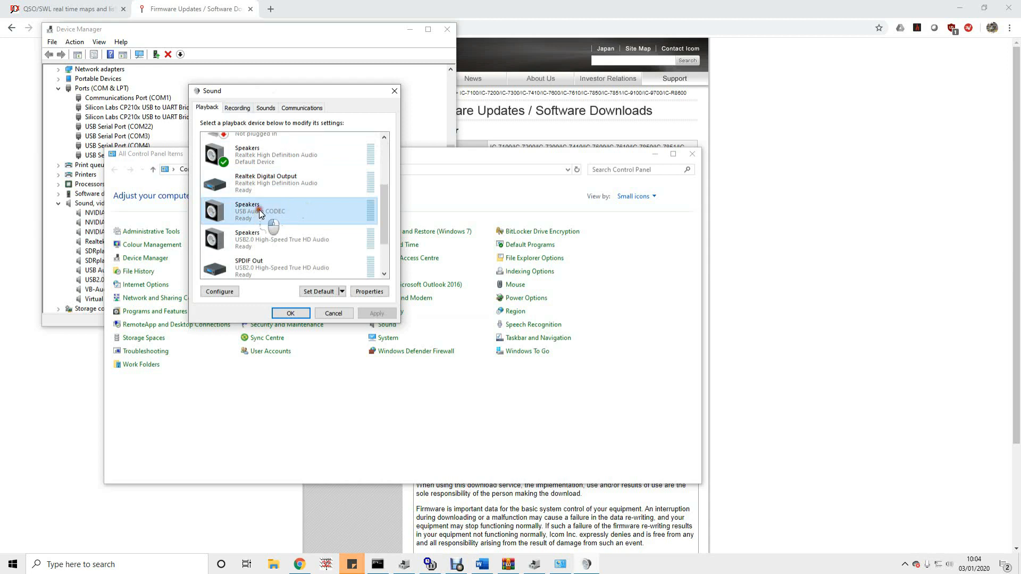
{"action": "left_click", "coordinate": [369, 291]}
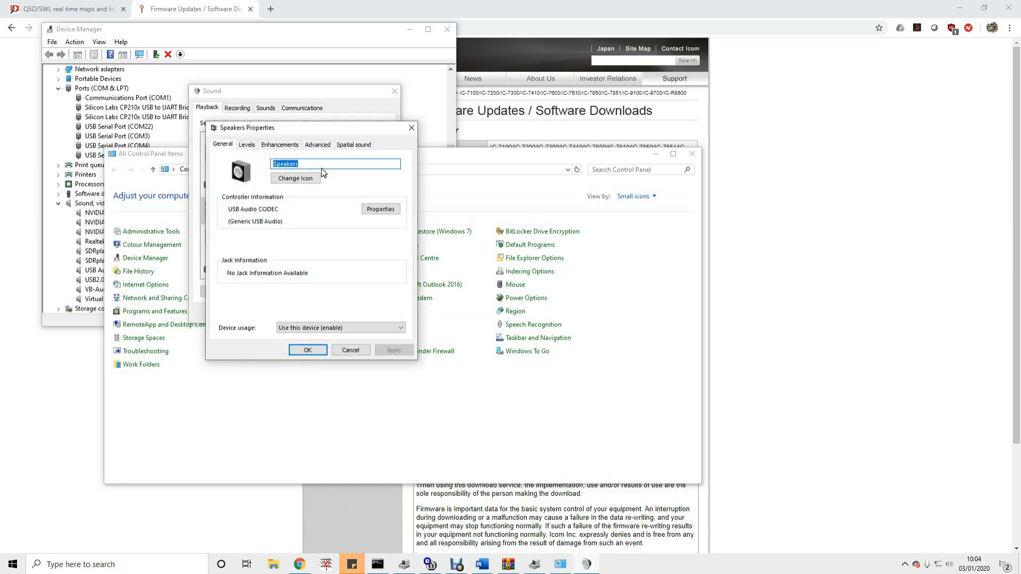
{"action": "type", "text": "IC-9"}
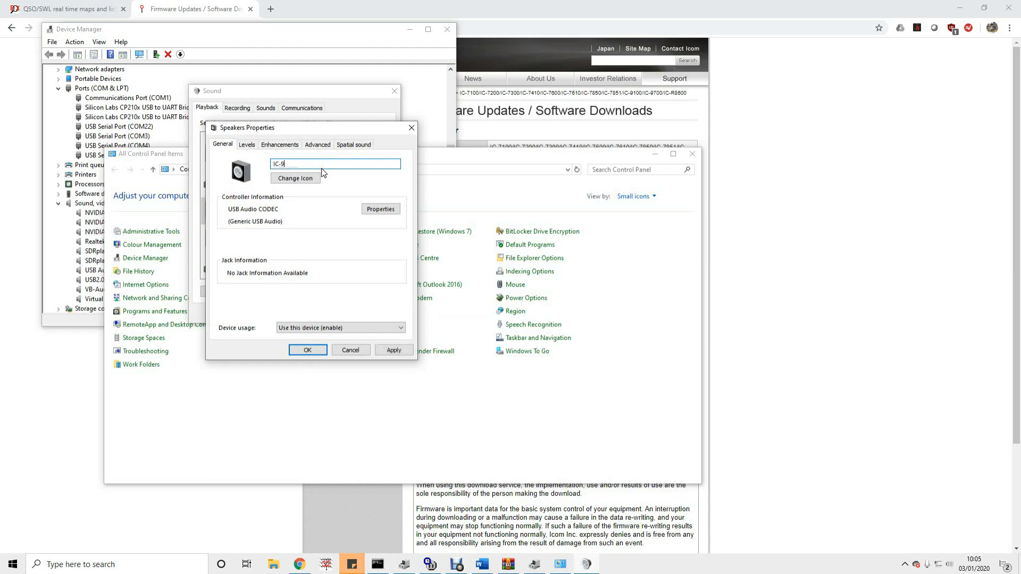
{"action": "type", "text": "700"}
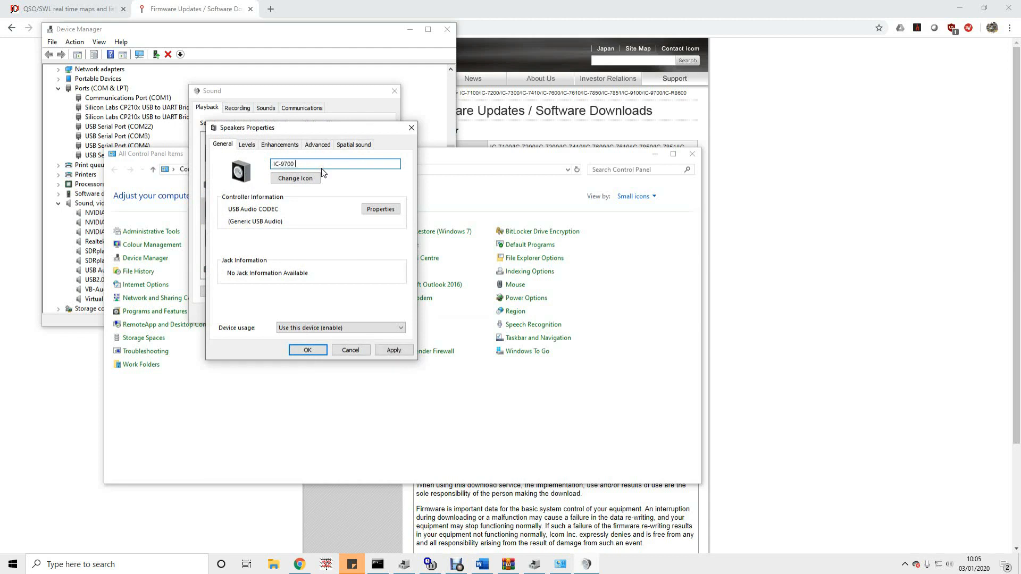
{"action": "type", "text": "Audio to Radio"}
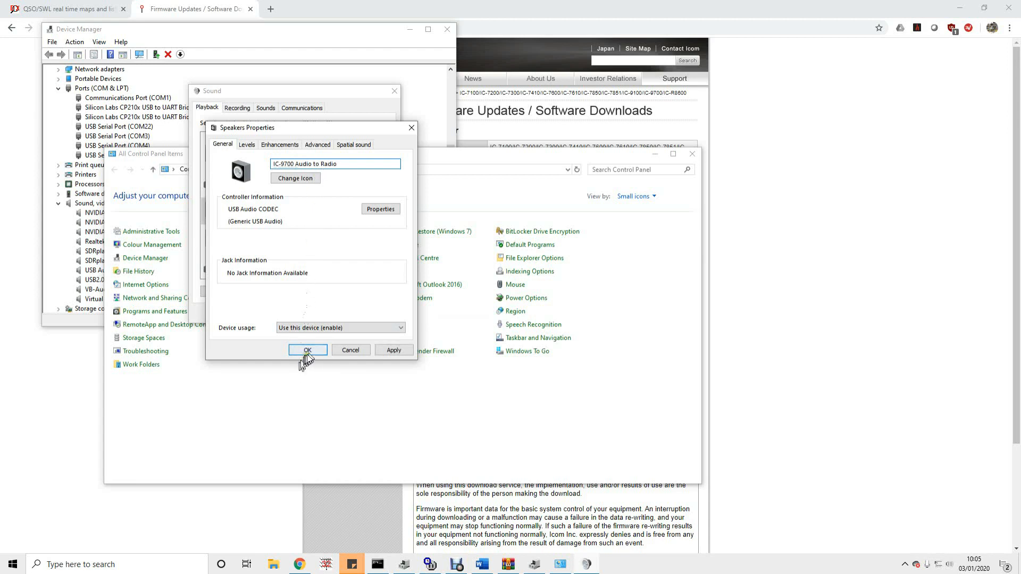
{"action": "left_click", "coordinate": [307, 351]}
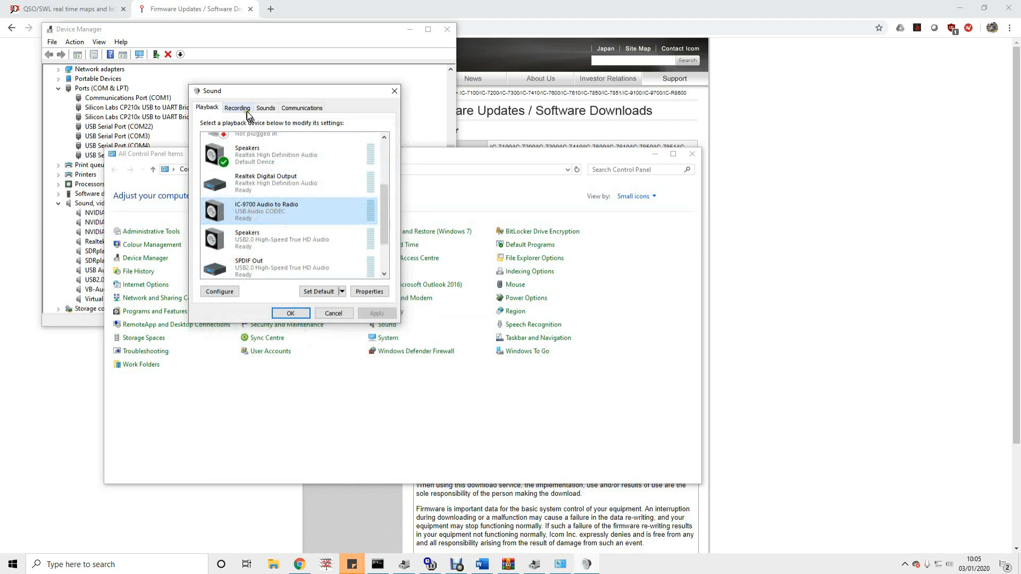
- On the Recording tab, open Properties for the USB Audio CODEC microphone
{"action": "left_click", "coordinate": [237, 107]}
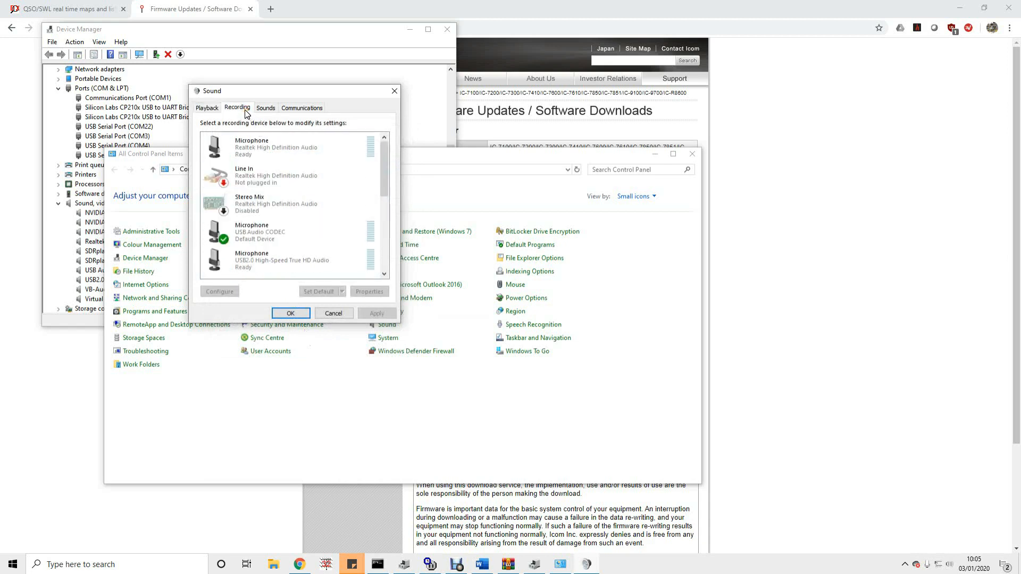
{"action": "scroll", "scroll_direction": "down", "scroll_amount": 3}
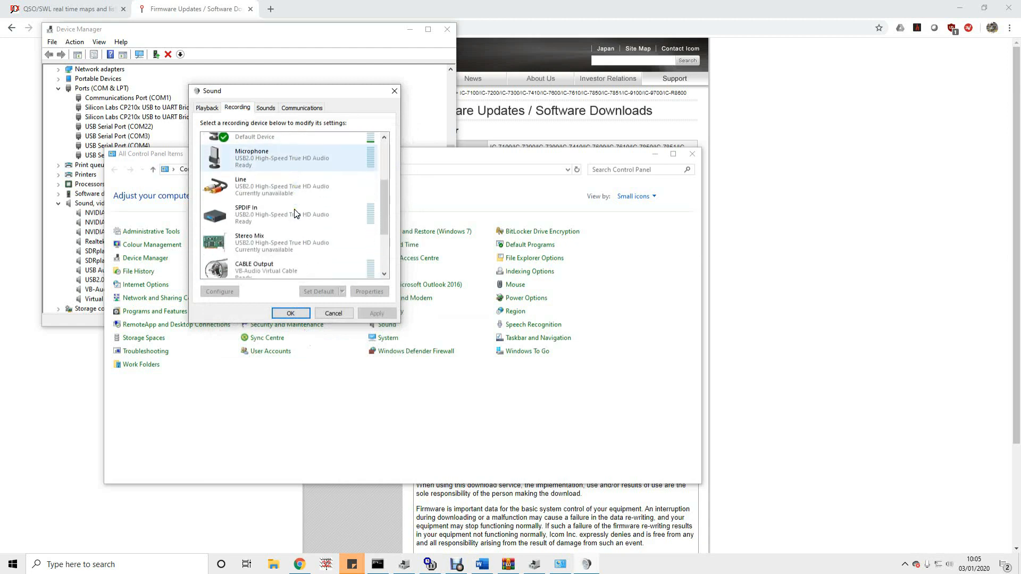
{"action": "scroll", "scroll_direction": "down", "scroll_amount": 3}
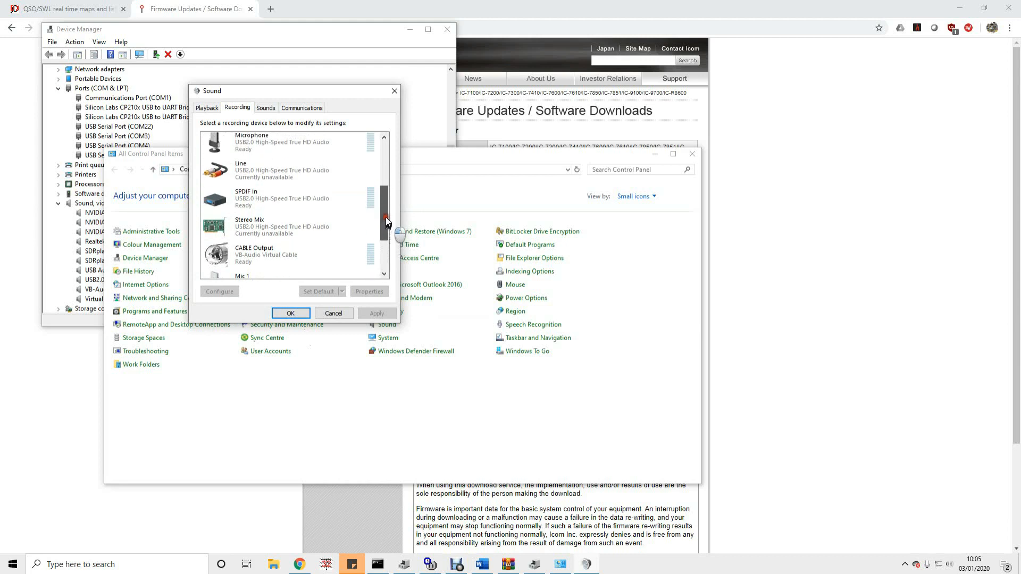
{"action": "left_click", "coordinate": [280, 188]}
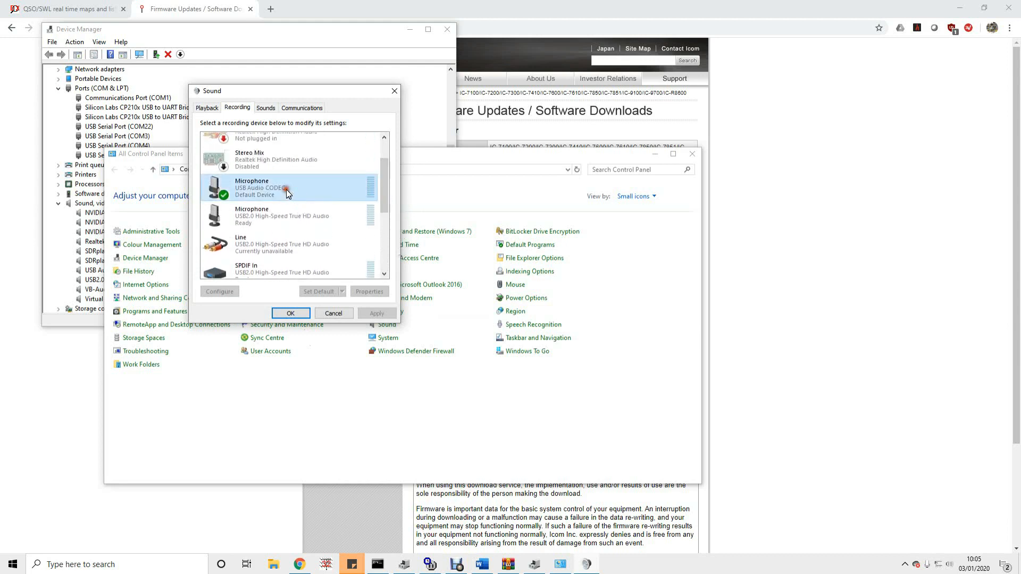
{"action": "left_click", "coordinate": [291, 188]}
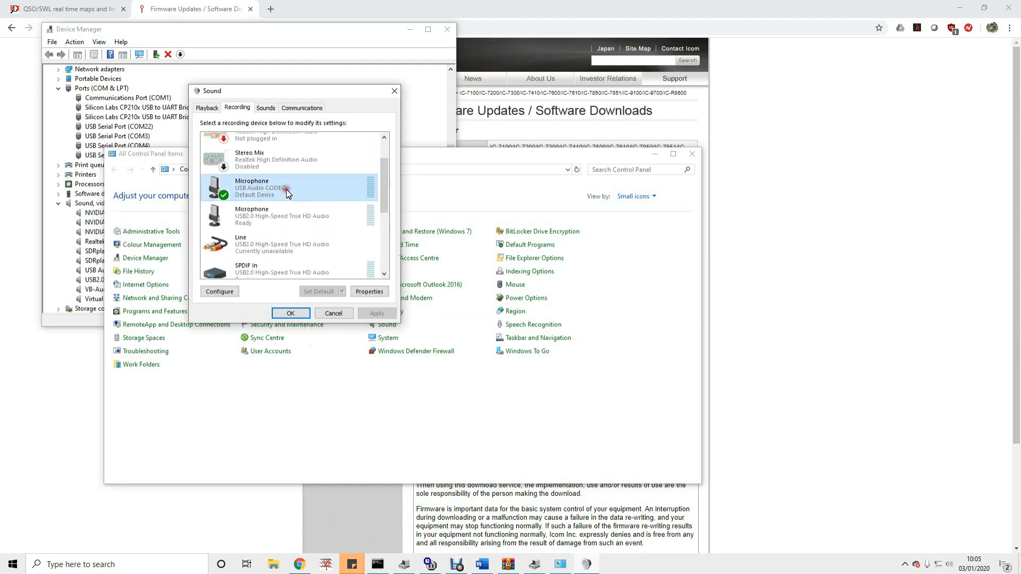
{"action": "left_click", "coordinate": [368, 291]}
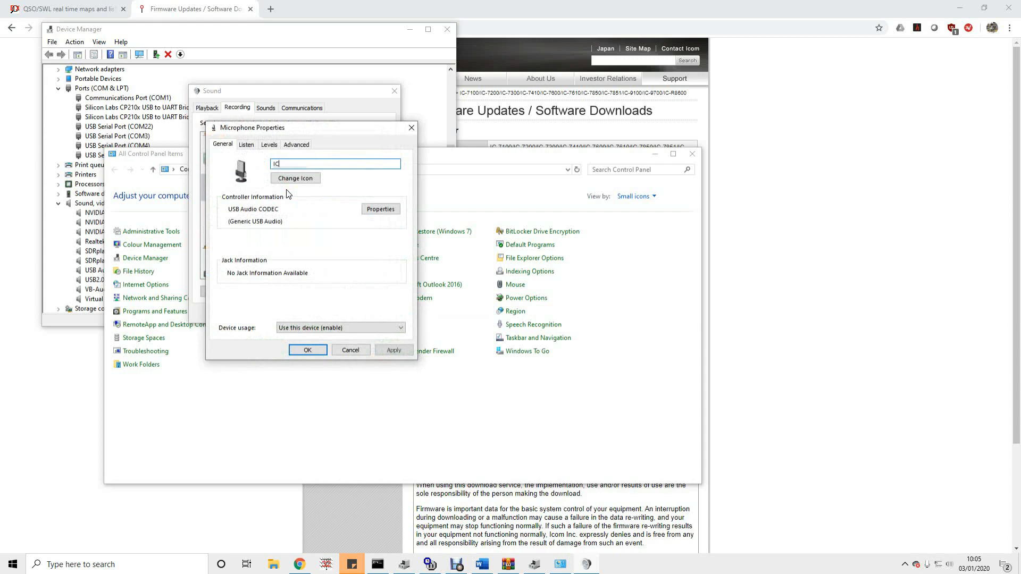
- Name the microphone 'IC-9700 Audio from Radio', confirm, and close Control Panel
{"action": "type", "text": "IC-9700"}
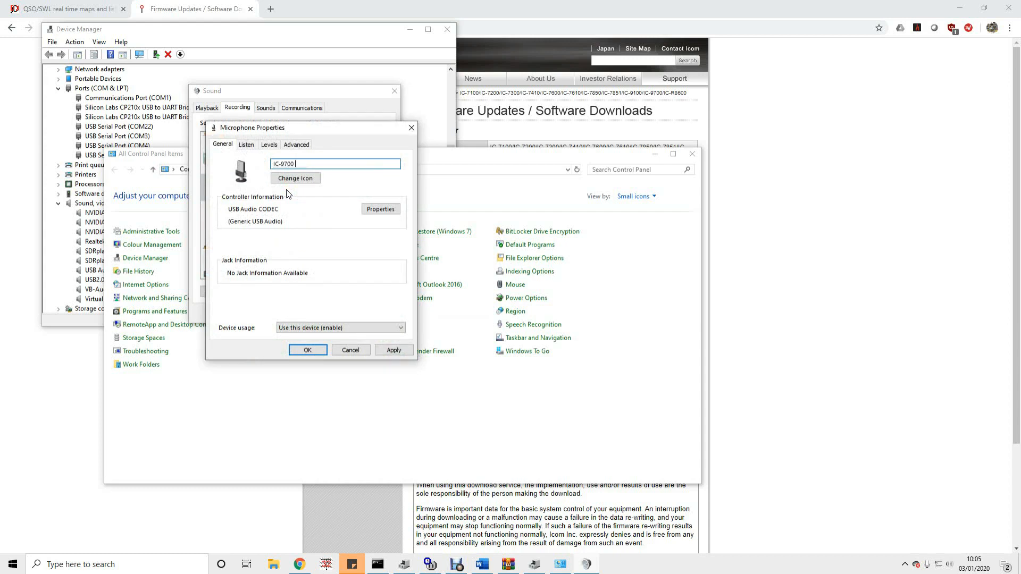
{"action": "type", "text": "Audio from"}
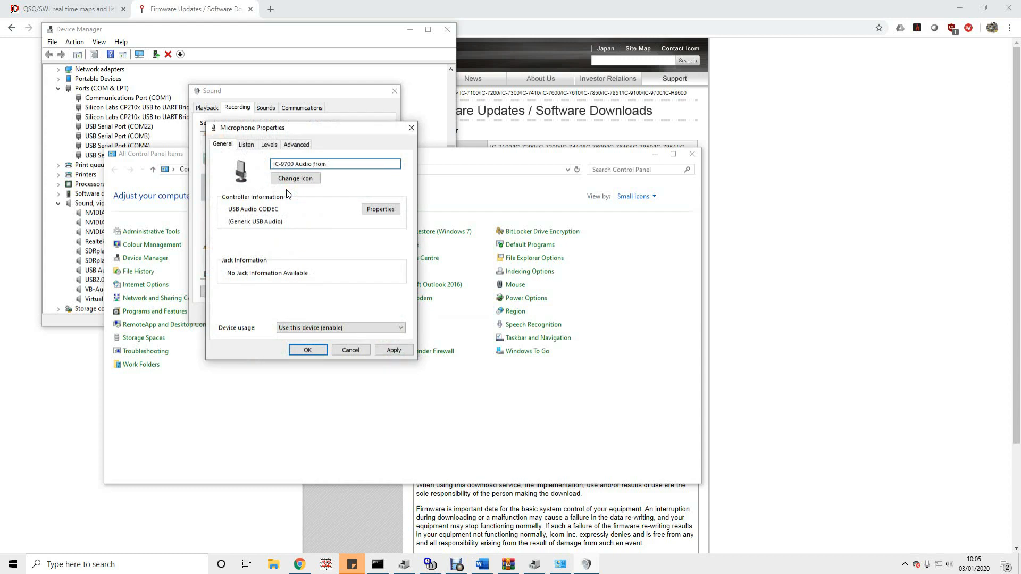
{"action": "type", "text": "Radio"}
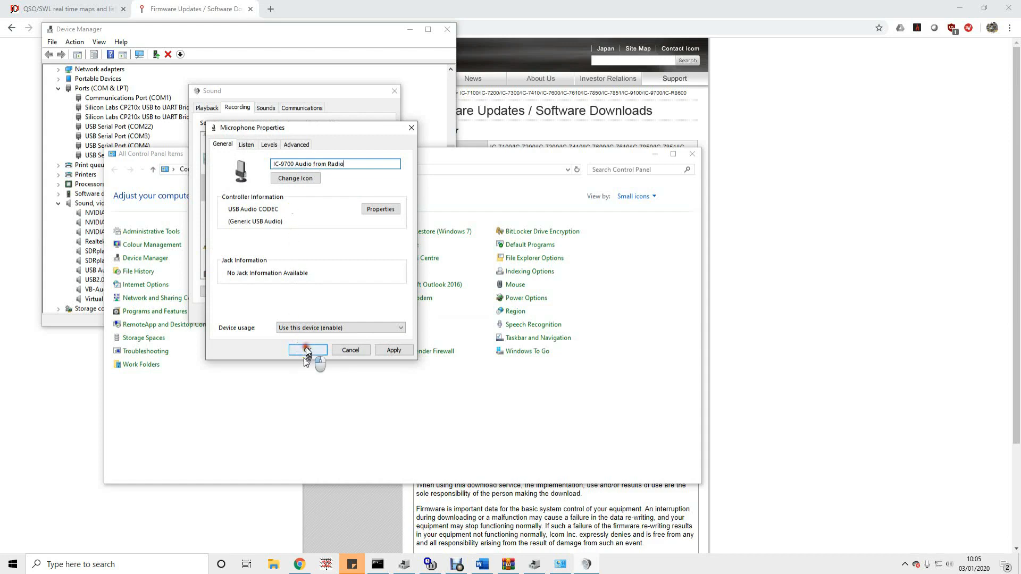
{"action": "left_click", "coordinate": [308, 350]}
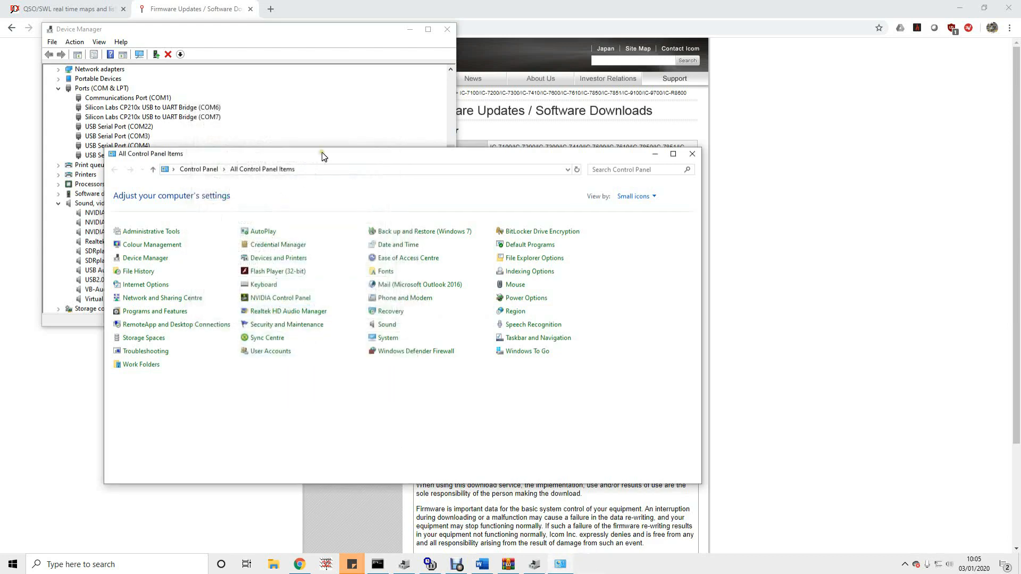
{"action": "left_click", "coordinate": [692, 155]}
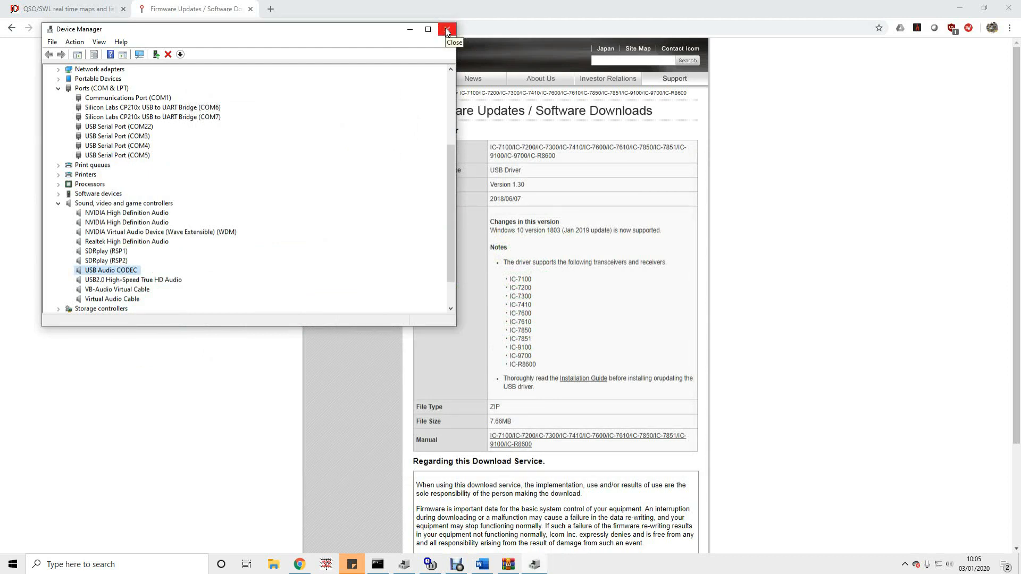
{"action": "mouse_move", "coordinate": [447, 29]}
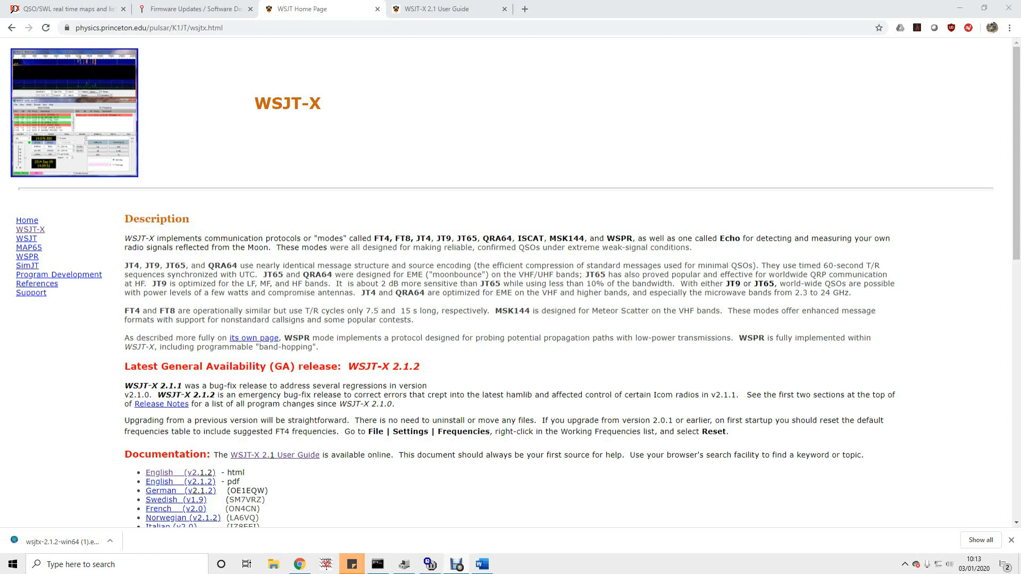
{"action": "mouse_move", "coordinate": [260, 366]}
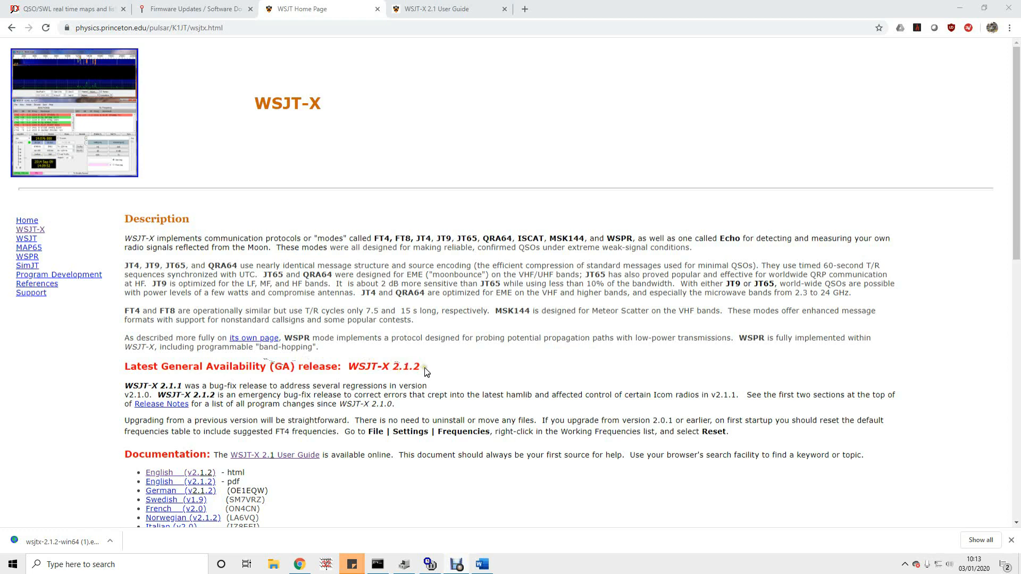
{"action": "mouse_move", "coordinate": [425, 373]}
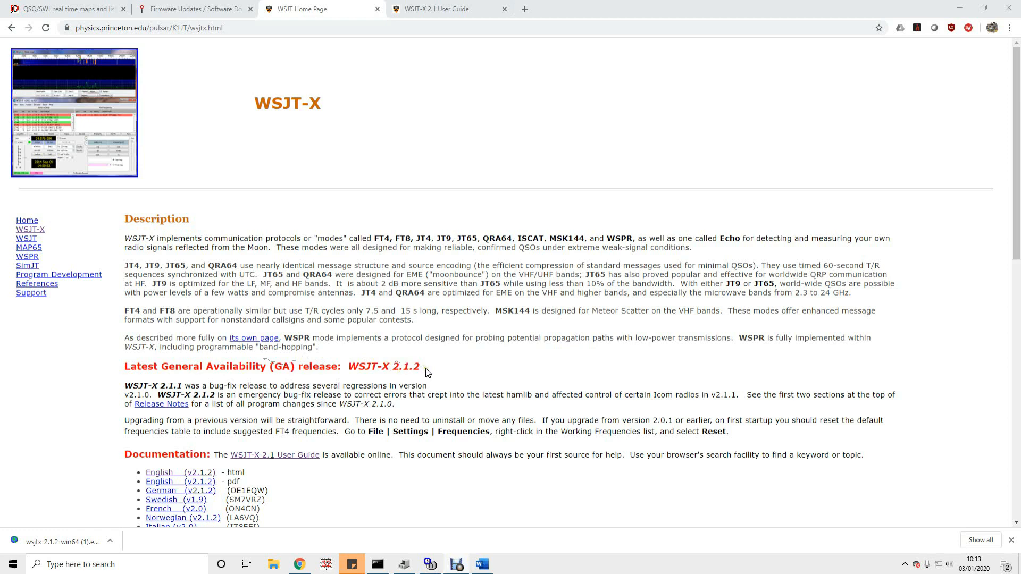
- Launch the downloaded wsjtx-2.1.2-win64 installer and cancel its setup wizard
{"action": "scroll", "scroll_direction": "down", "scroll_amount": 3}
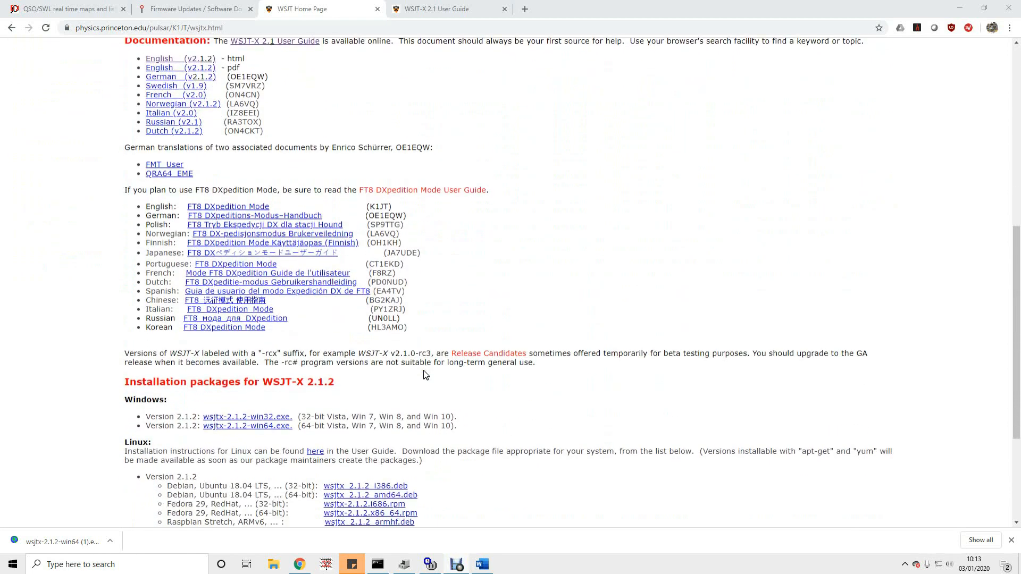
{"action": "scroll", "scroll_direction": "down", "scroll_amount": 3}
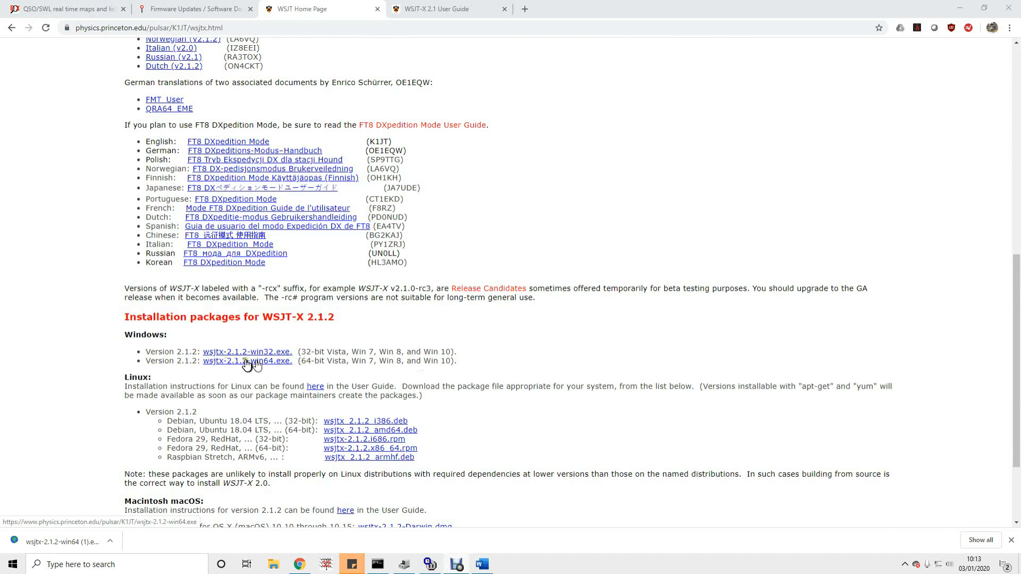
{"action": "mouse_move", "coordinate": [218, 367]}
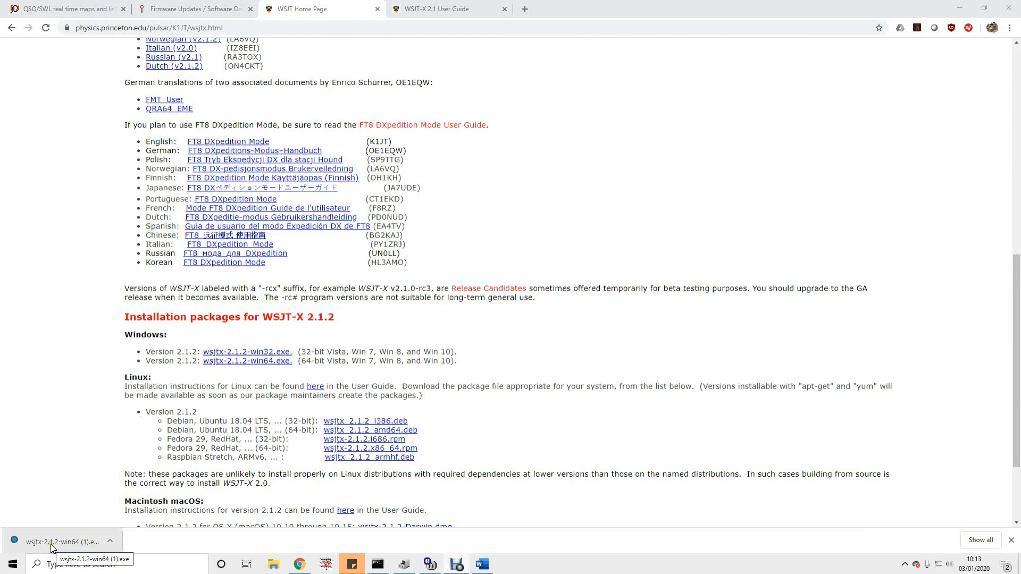
{"action": "left_click", "coordinate": [62, 542]}
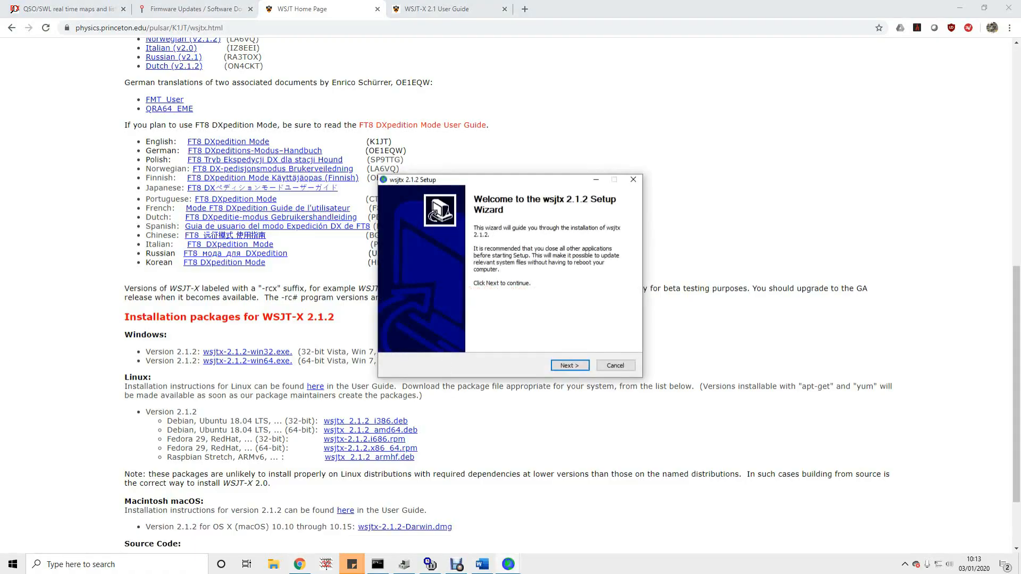
{"action": "mouse_move", "coordinate": [553, 294]}
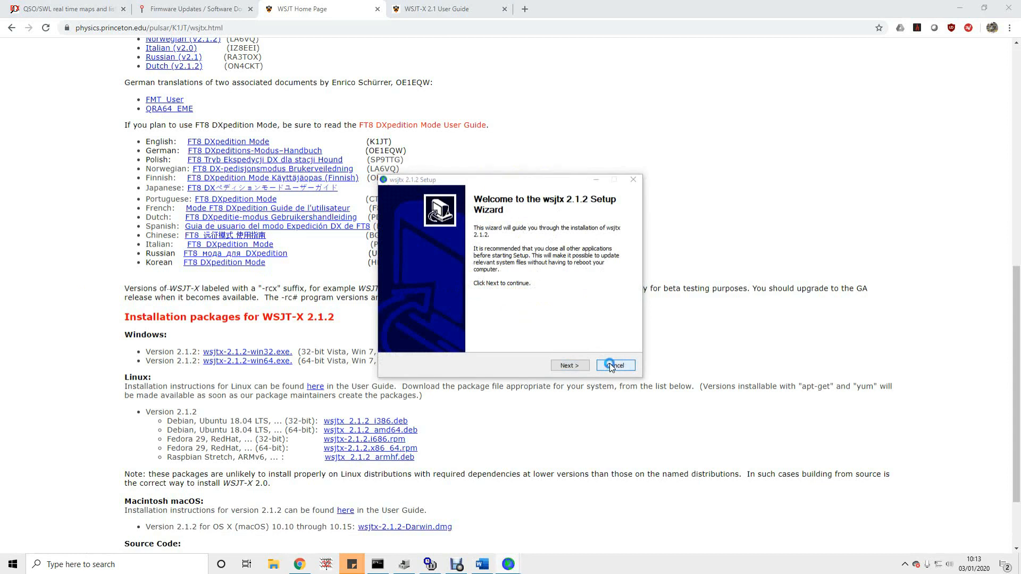
{"action": "left_click", "coordinate": [614, 365]}
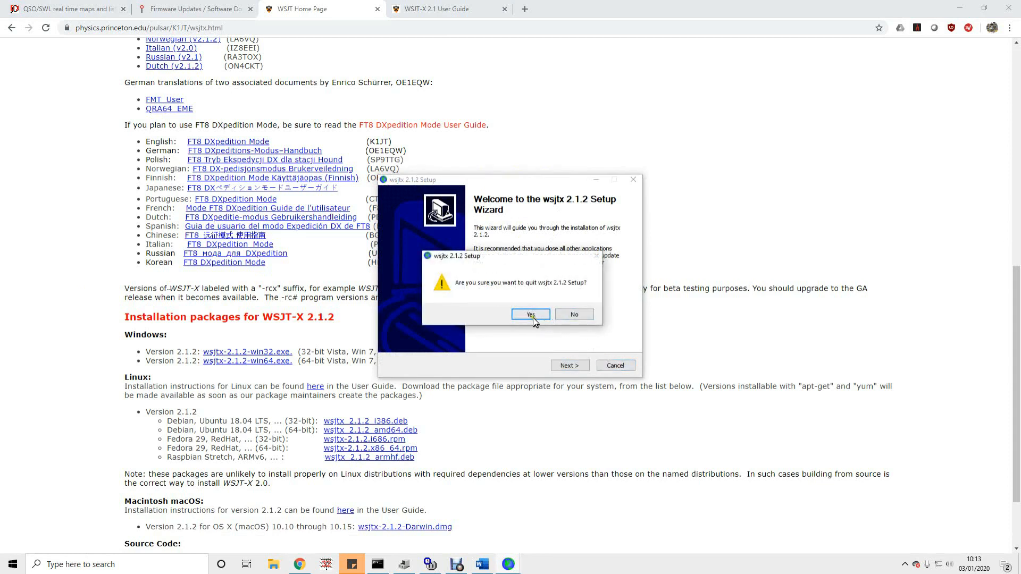
{"action": "left_click", "coordinate": [530, 315]}
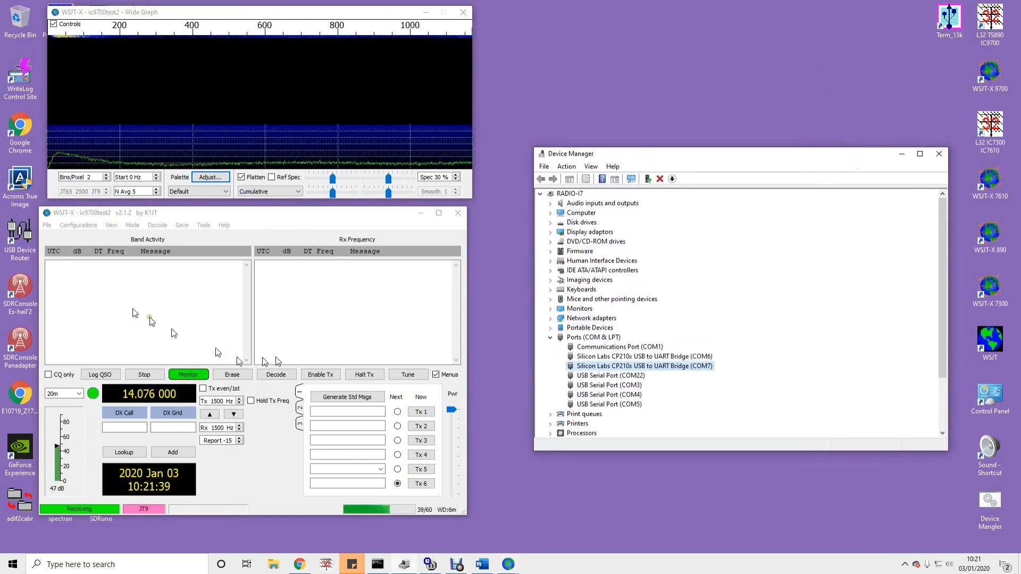
- In WSJT-X Settings, enter call G0MGX and grid IO93GA
{"action": "left_click", "coordinate": [47, 225]}
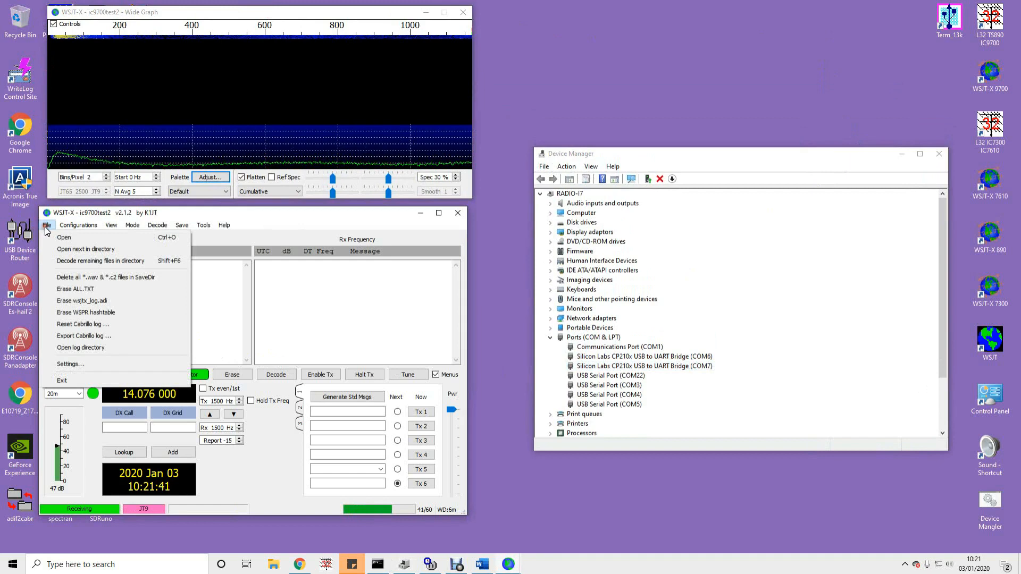
{"action": "left_click", "coordinate": [70, 363]}
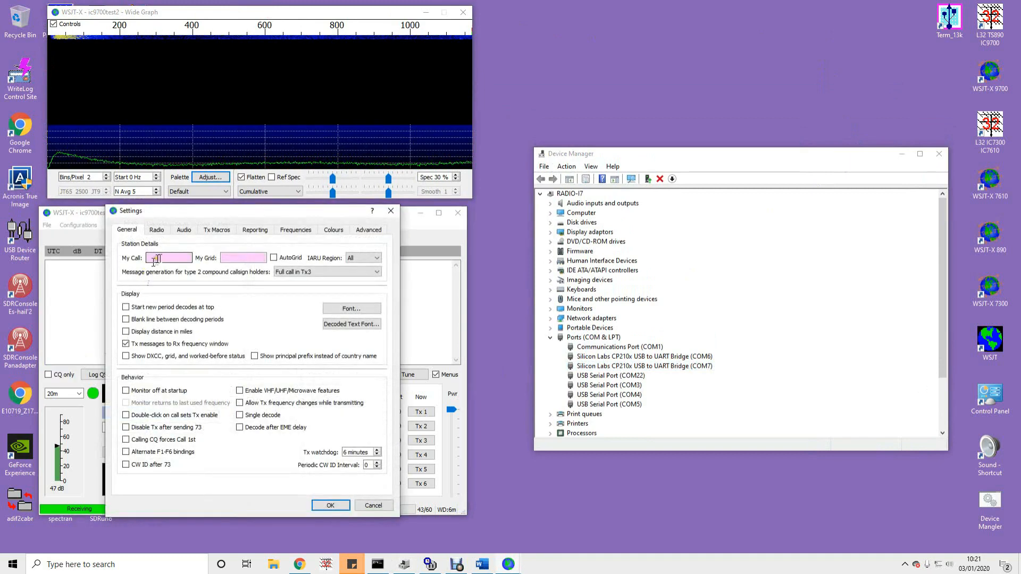
{"action": "type", "text": "G0M"}
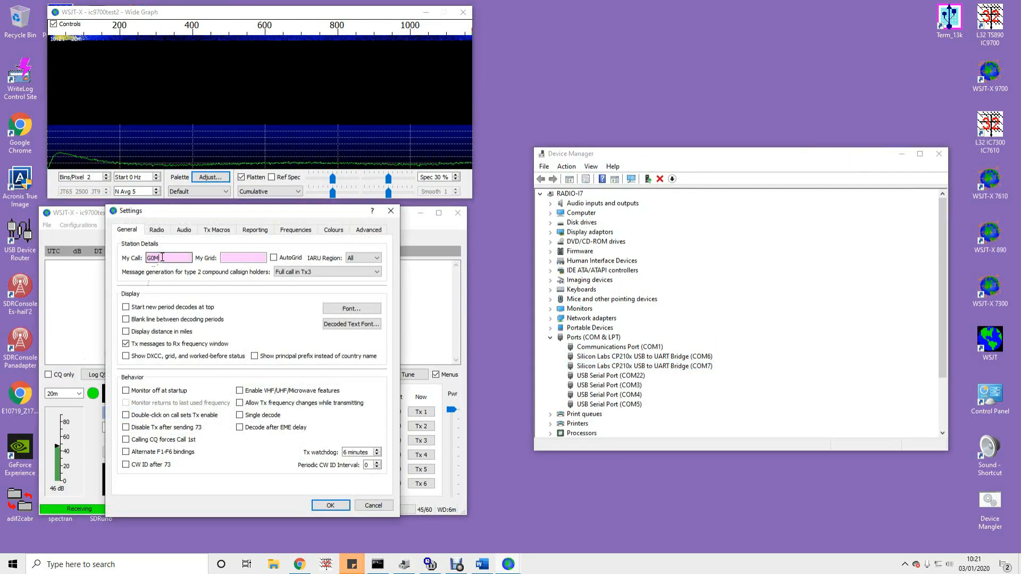
{"action": "type", "text": "IO93GA"}
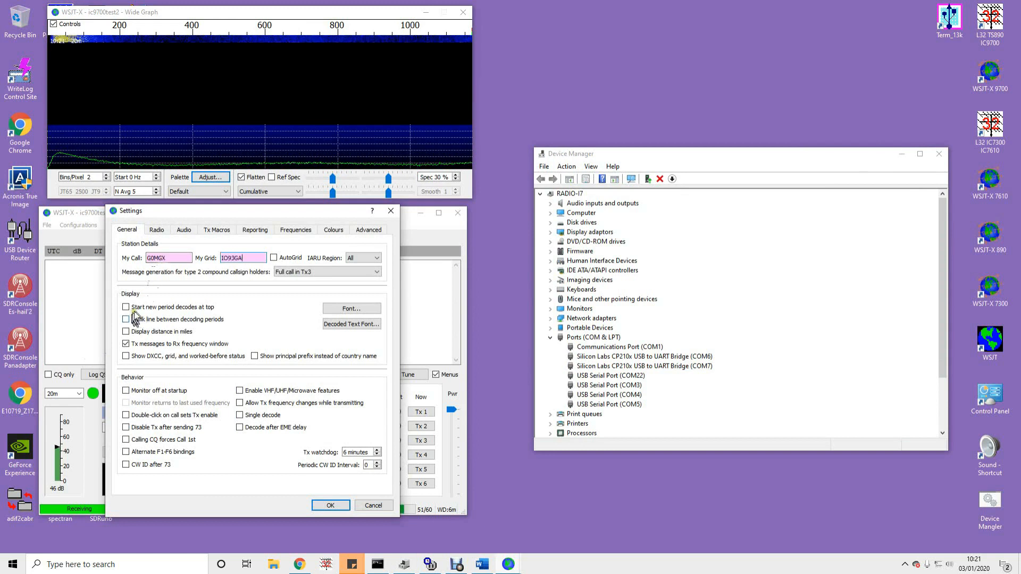
- Enable blank lines, miles, DXCC/grid status, VHF/UHF features, double-click TX and CQ Call 1st
{"action": "left_click", "coordinate": [126, 319]}
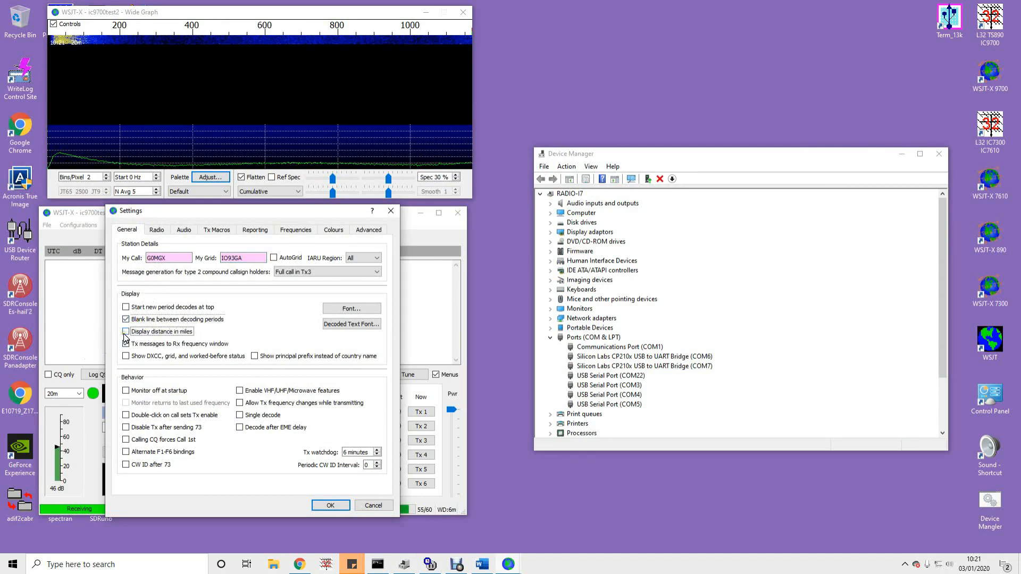
{"action": "left_click", "coordinate": [126, 331]}
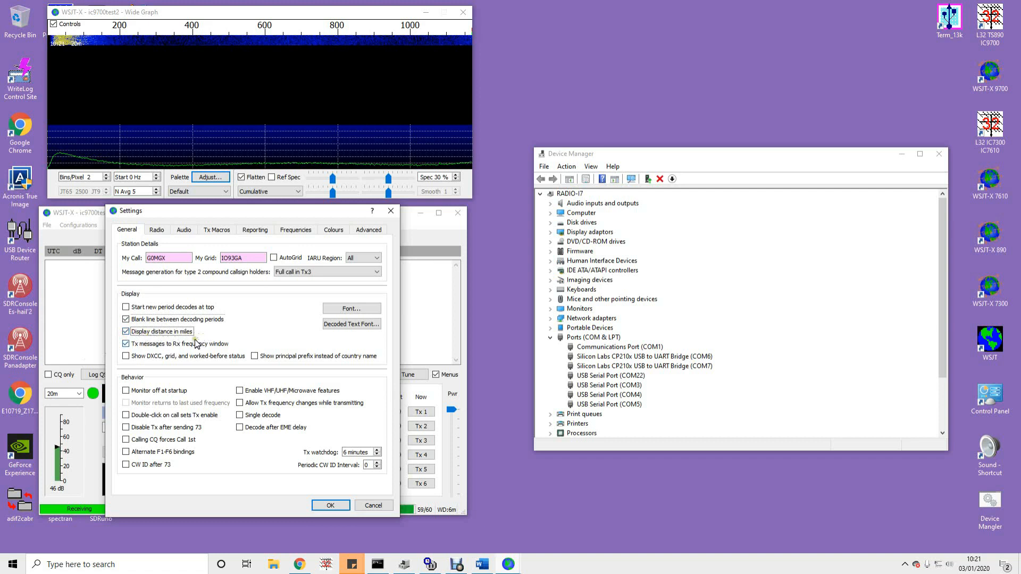
{"action": "left_click", "coordinate": [126, 355]}
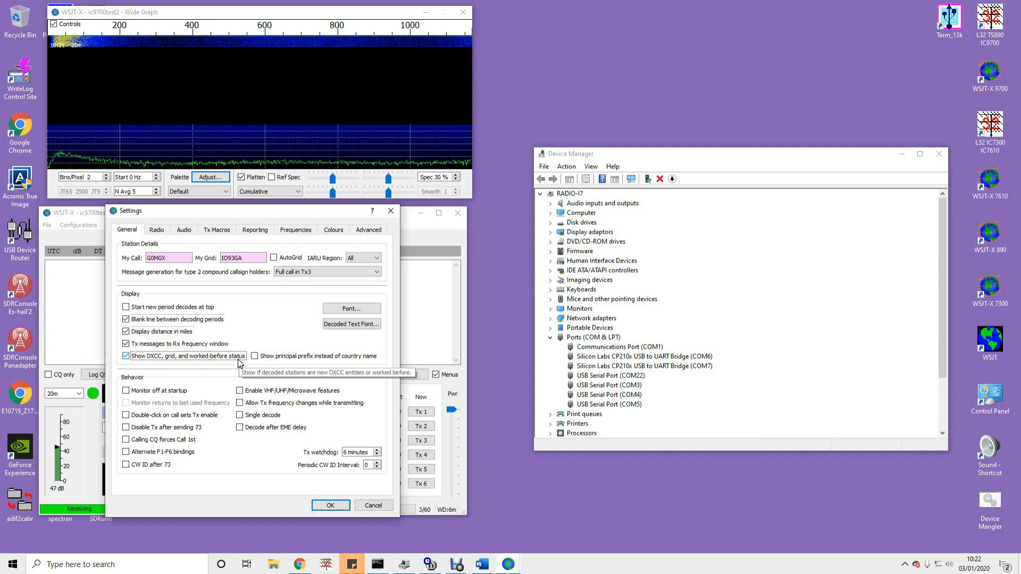
{"action": "left_click", "coordinate": [239, 390]}
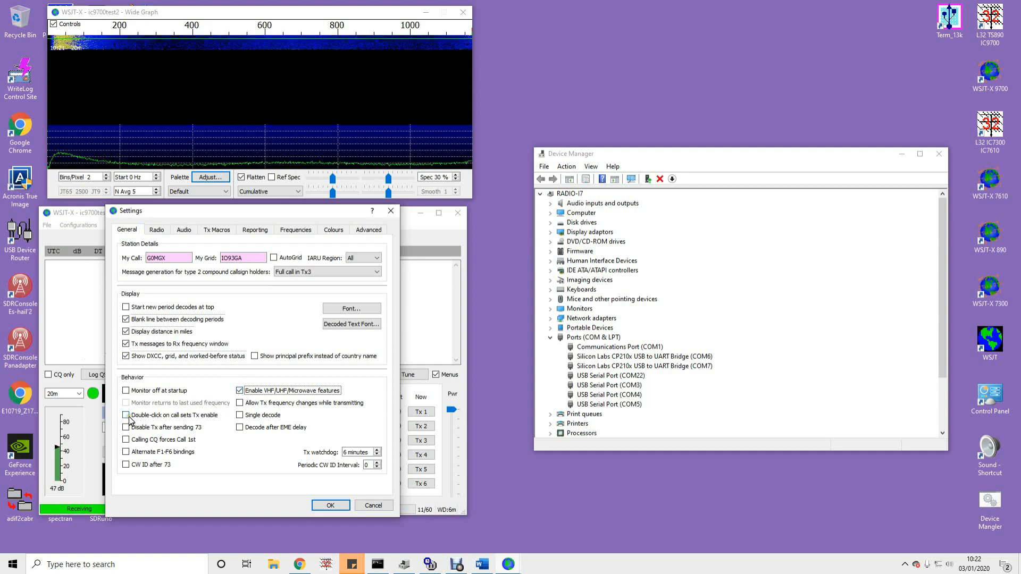
{"action": "left_click", "coordinate": [125, 416]}
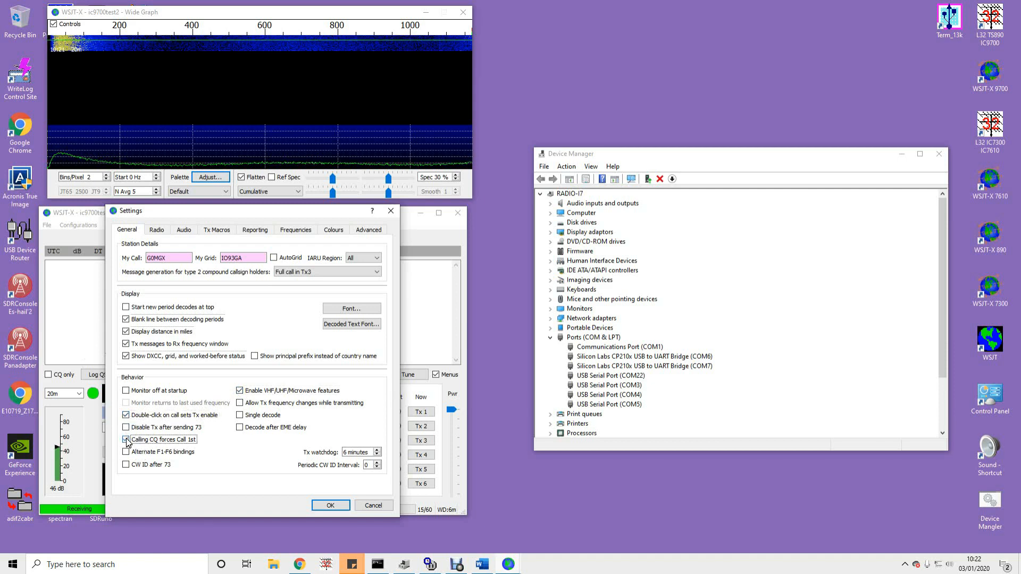
{"action": "left_click", "coordinate": [126, 440]}
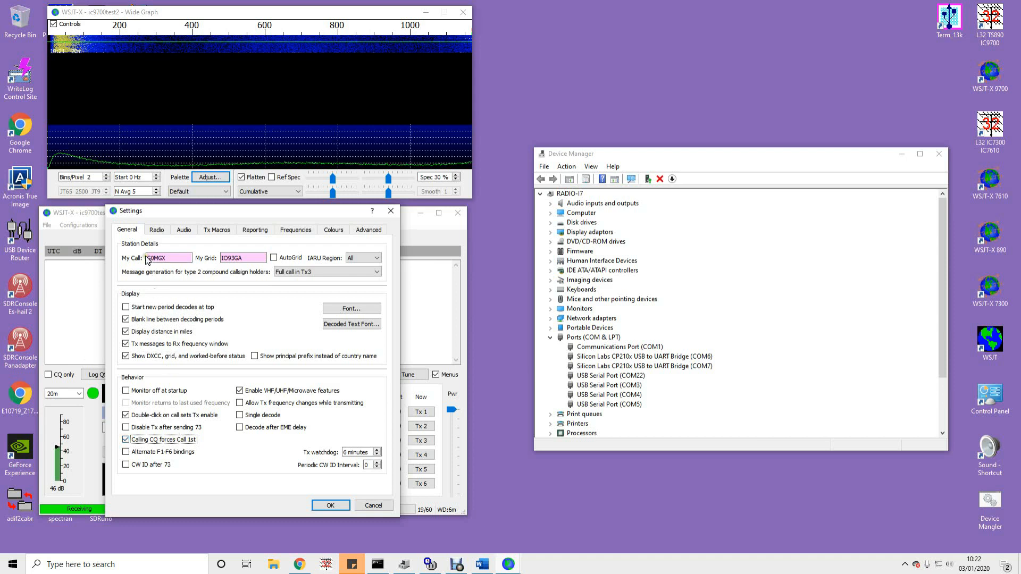
{"action": "left_click", "coordinate": [156, 229]}
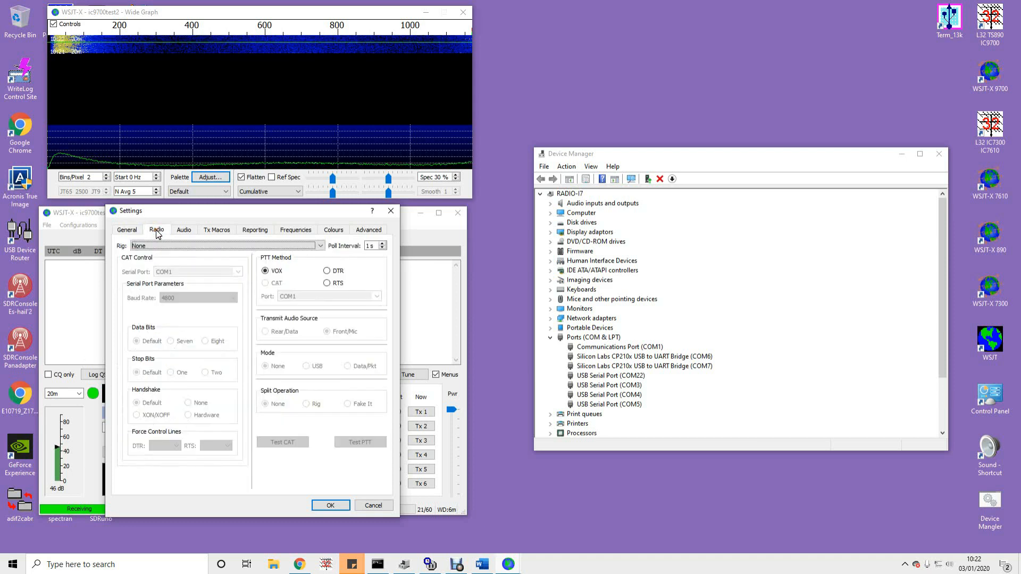
- Select the Icom IC-9700 rig on serial port COM7 at 19200 baud
{"action": "left_click", "coordinate": [224, 246]}
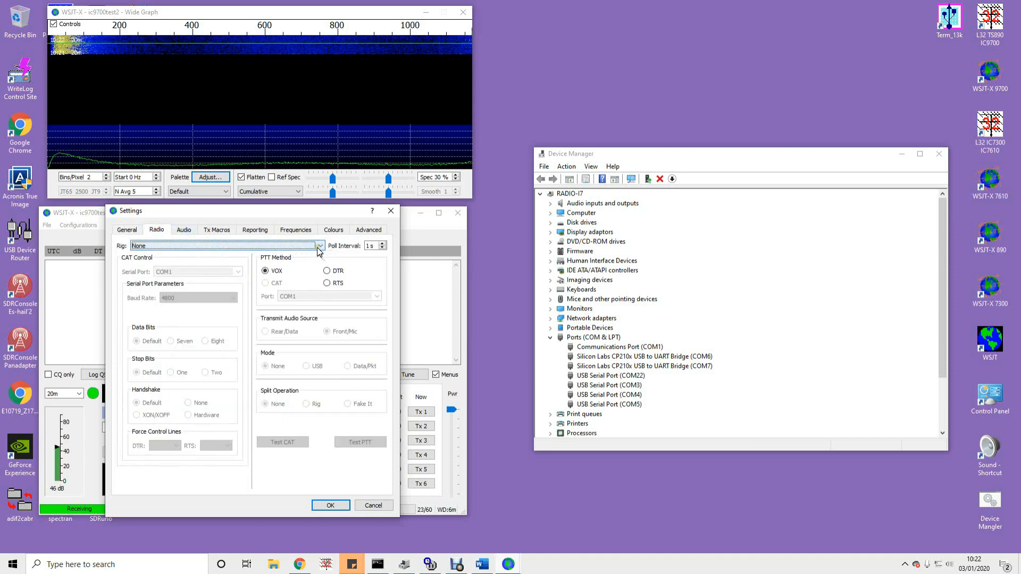
{"action": "left_click", "coordinate": [319, 246]}
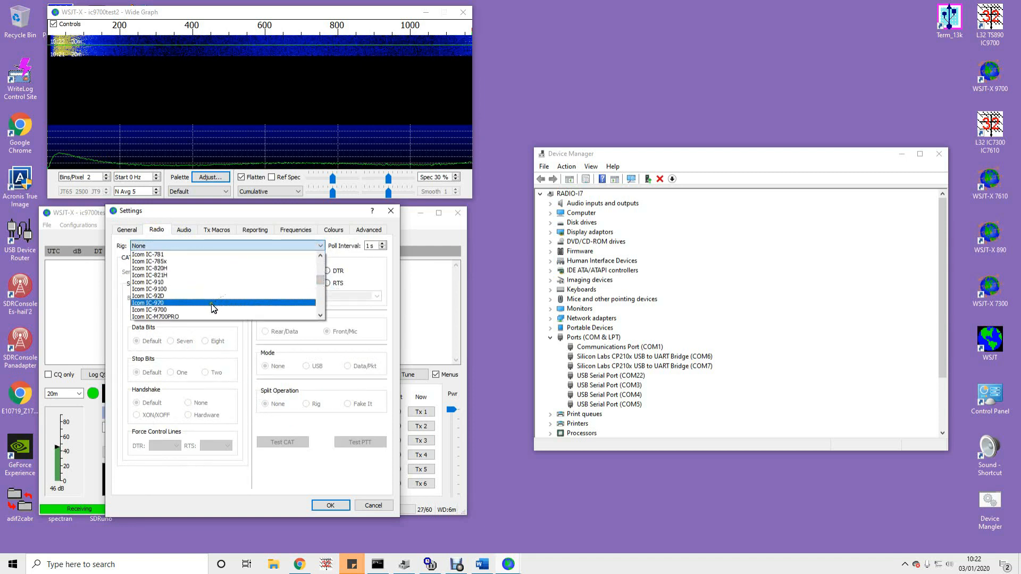
{"action": "left_click", "coordinate": [148, 303]}
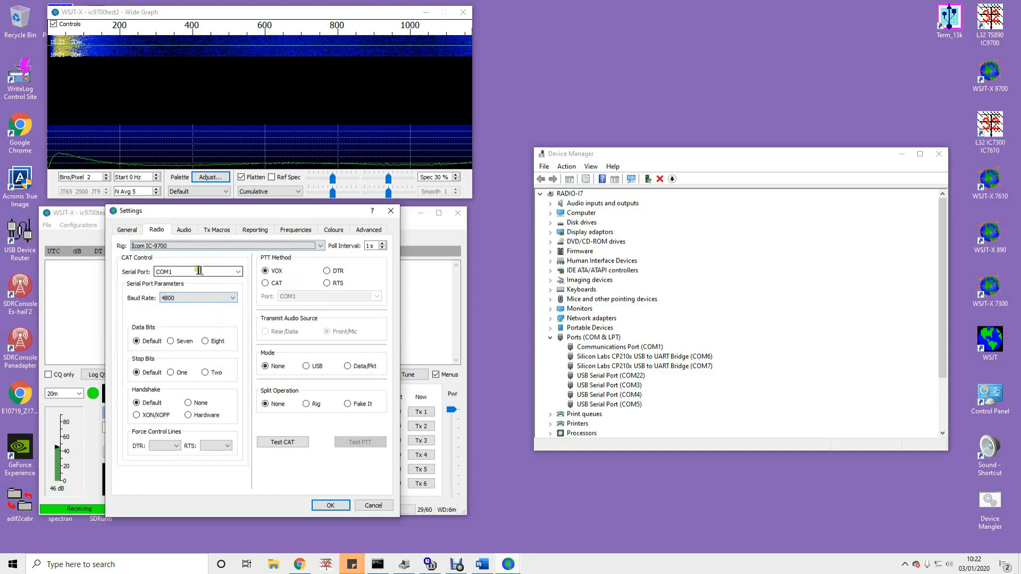
{"action": "left_click", "coordinate": [644, 356]}
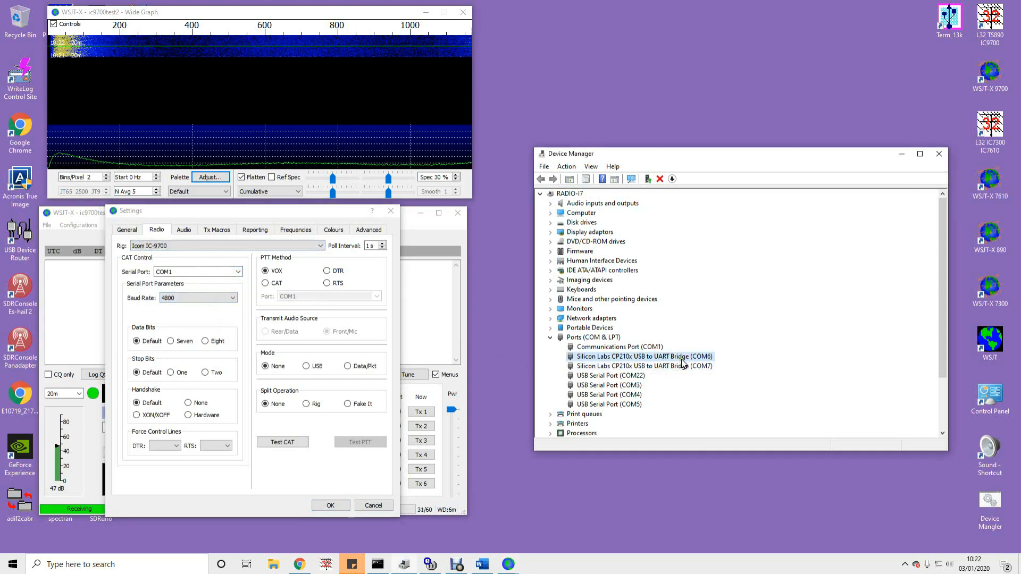
{"action": "left_click", "coordinate": [644, 366]}
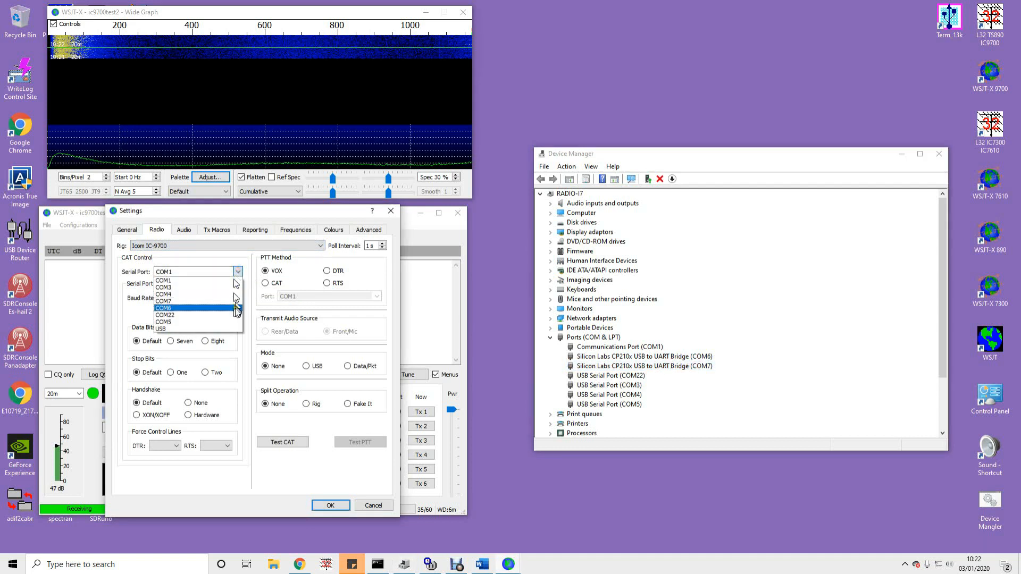
{"action": "left_click", "coordinate": [163, 301]}
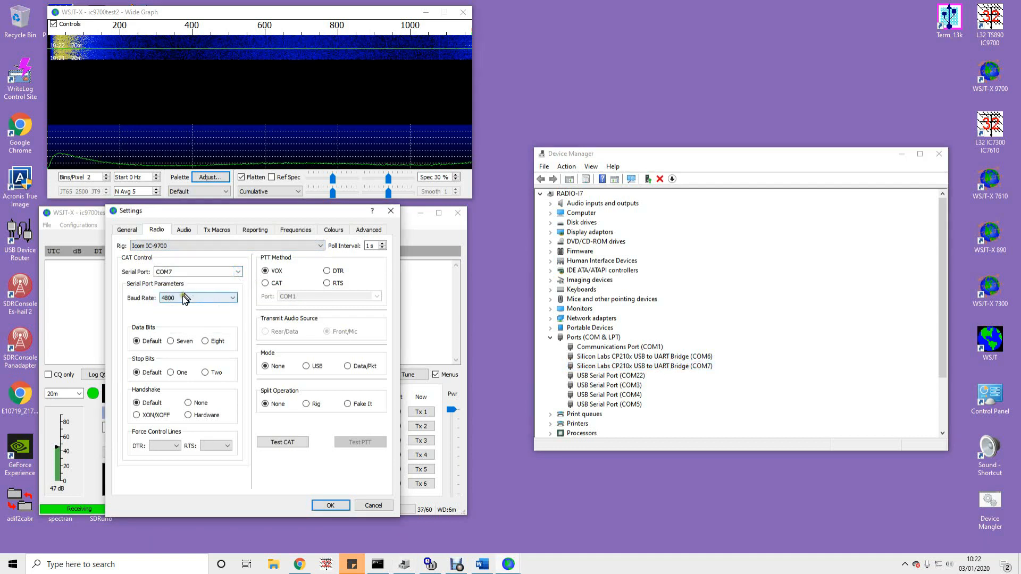
{"action": "mouse_move", "coordinate": [186, 298]}
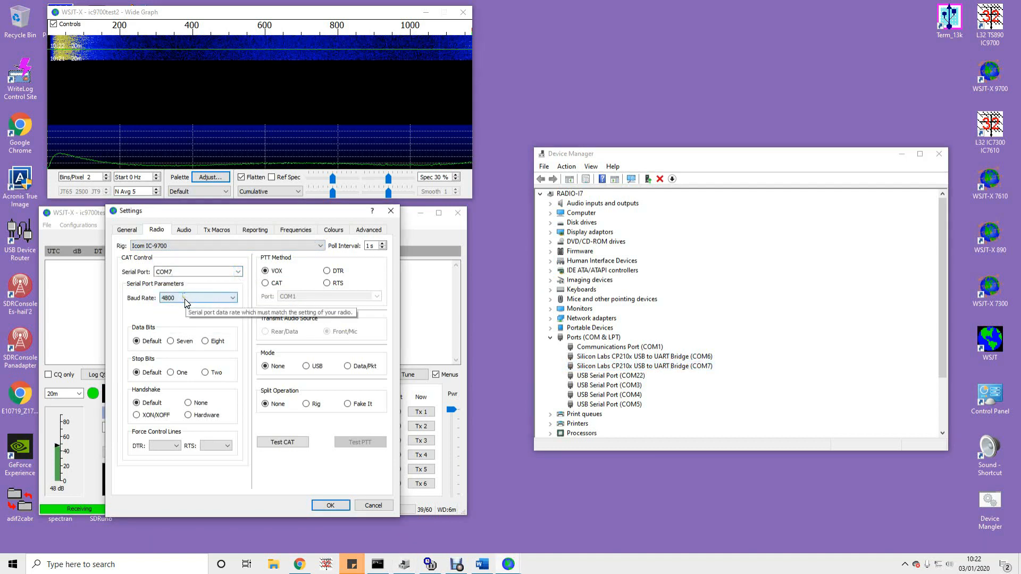
{"action": "left_click", "coordinate": [232, 298]}
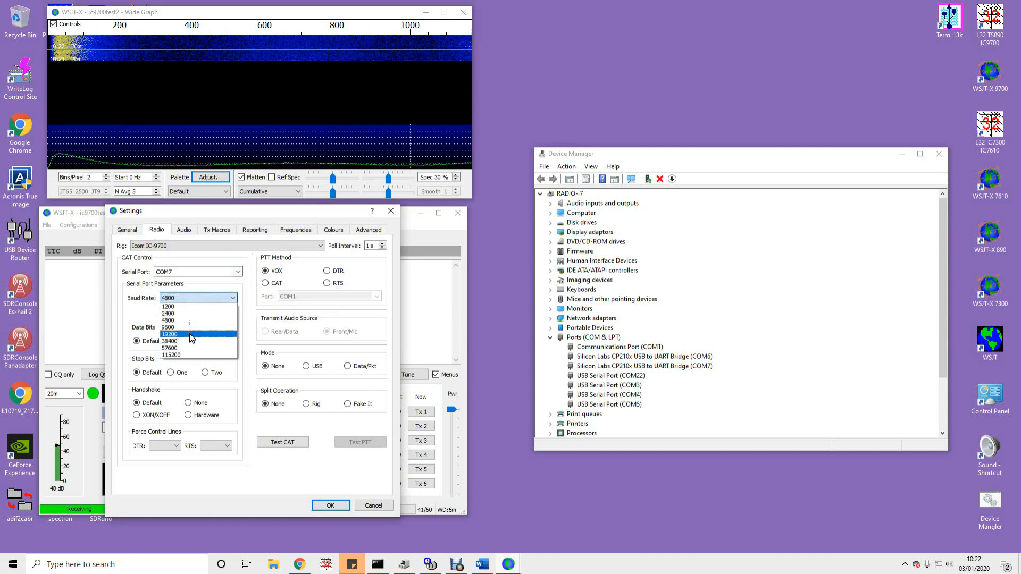
{"action": "left_click", "coordinate": [169, 334]}
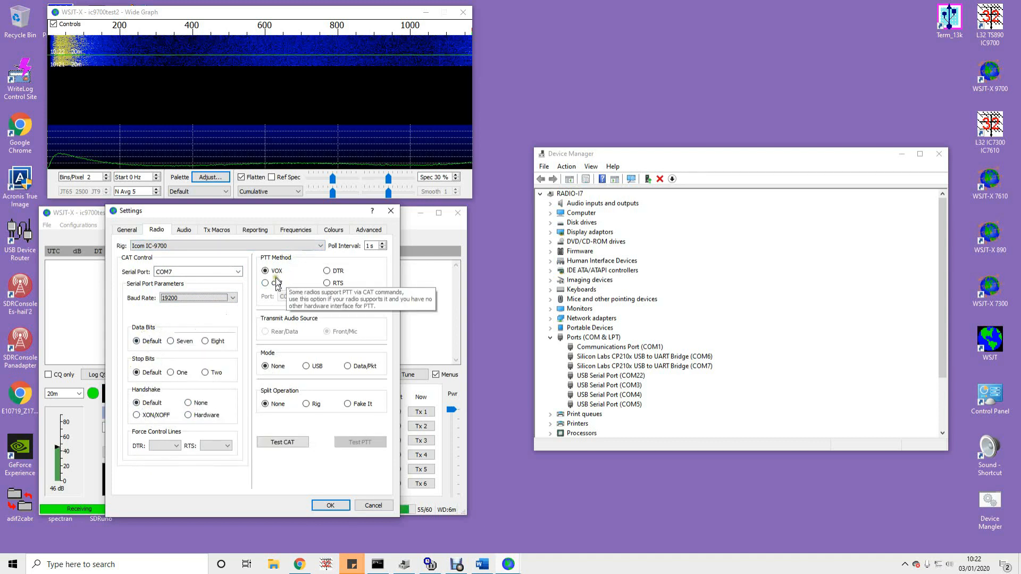
- Set PTT to CAT, mode USB, split Rig, then run Test CAT and Test PTT
{"action": "left_click", "coordinate": [265, 282]}
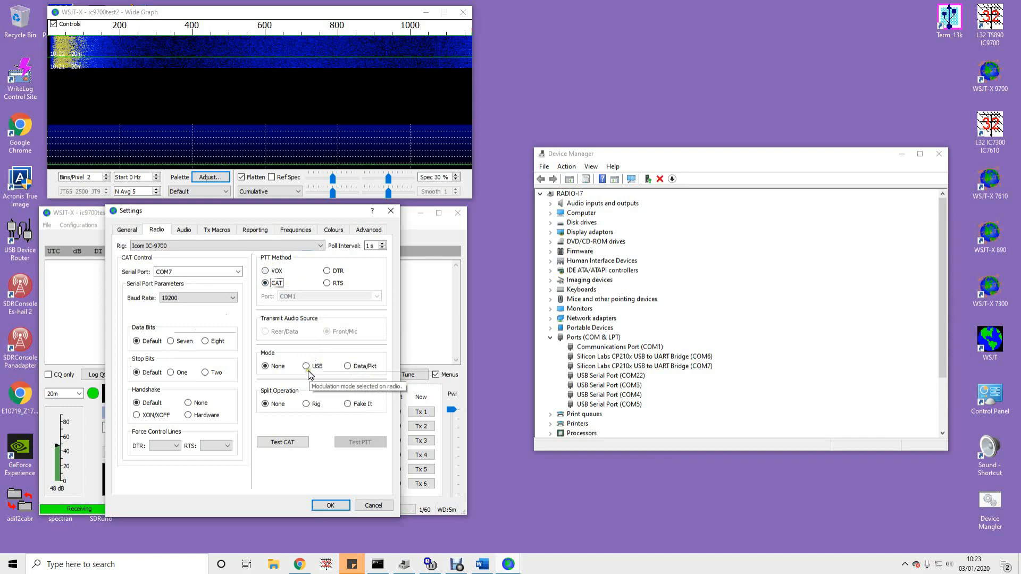
{"action": "left_click", "coordinate": [306, 366]}
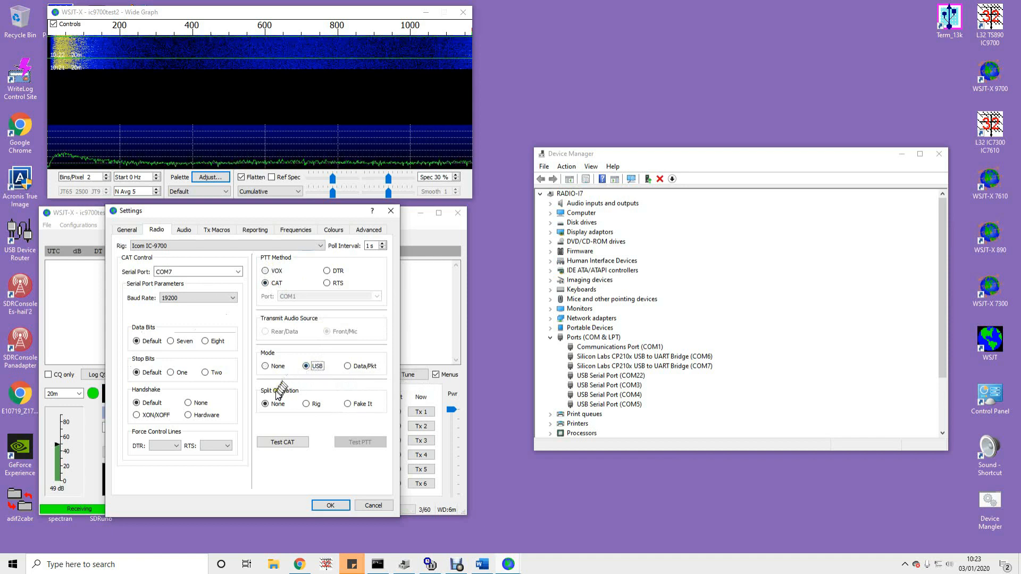
{"action": "left_click", "coordinate": [306, 403]}
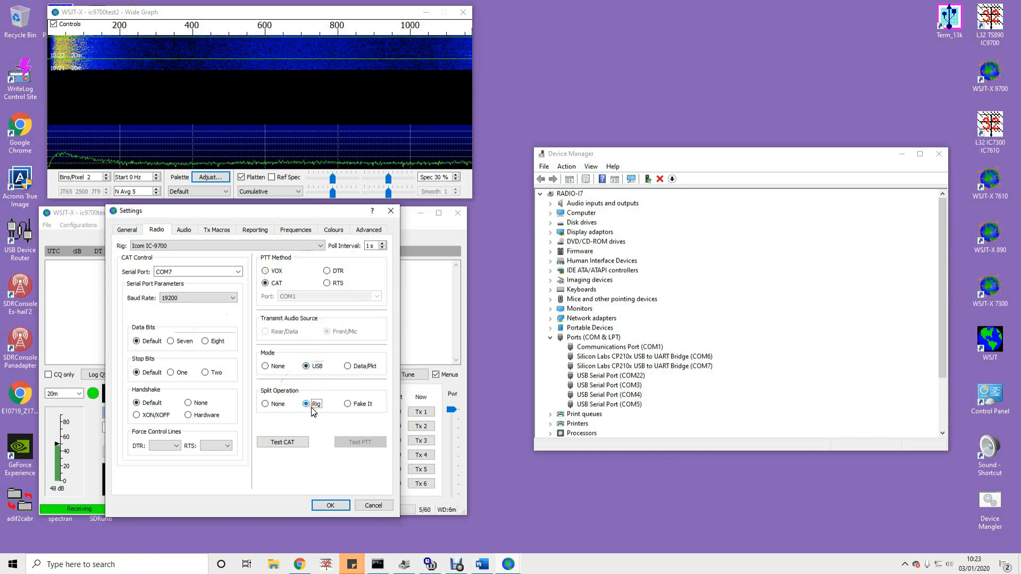
{"action": "left_click", "coordinate": [282, 442]}
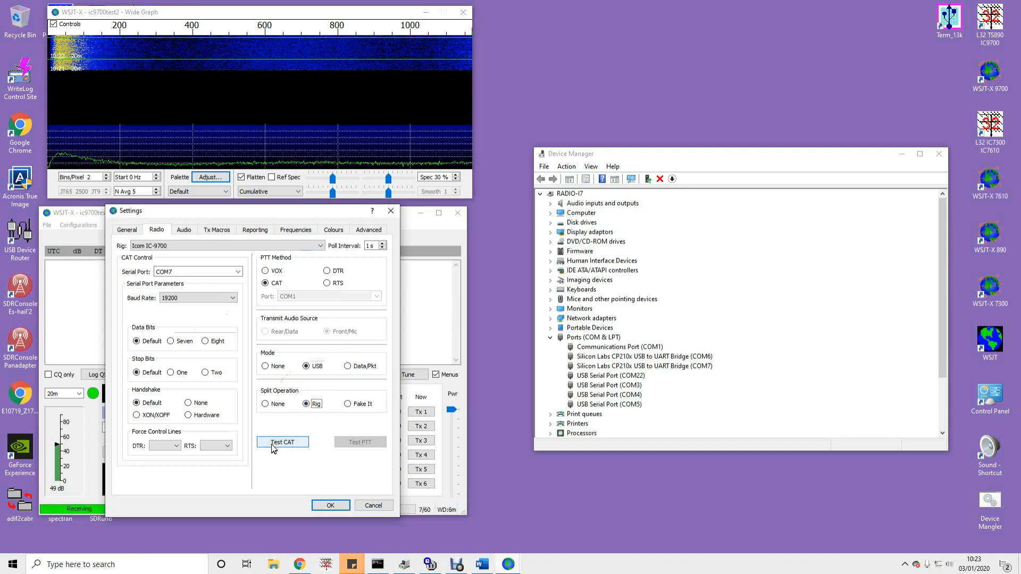
{"action": "left_click", "coordinate": [282, 442]}
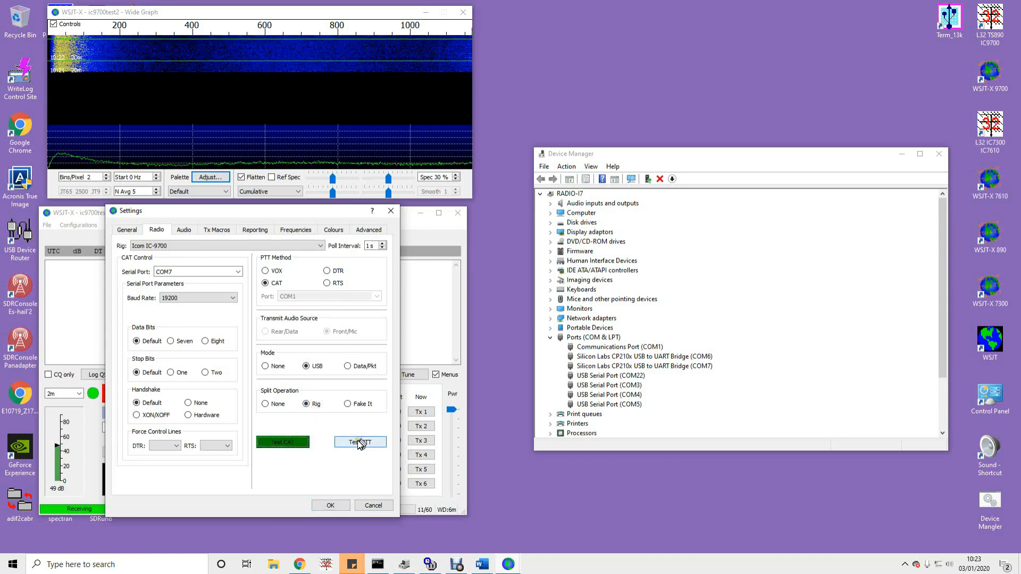
{"action": "left_click", "coordinate": [360, 442]}
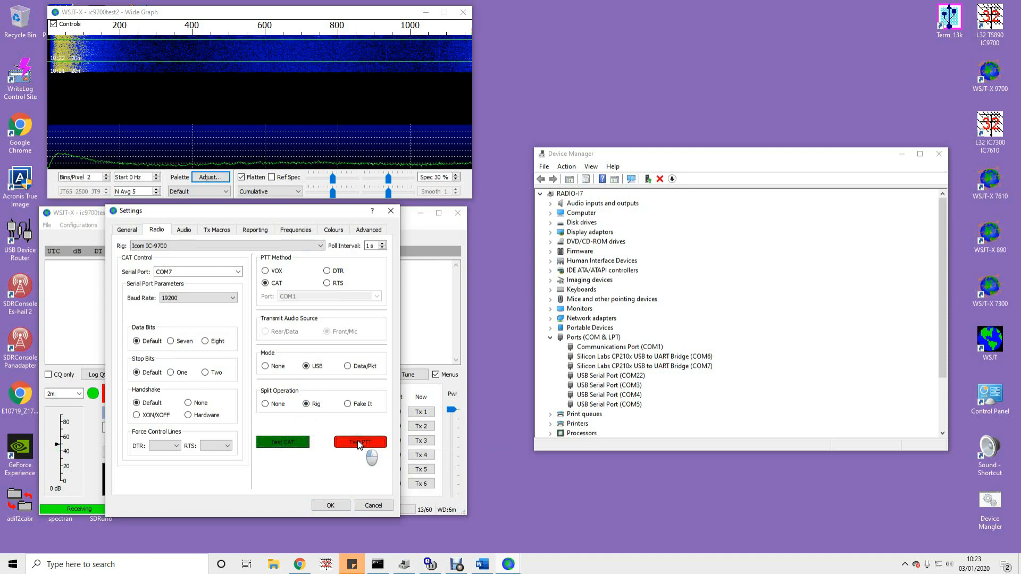
{"action": "left_click", "coordinate": [360, 442]}
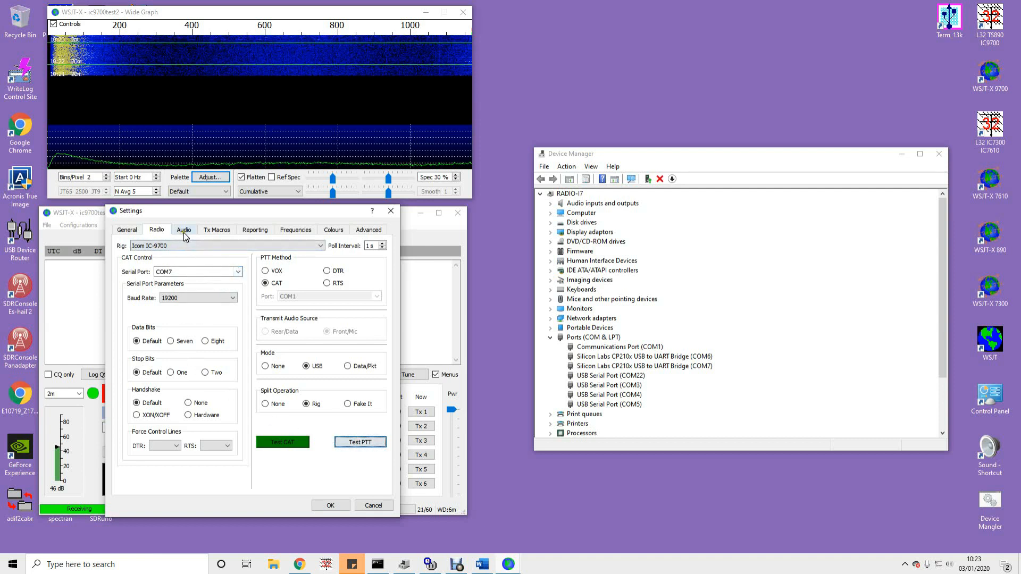
- Set WSJT-X audio input and output to USB Audio CODEC and apply with OK
{"action": "left_click", "coordinate": [184, 230]}
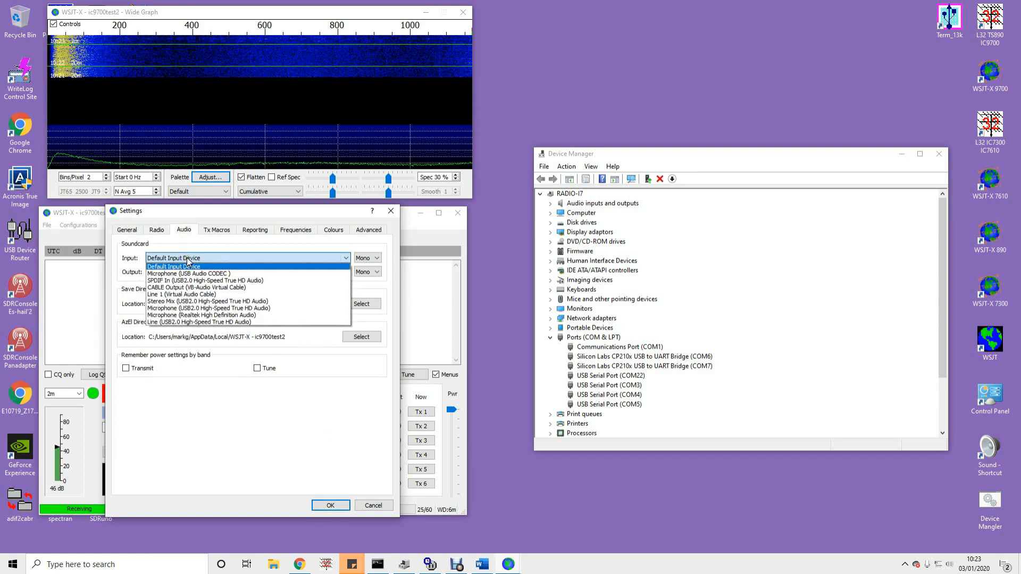
{"action": "mouse_move", "coordinate": [189, 272]}
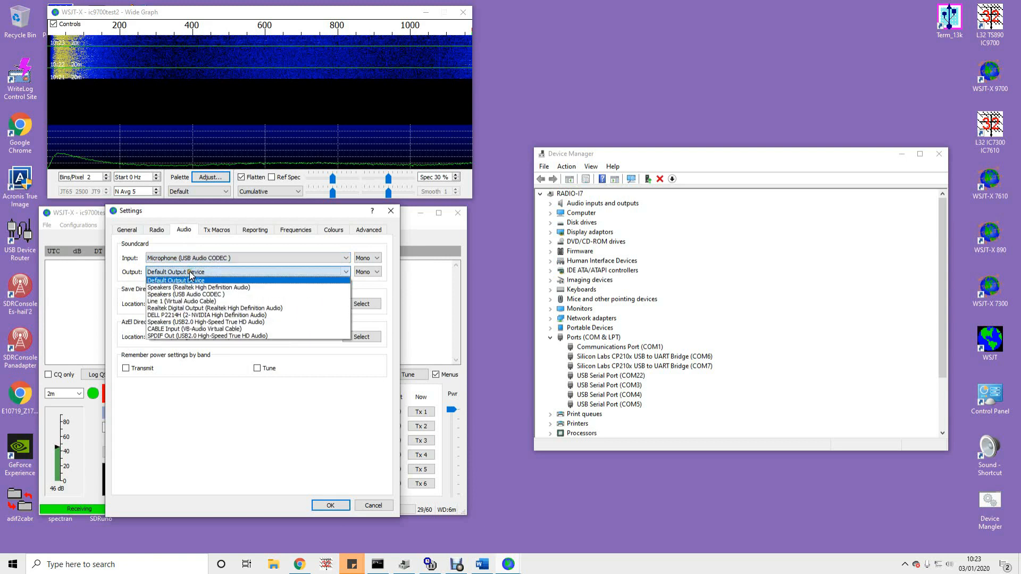
{"action": "left_click", "coordinate": [186, 294]}
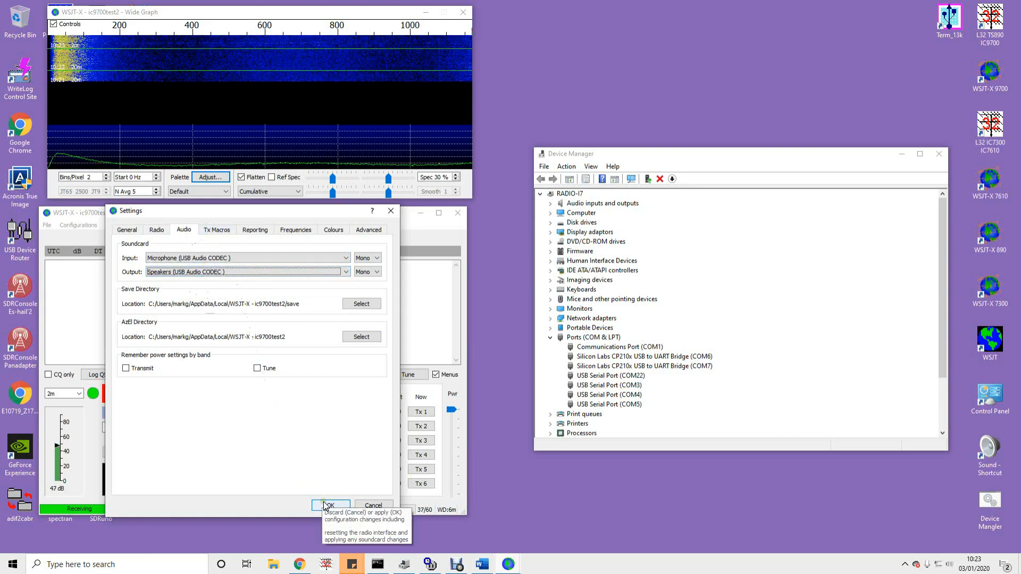
{"action": "left_click", "coordinate": [329, 506]}
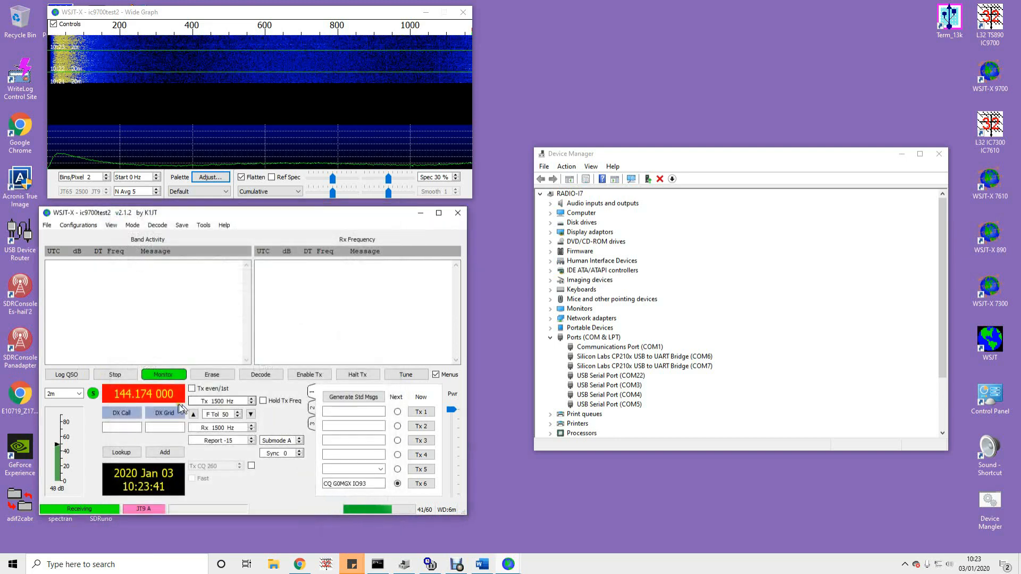
- Switch WSJT-X to FT8 mode with 144.174 MHz on 2m selected
{"action": "left_click", "coordinate": [133, 225]}
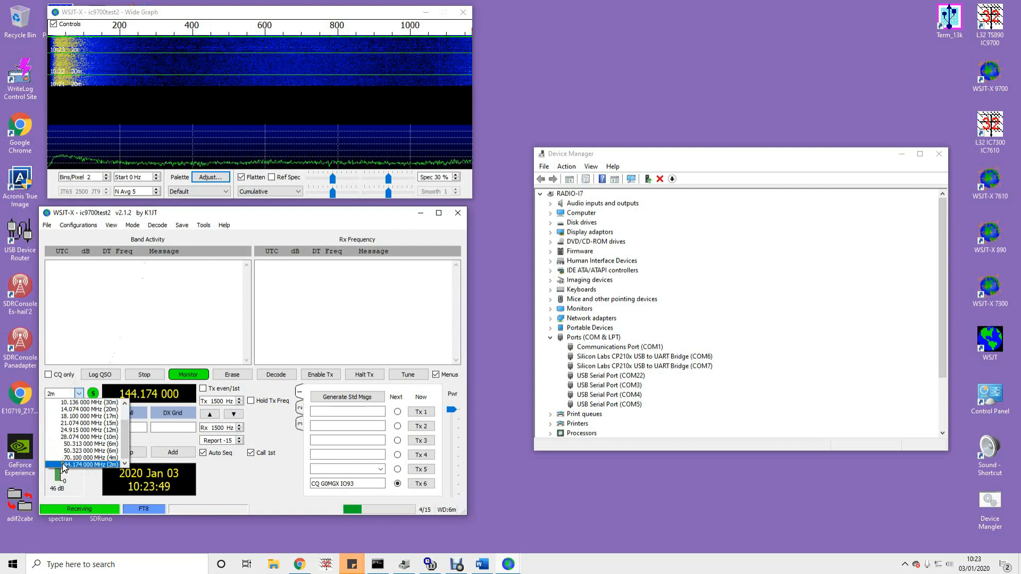
{"action": "left_click", "coordinate": [89, 464]}
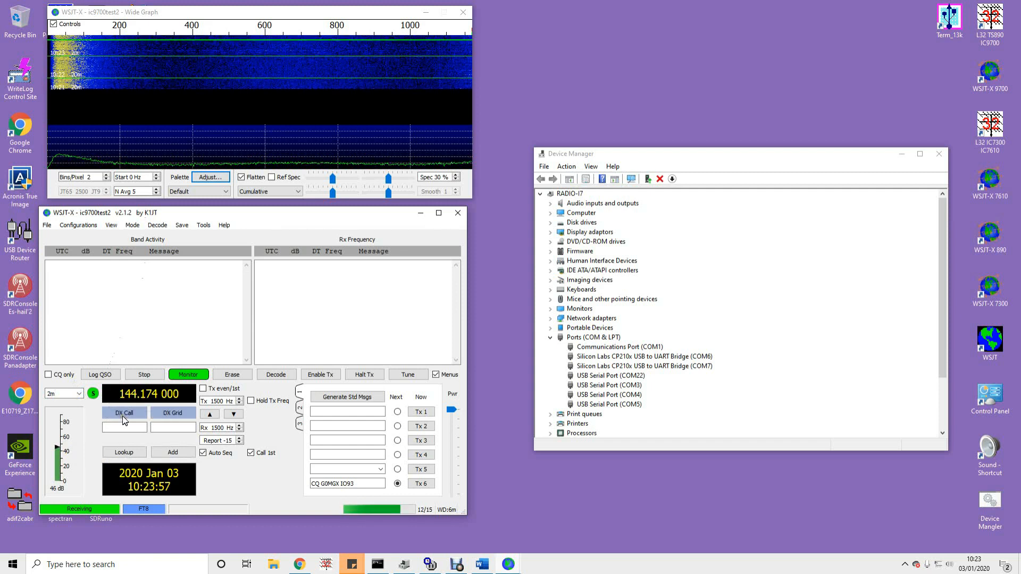
{"action": "left_click", "coordinate": [275, 375]}
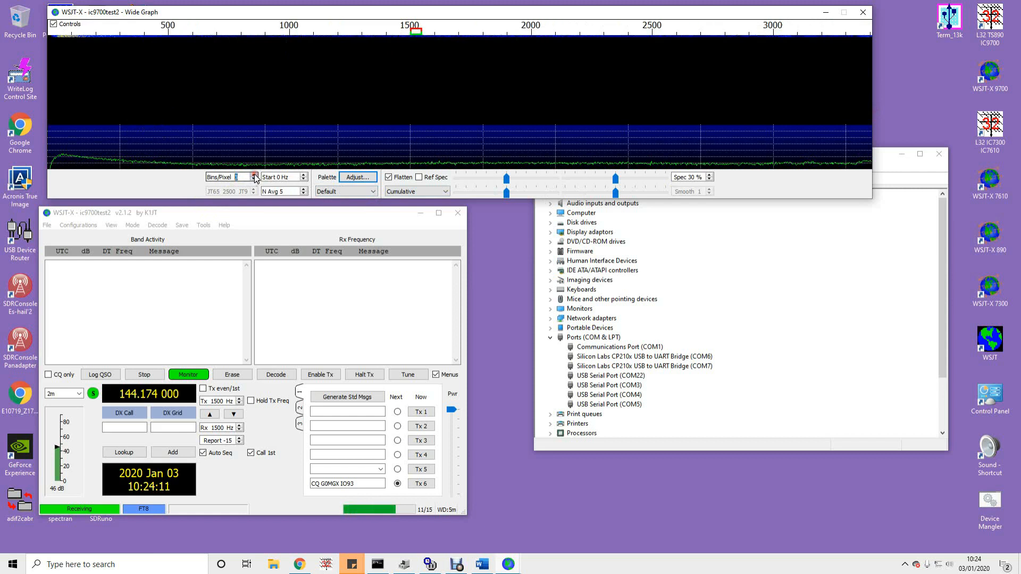
{"action": "mouse_move", "coordinate": [254, 176]}
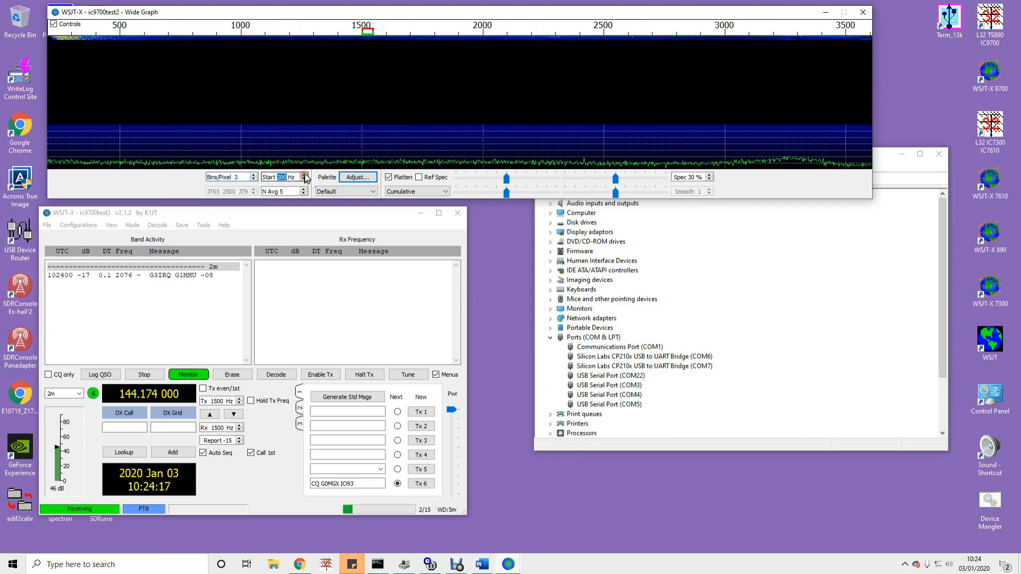
{"action": "mouse_move", "coordinate": [305, 177]}
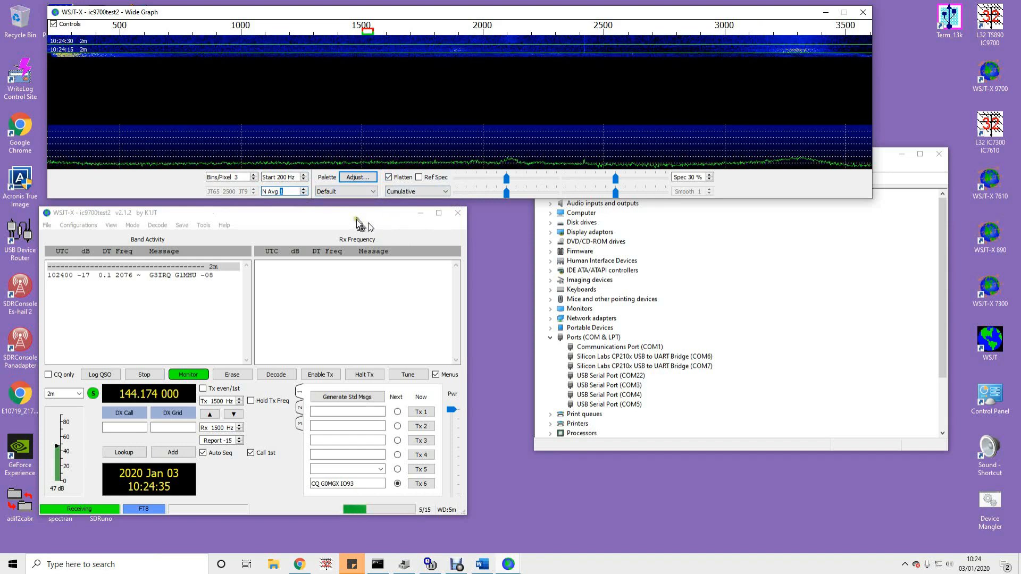
- Give the Wide Graph the Banana palette and choose the spectrum averaging option
{"action": "left_click", "coordinate": [373, 191]}
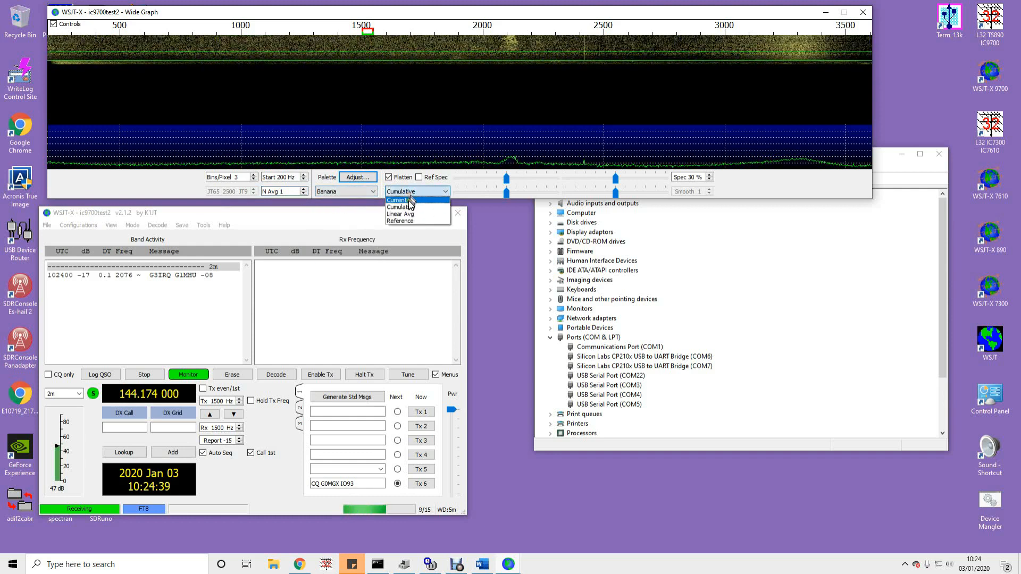
{"action": "left_click", "coordinate": [401, 200]}
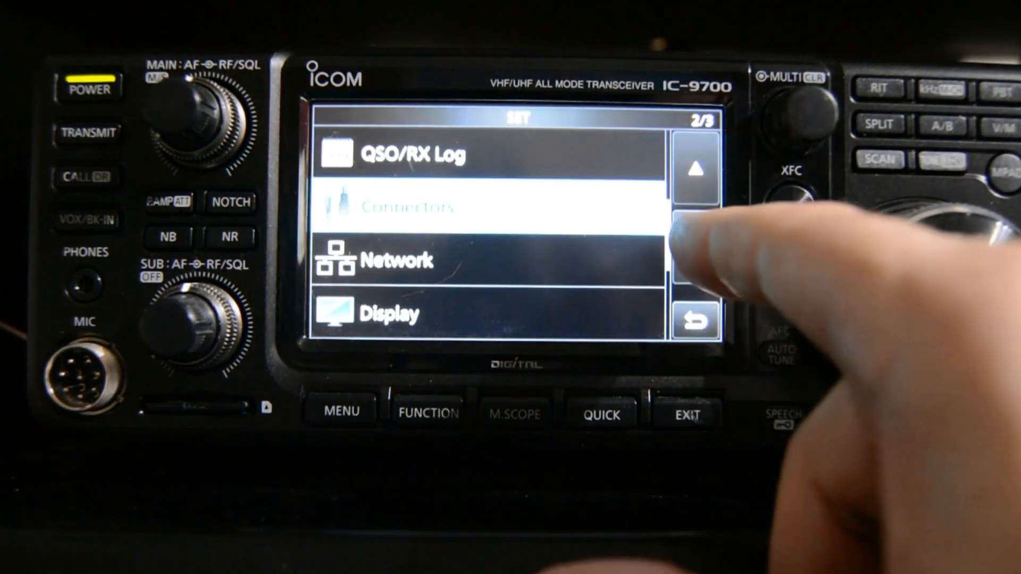
- On the IC-9700, go into Connectors and open the MOD Input options
{"action": "left_click", "coordinate": [423, 206]}
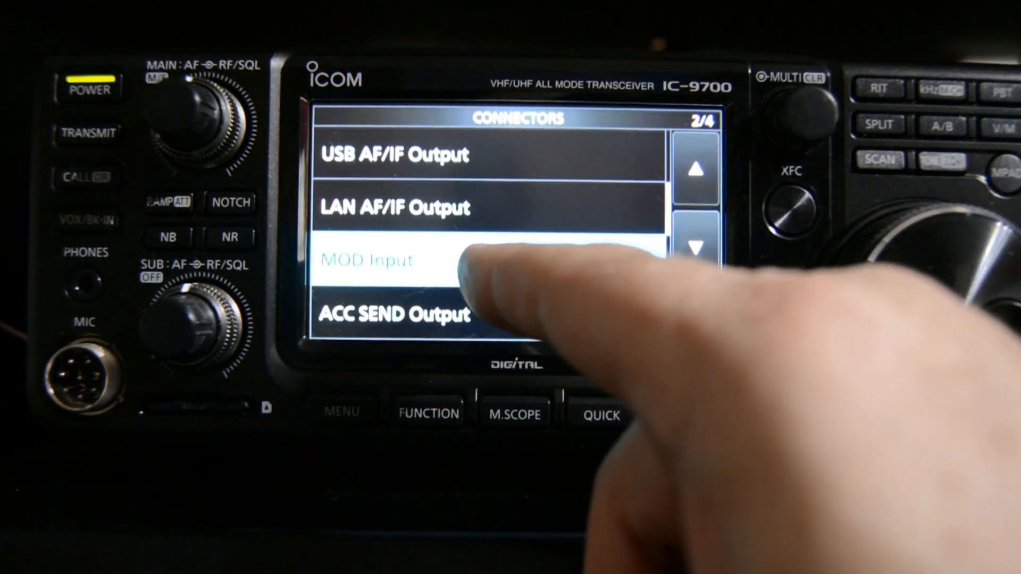
{"action": "left_click", "coordinate": [391, 261]}
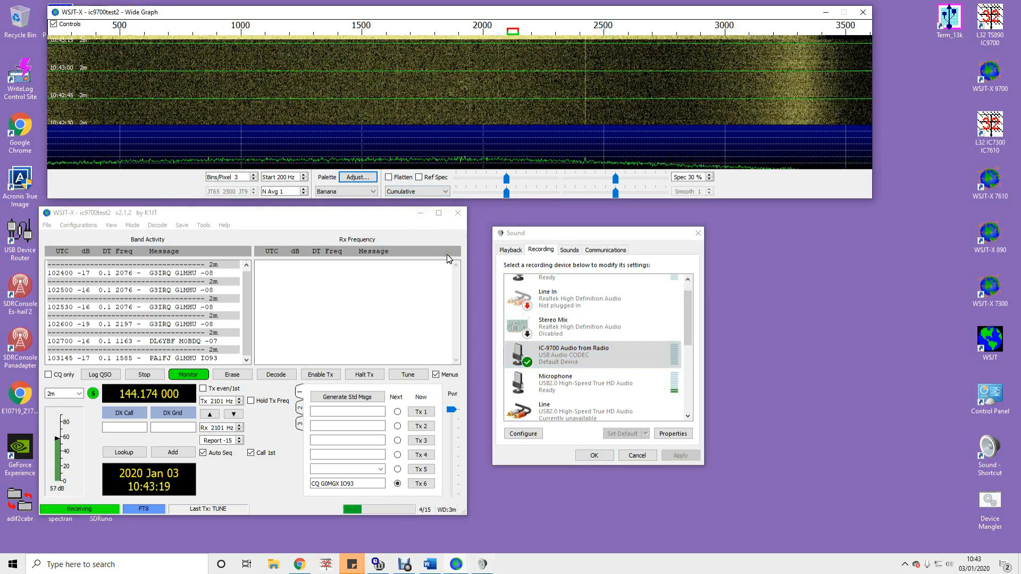
- Set the IC-9700 Audio from Radio recording level to 10 on its Levels tab
{"action": "left_click", "coordinate": [673, 434]}
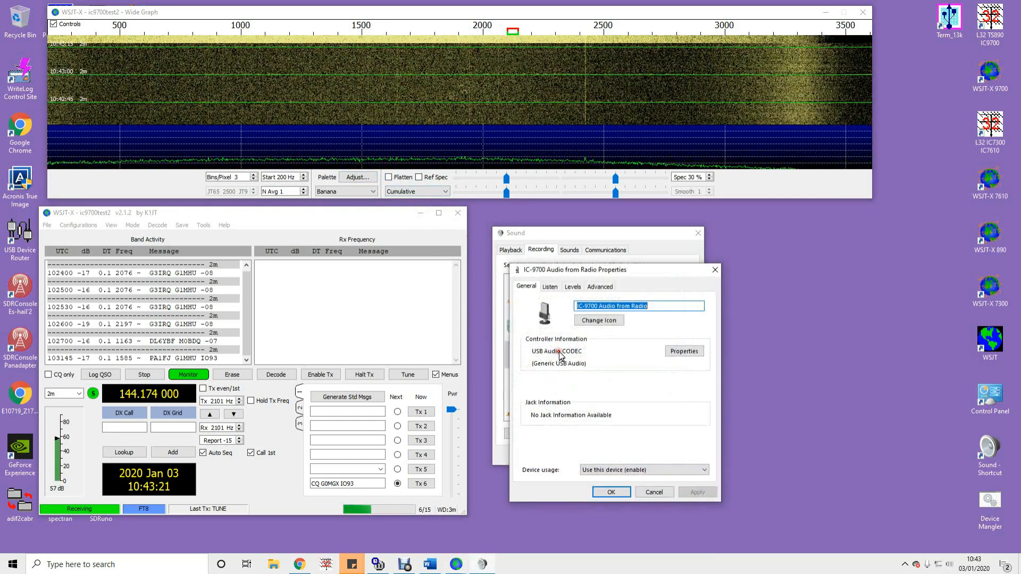
{"action": "left_click", "coordinate": [572, 287]}
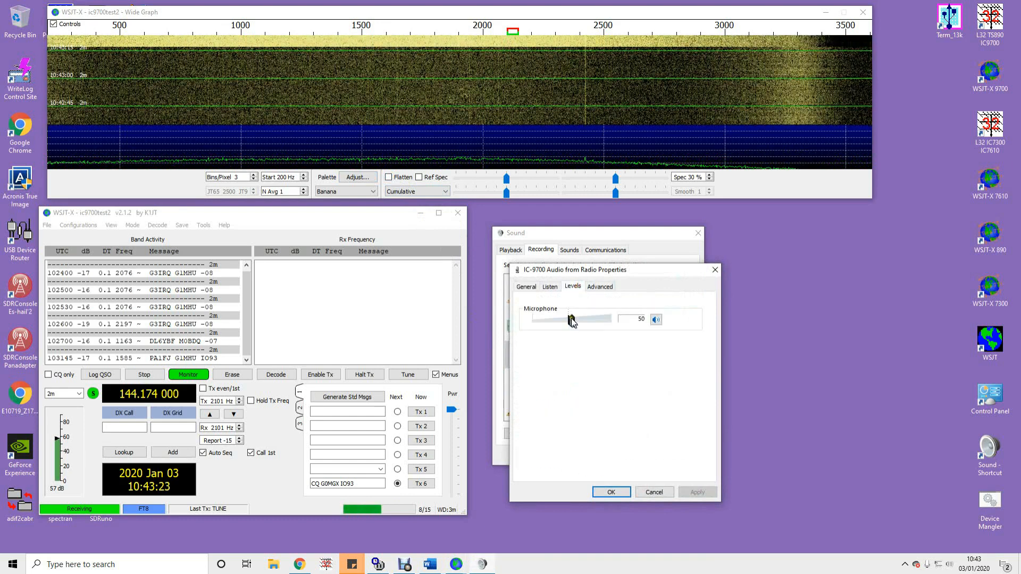
{"action": "left_click_drag", "start_coordinate": [570, 319], "coordinate": [533, 319]}
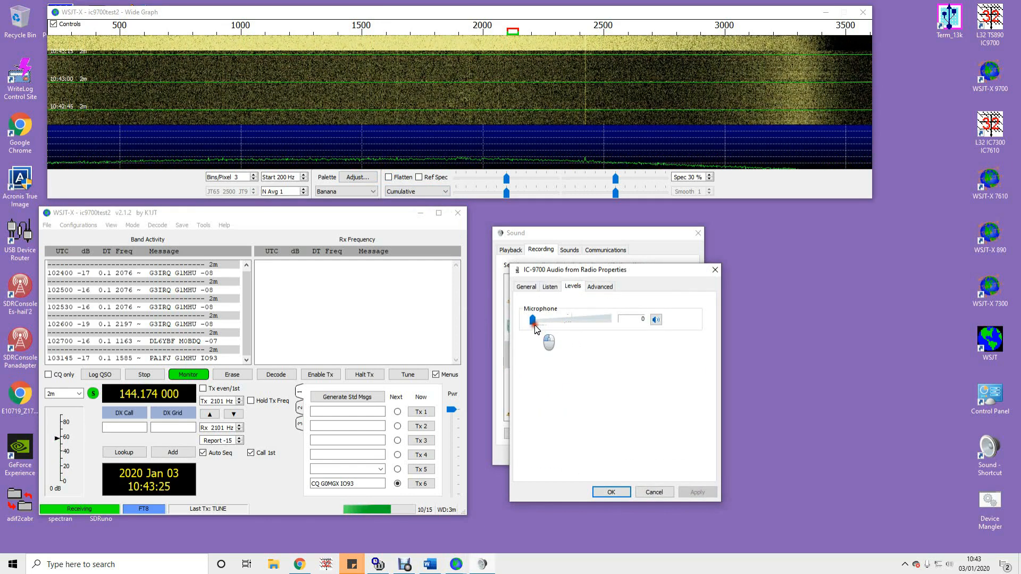
{"action": "left_click_drag", "start_coordinate": [533, 319], "coordinate": [550, 320]}
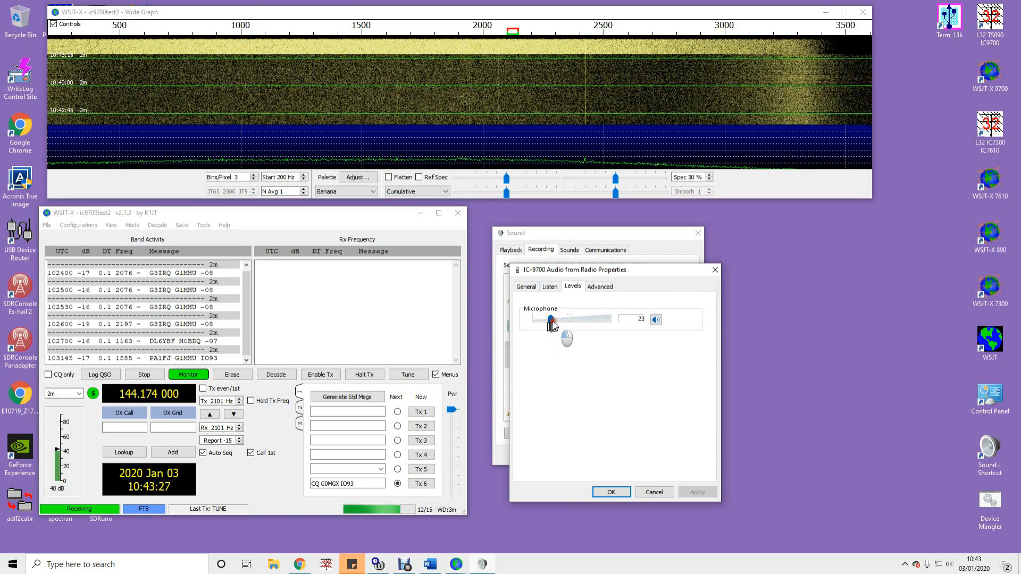
{"action": "left_click_drag", "start_coordinate": [552, 320], "coordinate": [544, 319]}
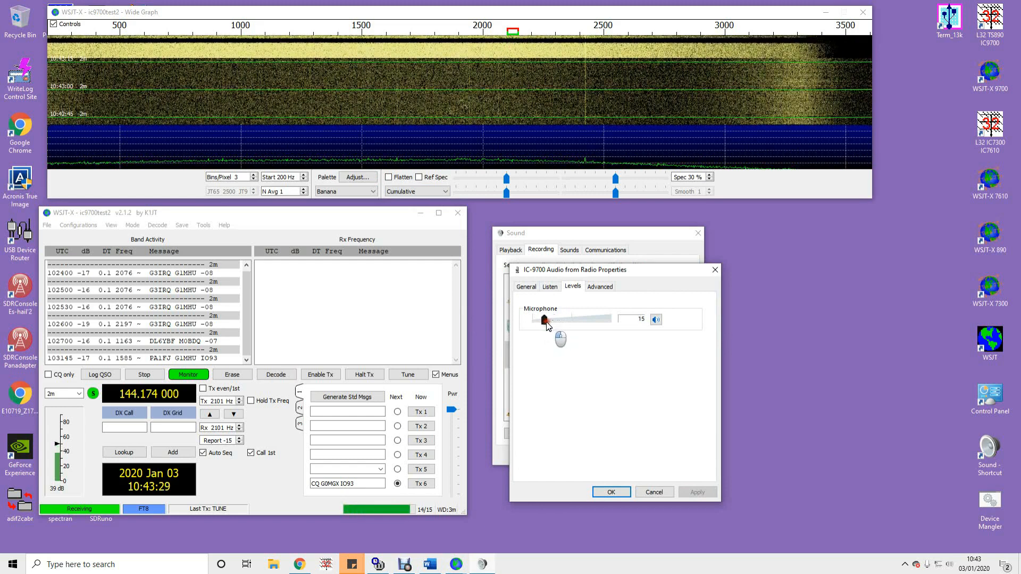
{"action": "left_click_drag", "start_coordinate": [545, 320], "coordinate": [552, 320]}
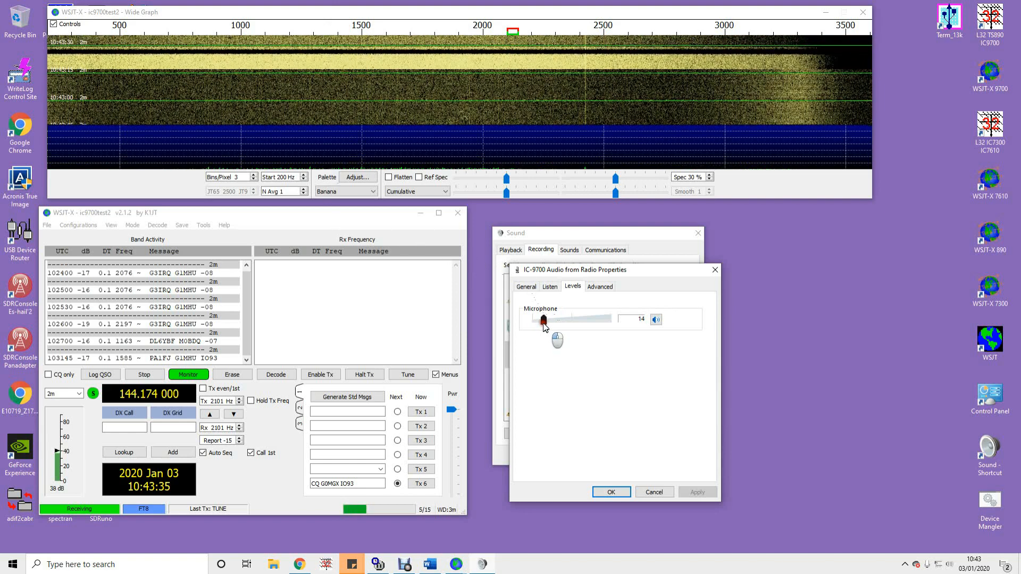
{"action": "left_click_drag", "start_coordinate": [545, 320], "coordinate": [539, 320]}
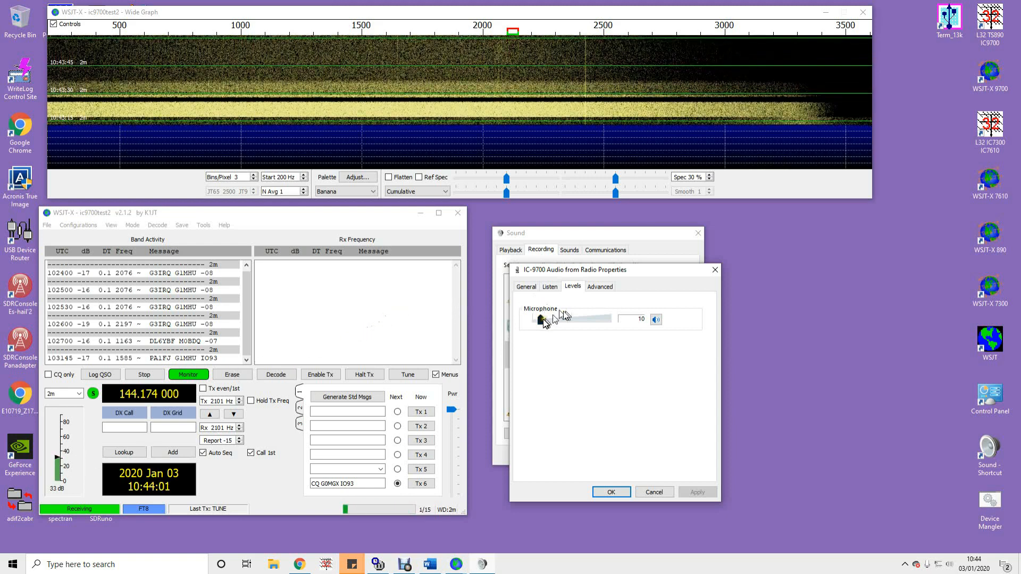
{"action": "left_click_drag", "start_coordinate": [544, 318], "coordinate": [538, 318]}
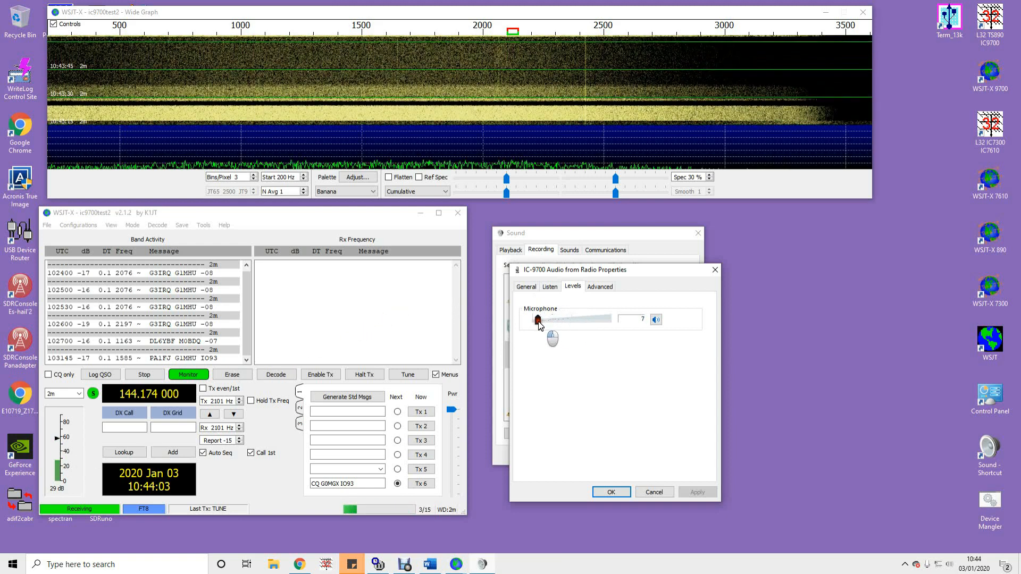
{"action": "left_click_drag", "start_coordinate": [537, 319], "coordinate": [544, 319]}
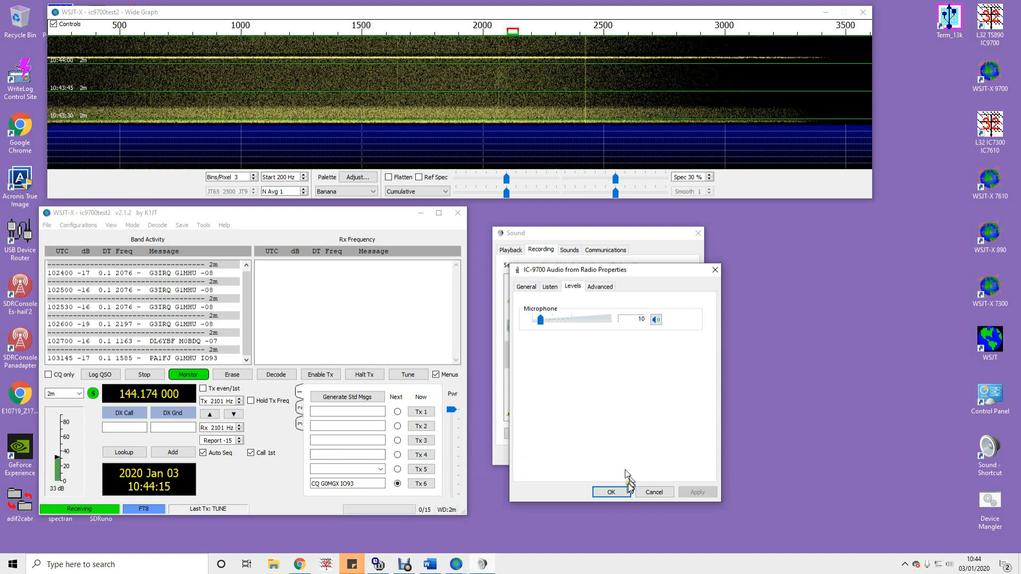
- Save the receive level and show the IC-9700 Audio to Radio playback level at 100
{"action": "left_click", "coordinate": [610, 491]}
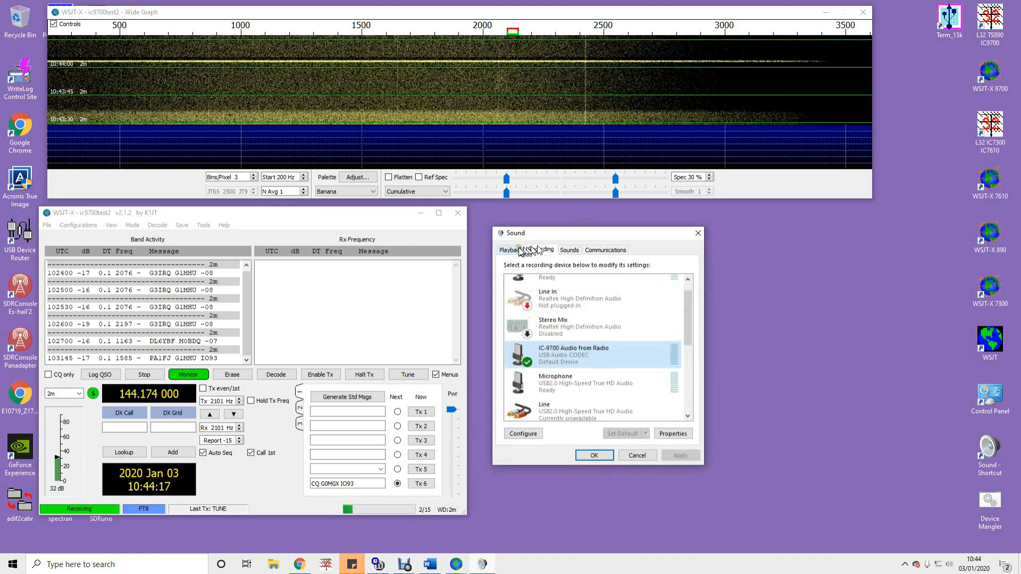
{"action": "left_click", "coordinate": [511, 250]}
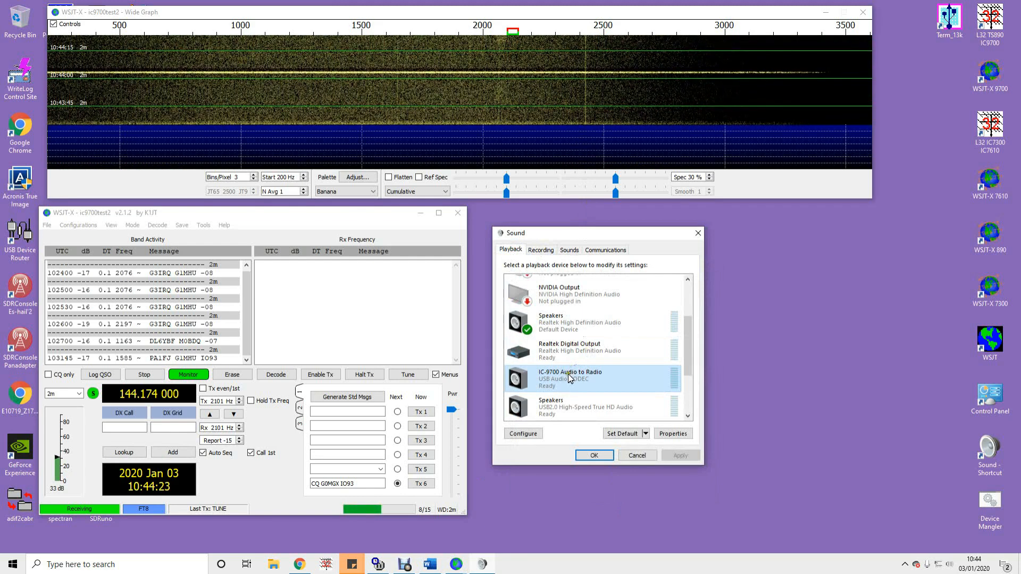
{"action": "left_click", "coordinate": [672, 433]}
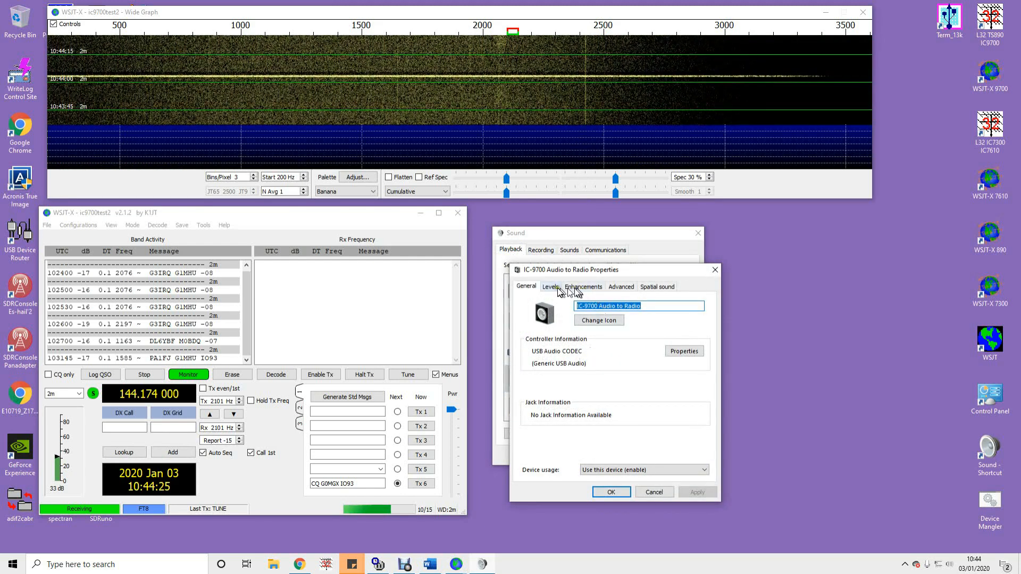
{"action": "left_click", "coordinate": [551, 287]}
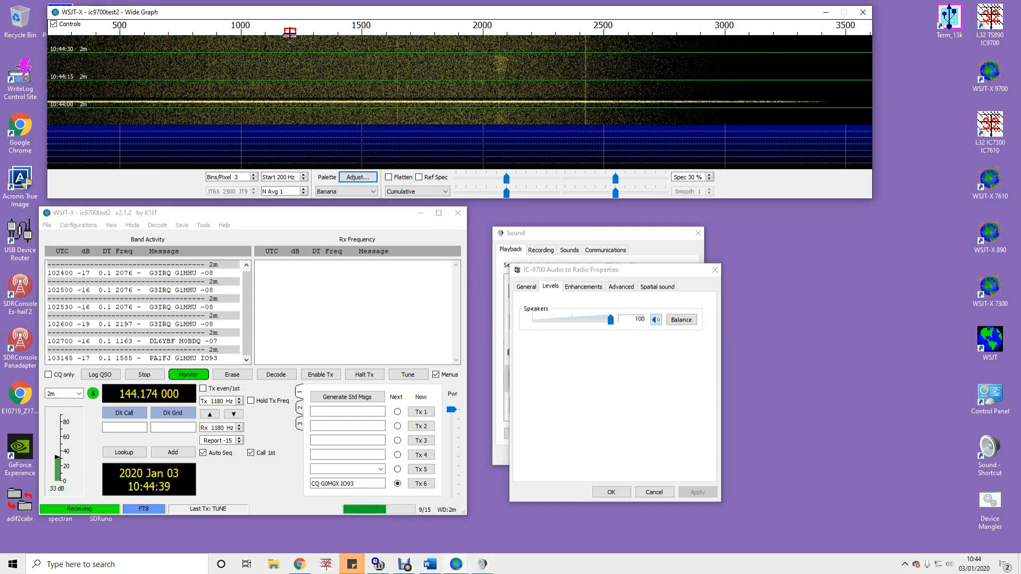
- Toggle the WSJT-X Tune carrier several times, leaving a steady tune transmitting
{"action": "left_click", "coordinate": [408, 375]}
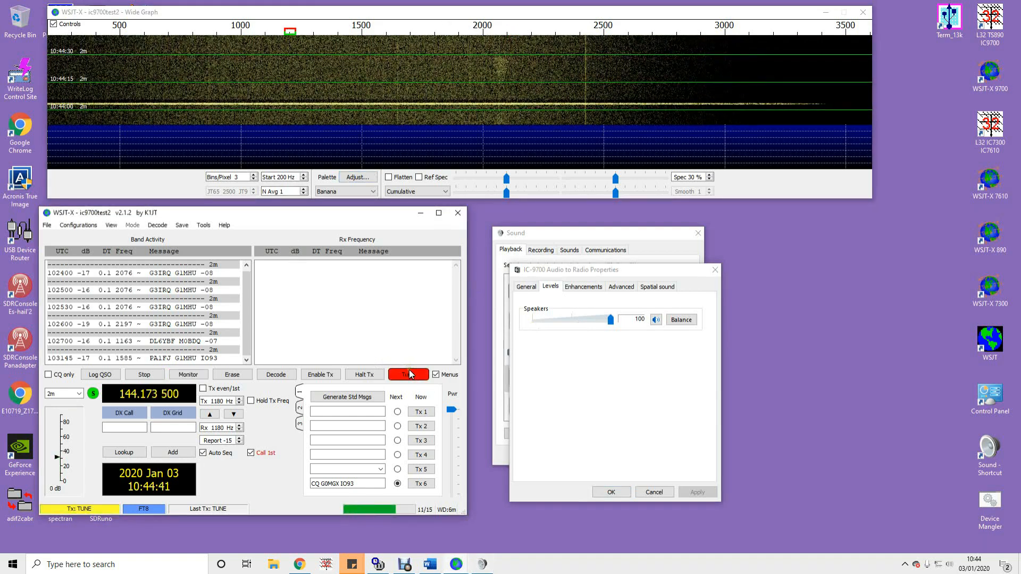
{"action": "left_click", "coordinate": [409, 374]}
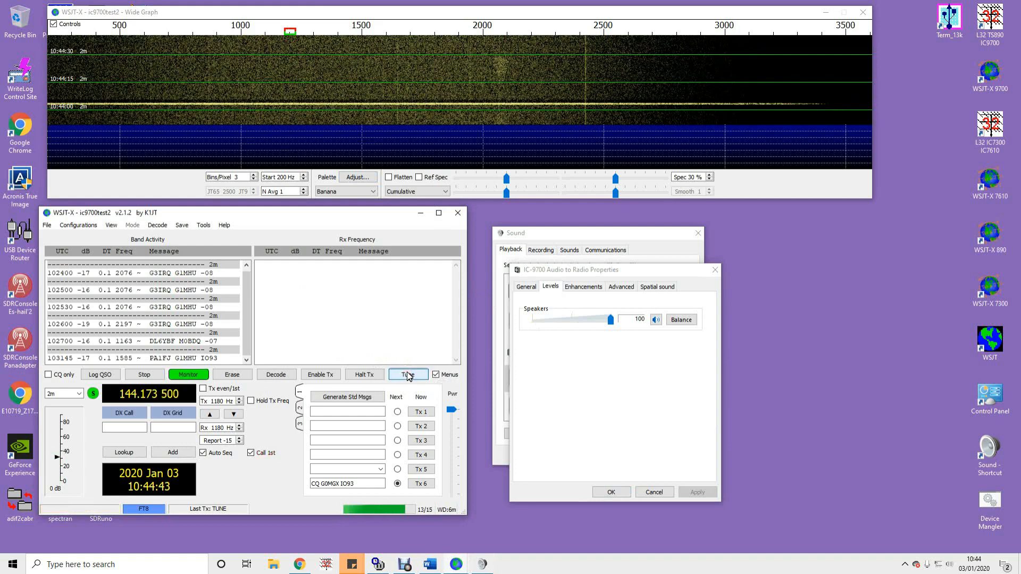
{"action": "left_click", "coordinate": [408, 374]}
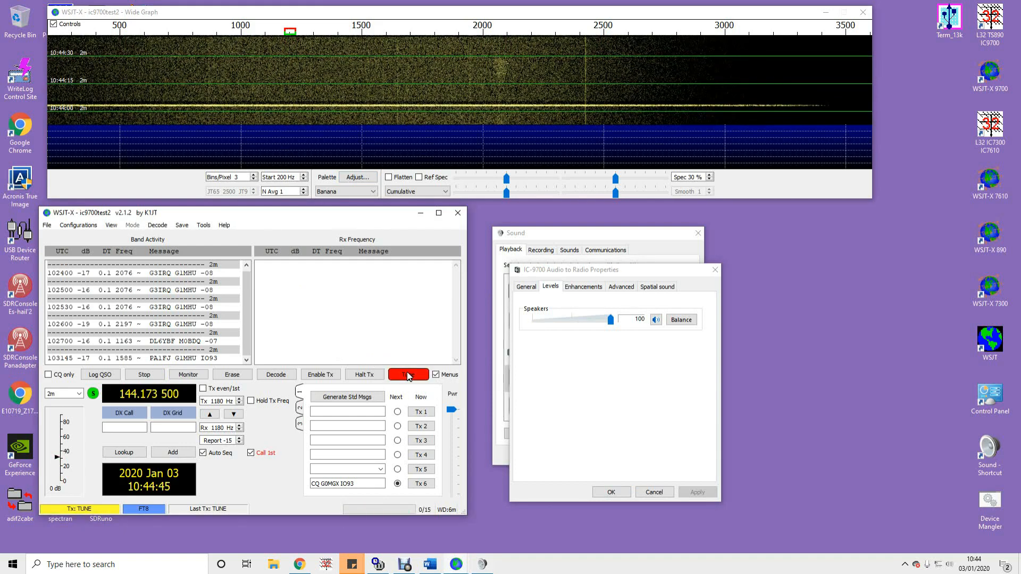
{"action": "left_click", "coordinate": [409, 375]}
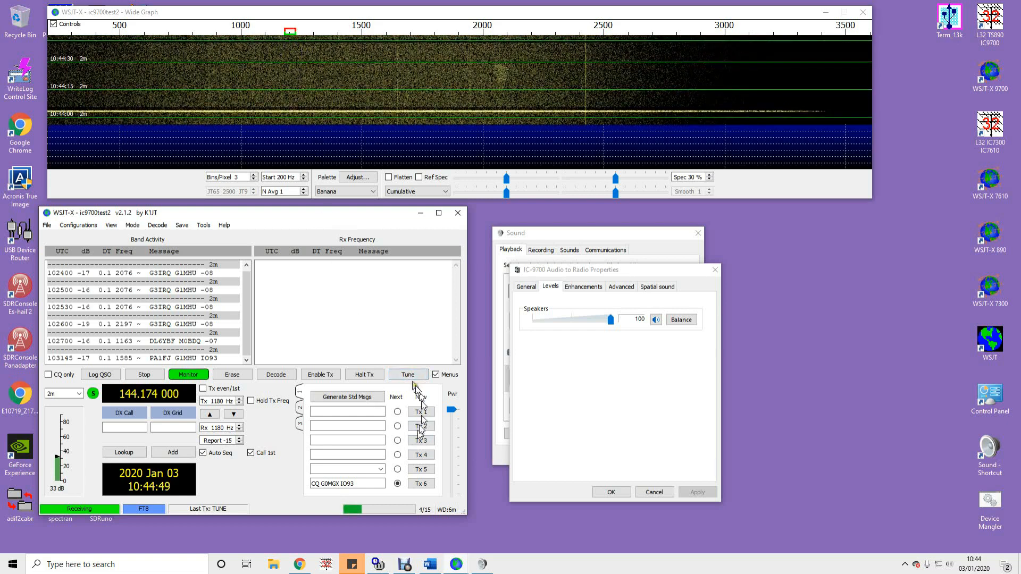
{"action": "left_click", "coordinate": [408, 374]}
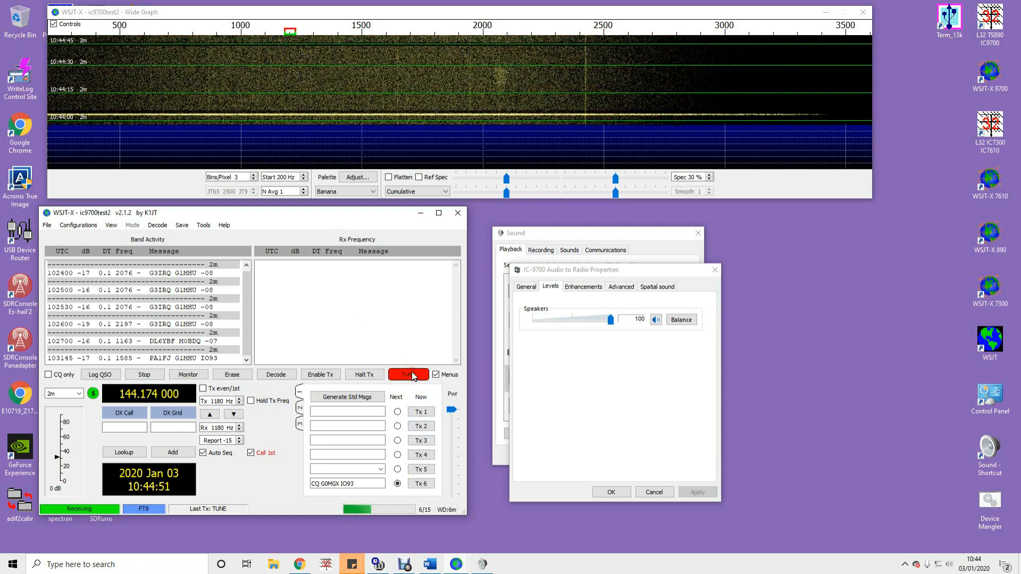
- Lower the IC-9700 Audio to Radio level from 100 to 2 and stop tuning
{"action": "left_click_drag", "start_coordinate": [611, 319], "coordinate": [558, 320]}
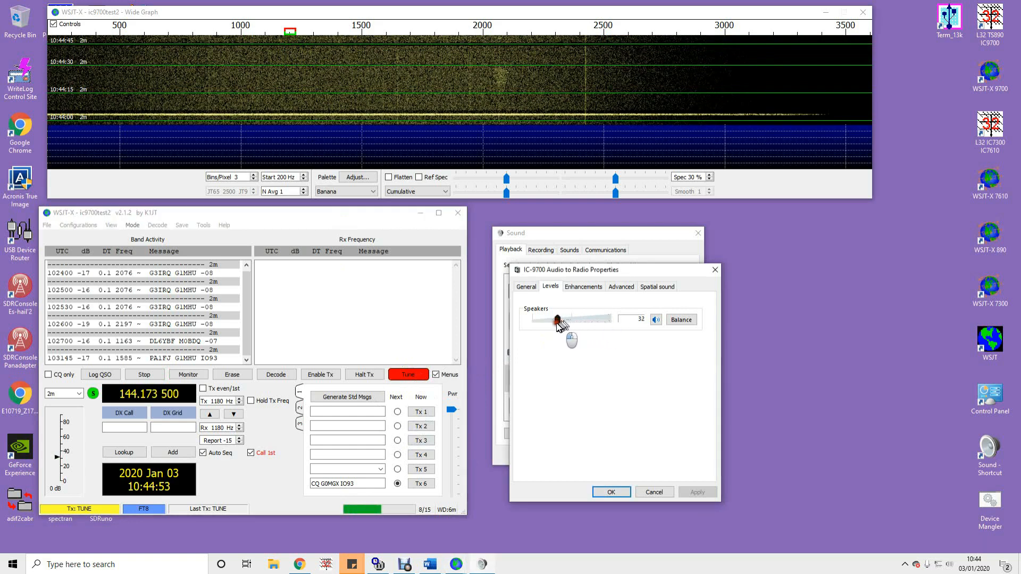
{"action": "left_click_drag", "start_coordinate": [557, 319], "coordinate": [534, 319]}
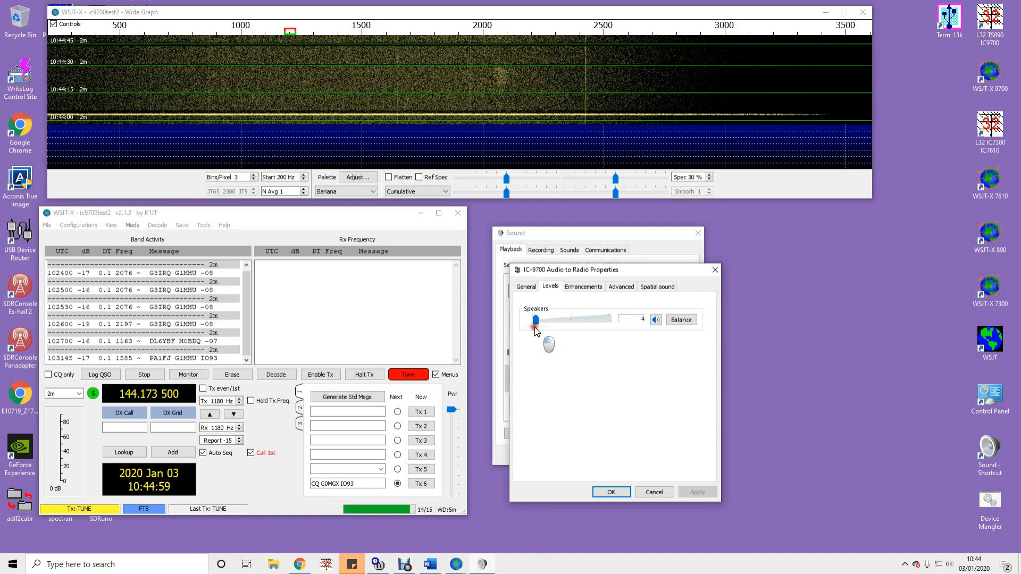
{"action": "left_click_drag", "start_coordinate": [560, 319], "coordinate": [533, 319]}
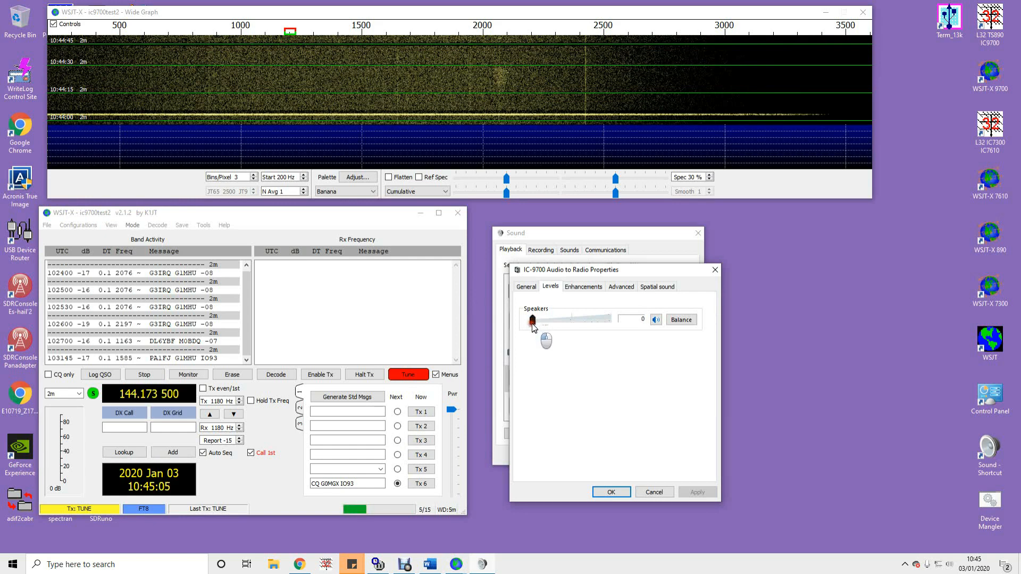
{"action": "left_click_drag", "start_coordinate": [531, 319], "coordinate": [536, 320]}
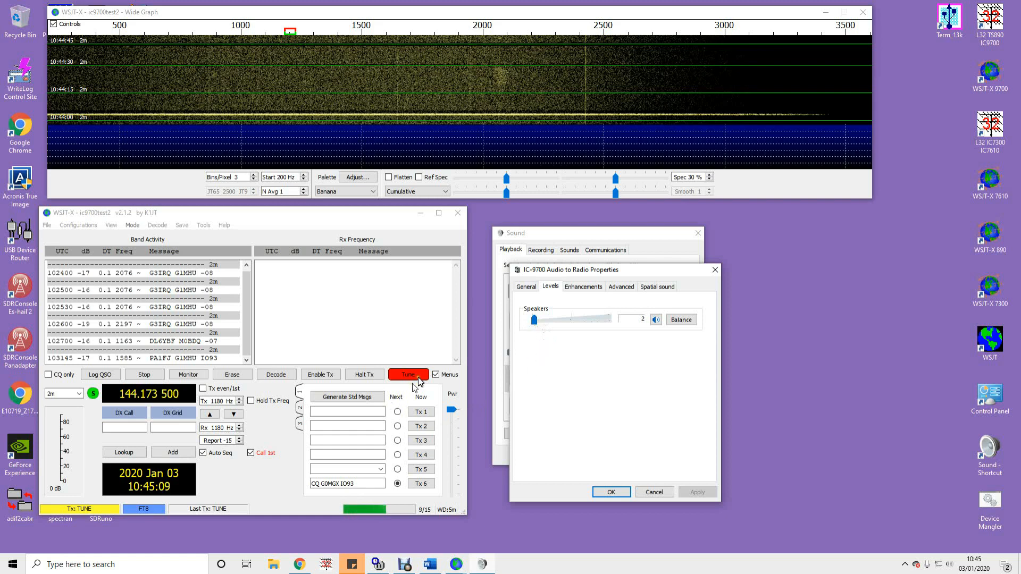
{"action": "left_click", "coordinate": [408, 374]}
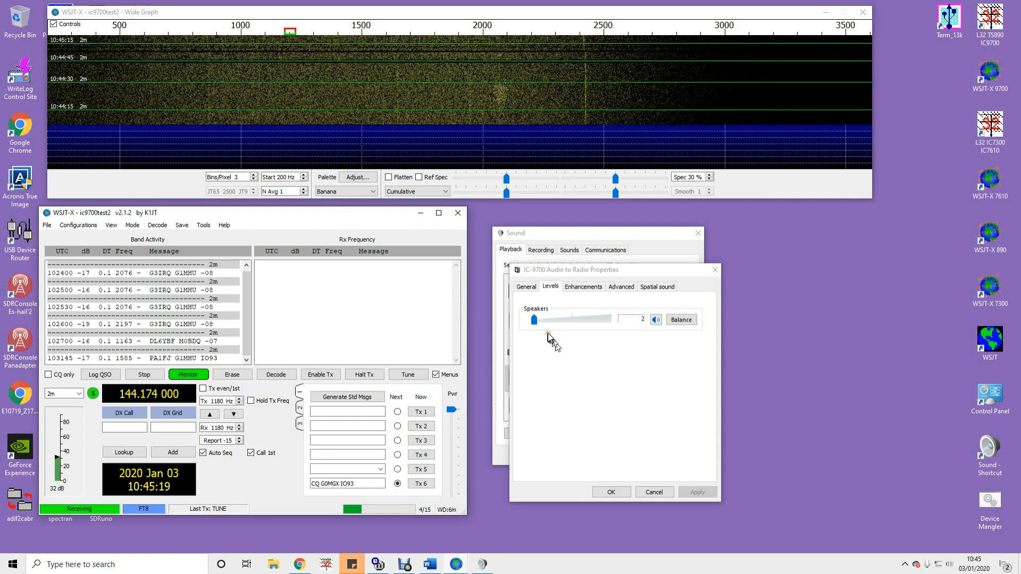
{"action": "left_click_drag", "start_coordinate": [551, 319], "coordinate": [534, 319]}
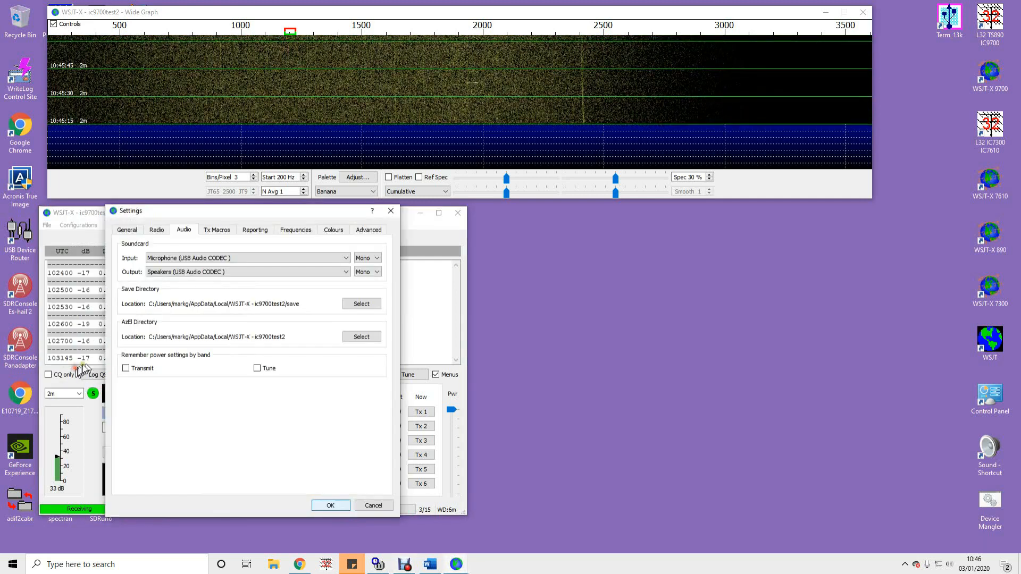
- Add a Region 1 FT8 working frequency at 432.174 MHz
{"action": "left_click", "coordinate": [295, 229]}
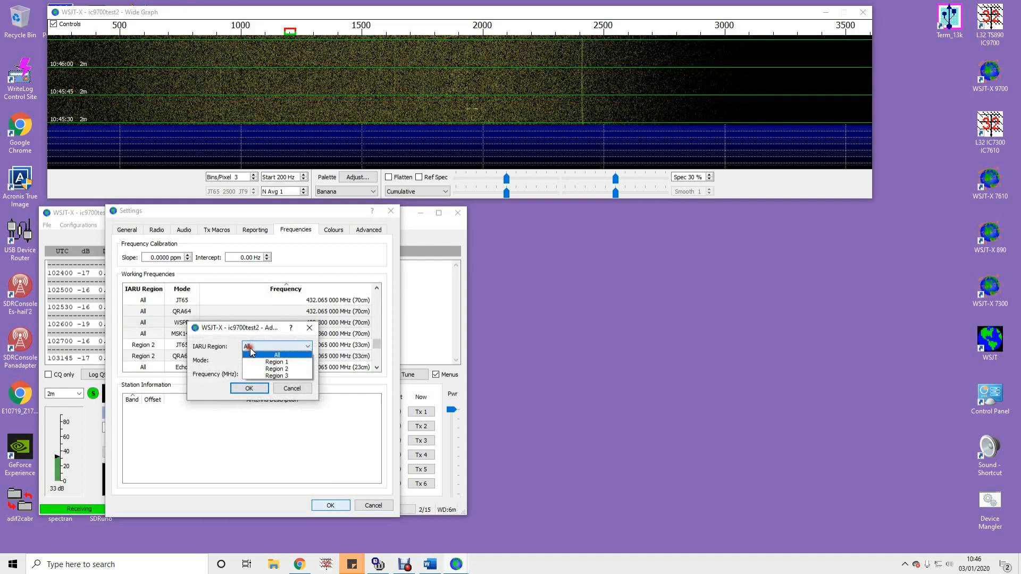
{"action": "left_click", "coordinate": [305, 360]}
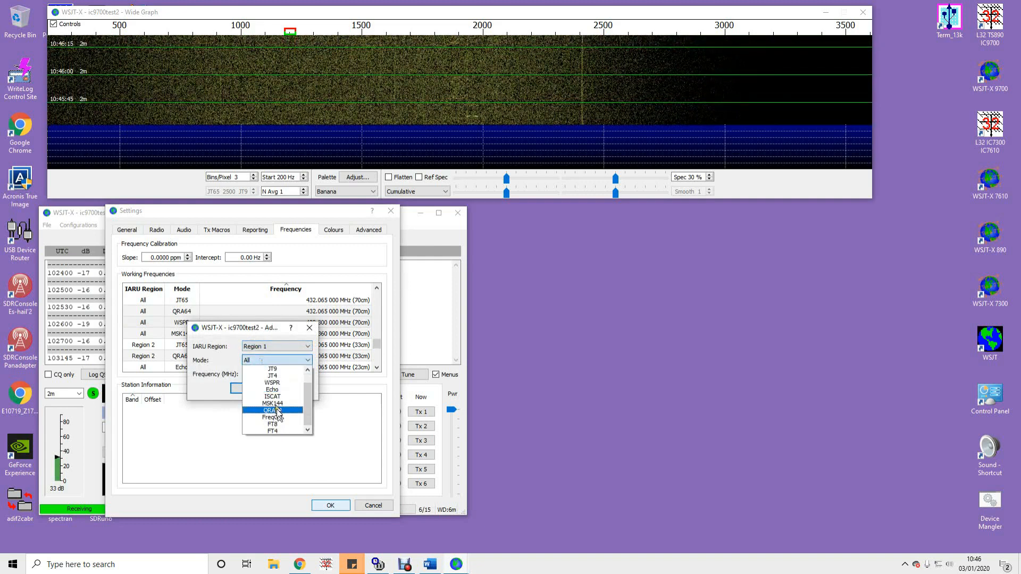
{"action": "left_click", "coordinate": [273, 424]}
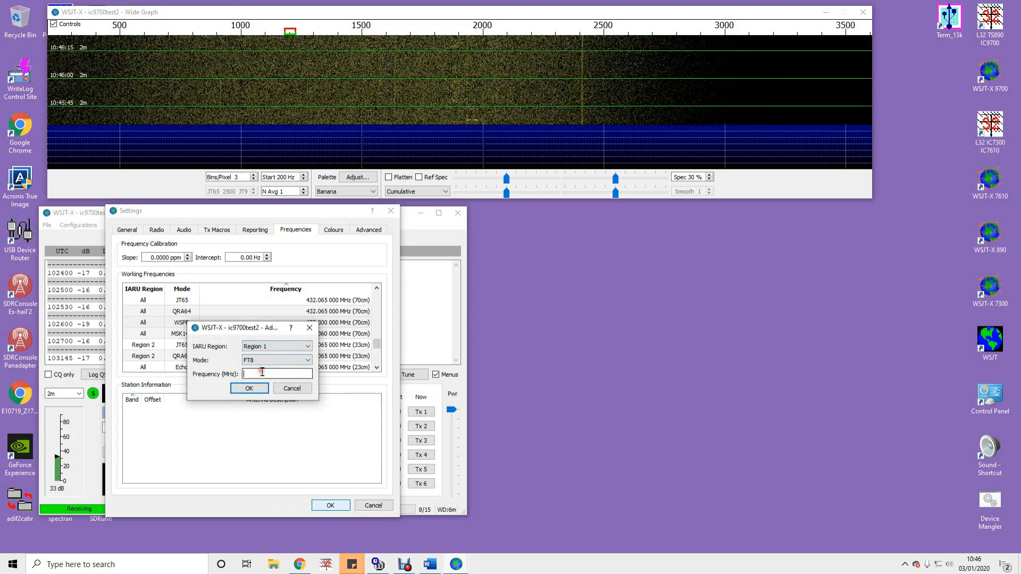
{"action": "type", "text": "432.17"}
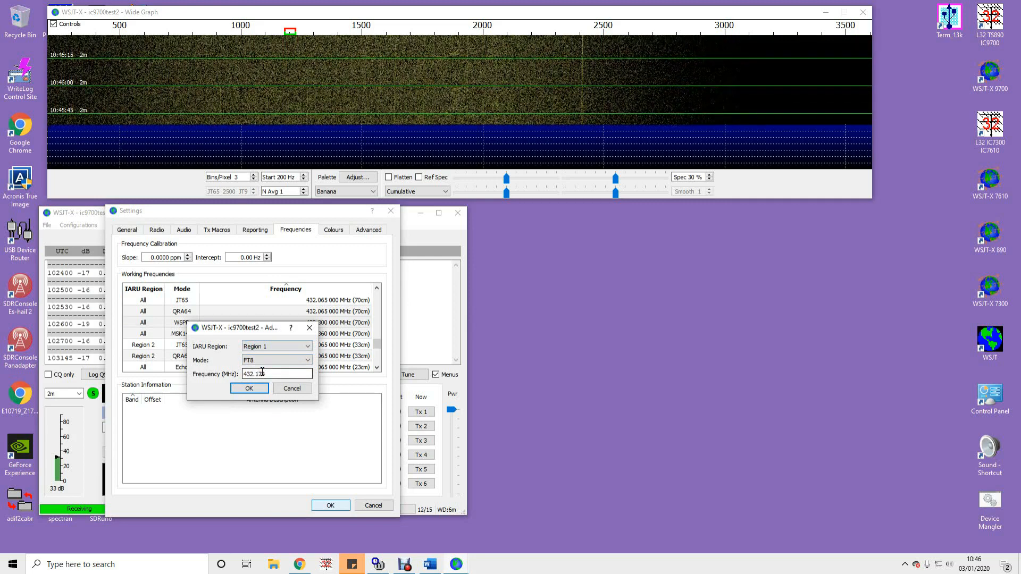
{"action": "left_click", "coordinate": [249, 388]}
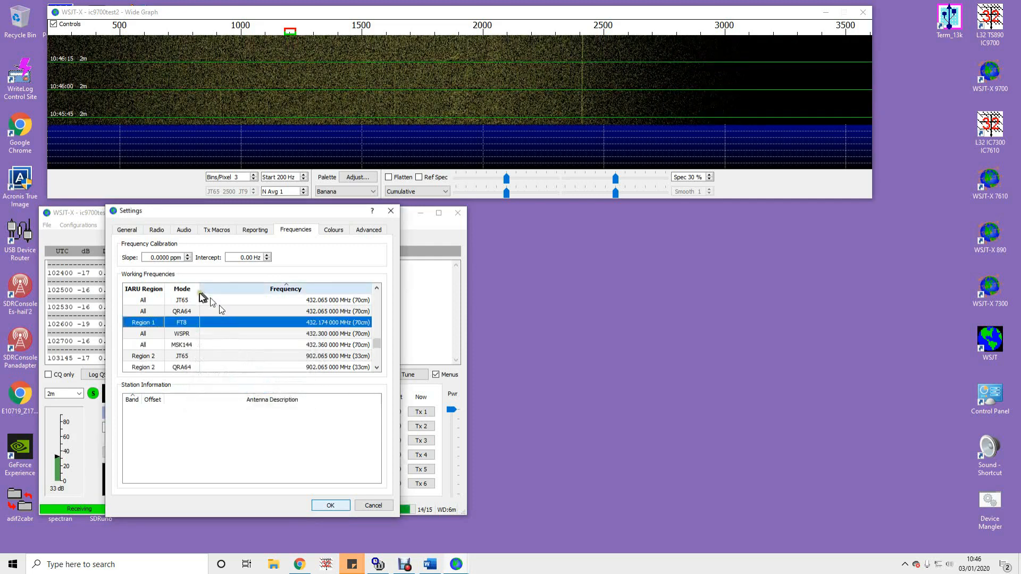
- Insert a Region 1 JT65 working frequency at 144.428 500 MHz
{"action": "right_click", "coordinate": [182, 322]}
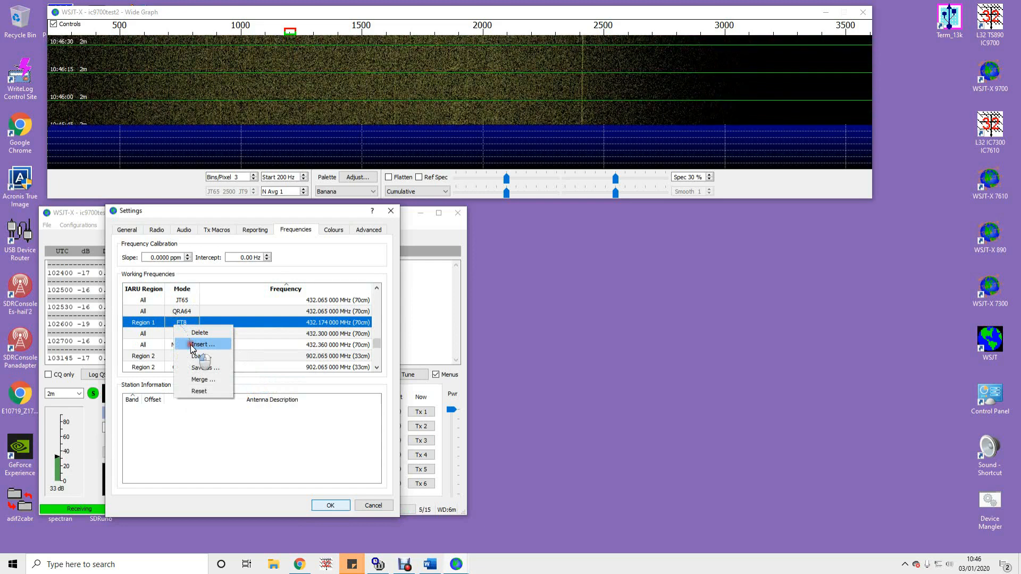
{"action": "left_click", "coordinate": [202, 344]}
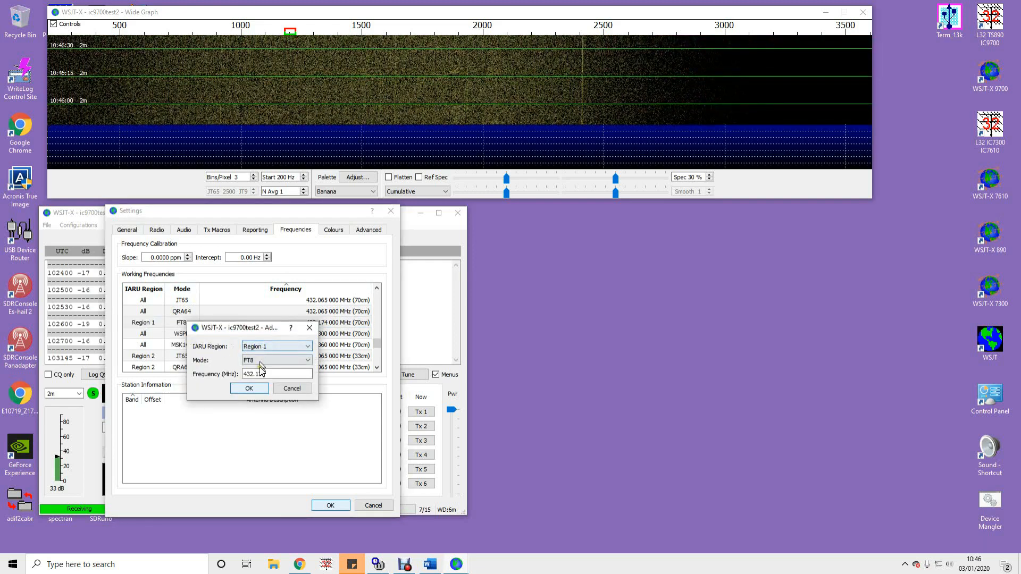
{"action": "left_click", "coordinate": [306, 360]}
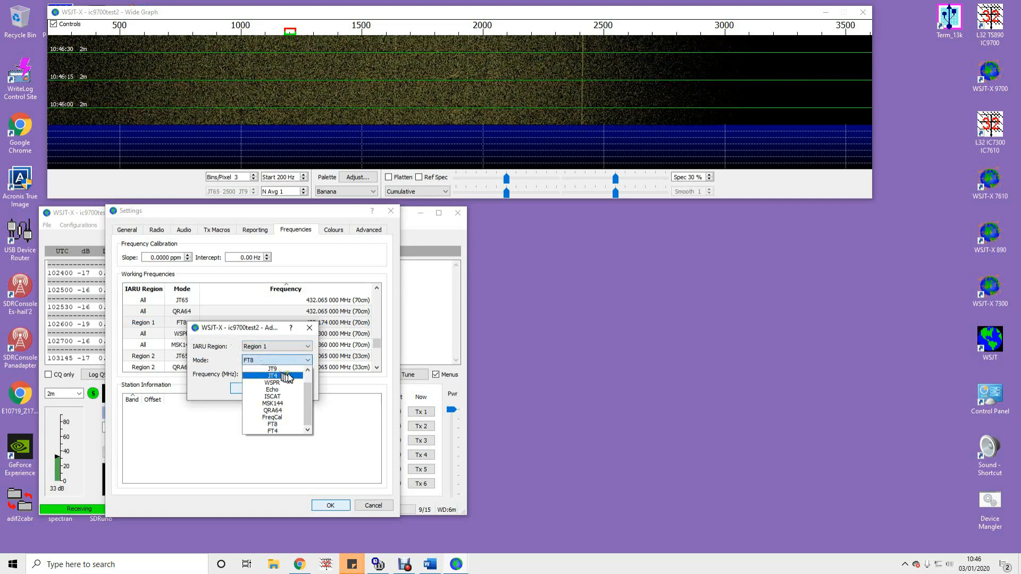
{"action": "left_click", "coordinate": [272, 368]}
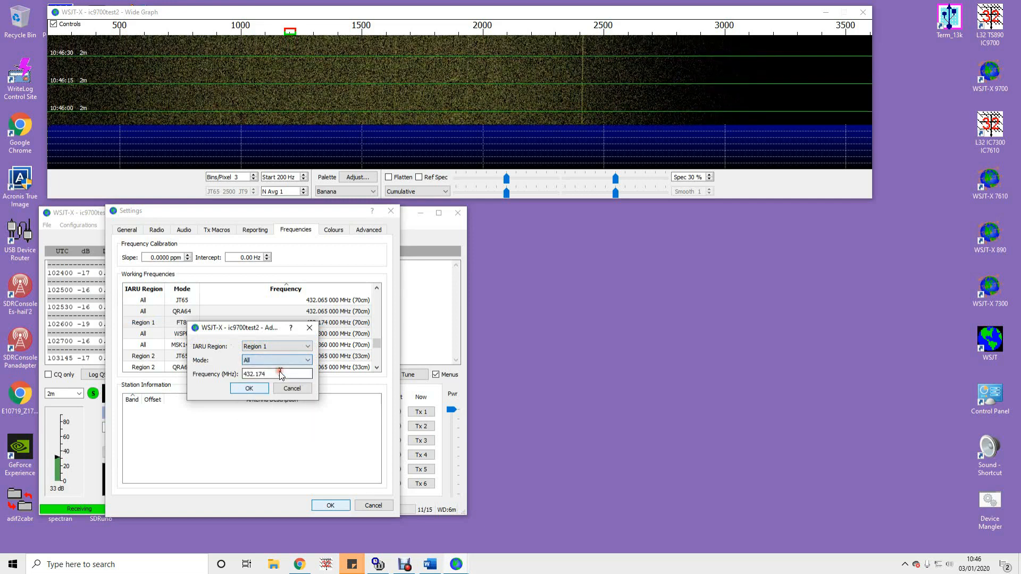
{"action": "left_click", "coordinate": [307, 360]}
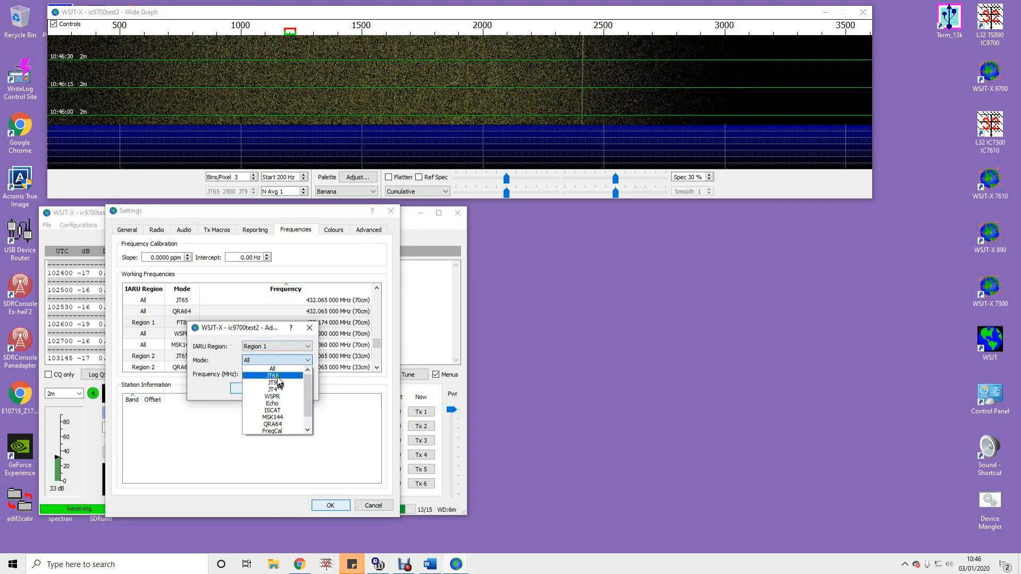
{"action": "left_click", "coordinate": [273, 376]}
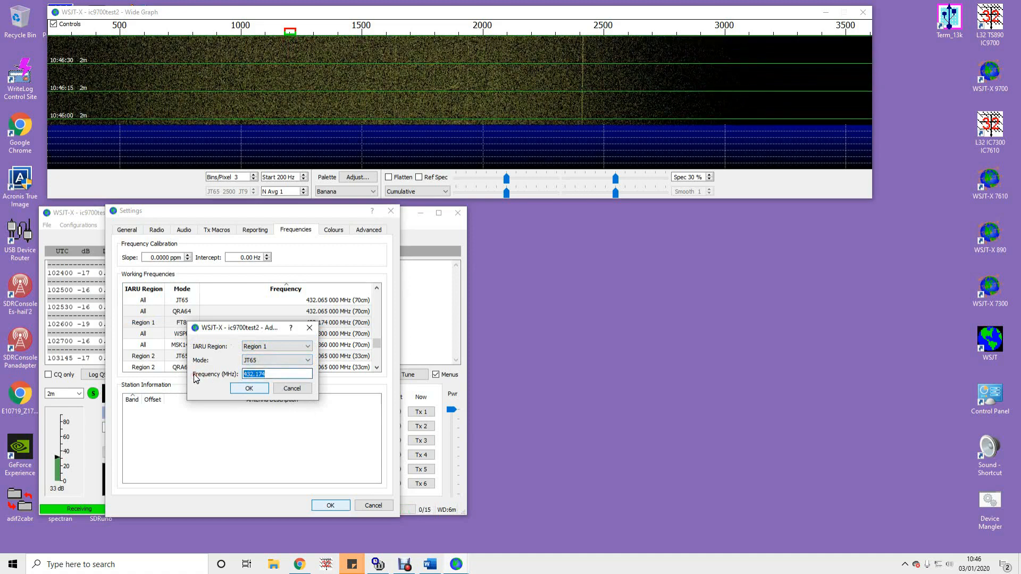
{"action": "type", "text": "144.4285"}
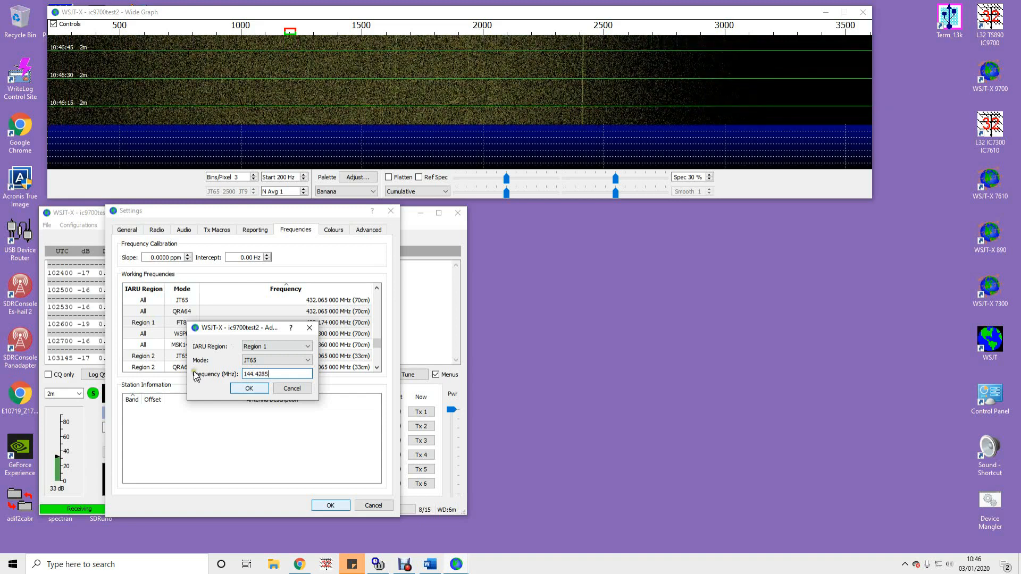
{"action": "left_click", "coordinate": [249, 389]}
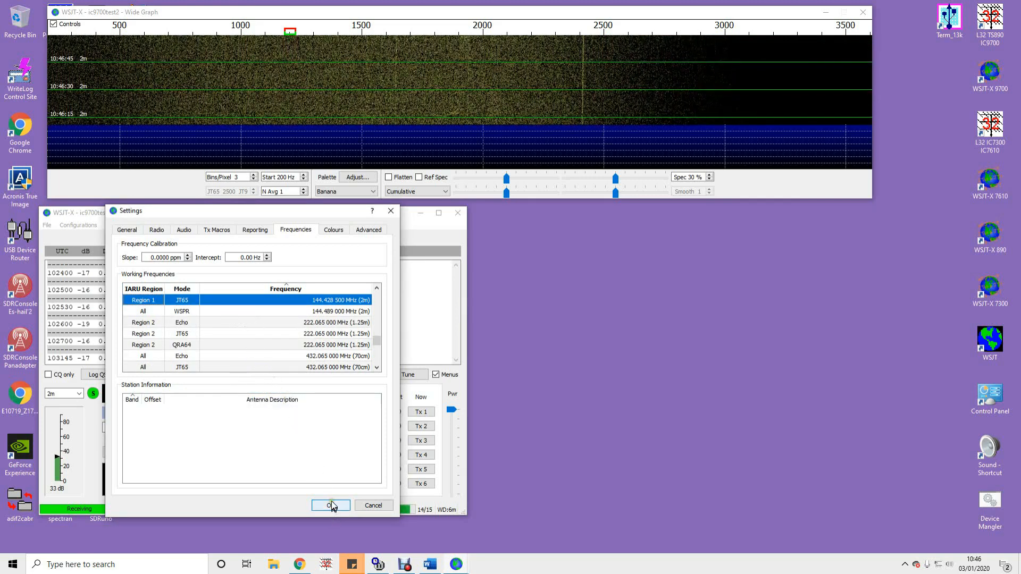
- Save settings, switch to JT65 mode, and tune the dial to 144.428 500 MHz
{"action": "left_click", "coordinate": [331, 506]}
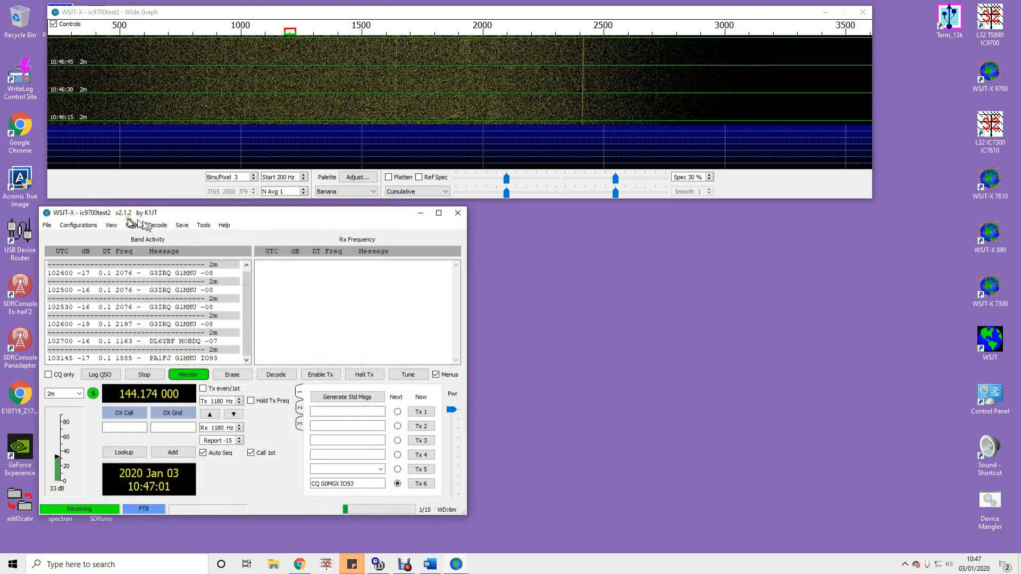
{"action": "left_click", "coordinate": [133, 225]}
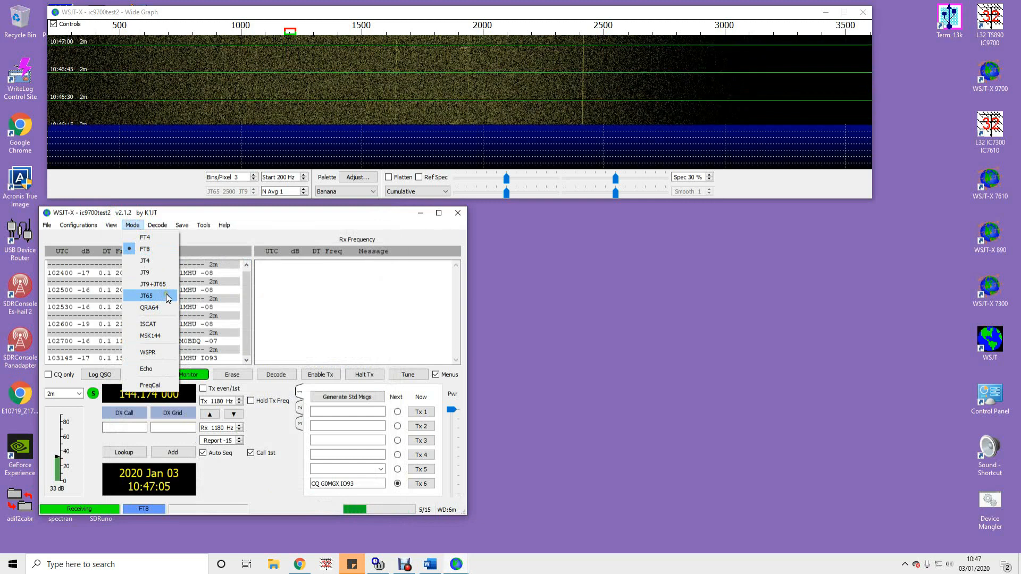
{"action": "left_click", "coordinate": [146, 296]}
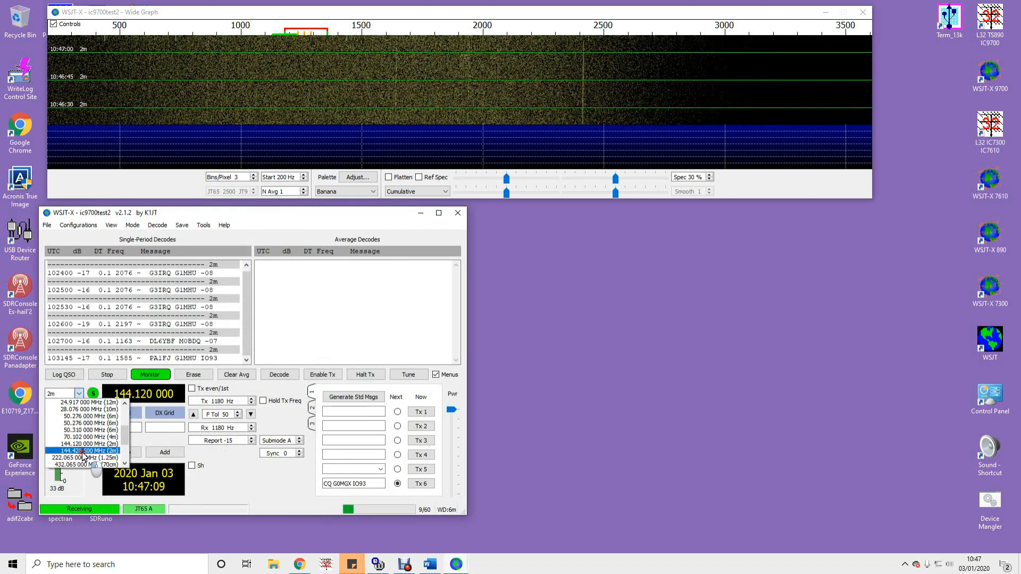
{"action": "left_click", "coordinate": [85, 451]}
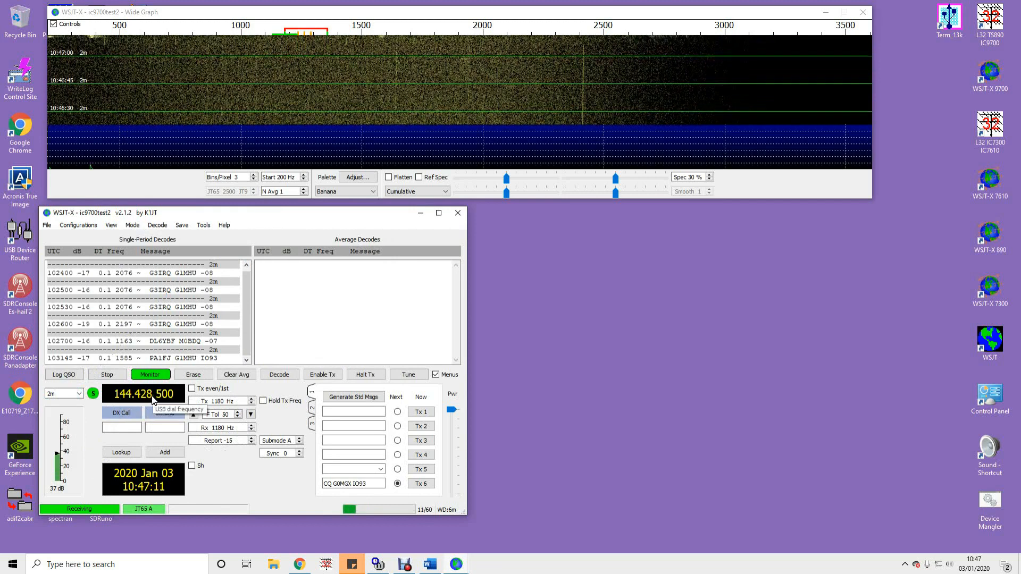